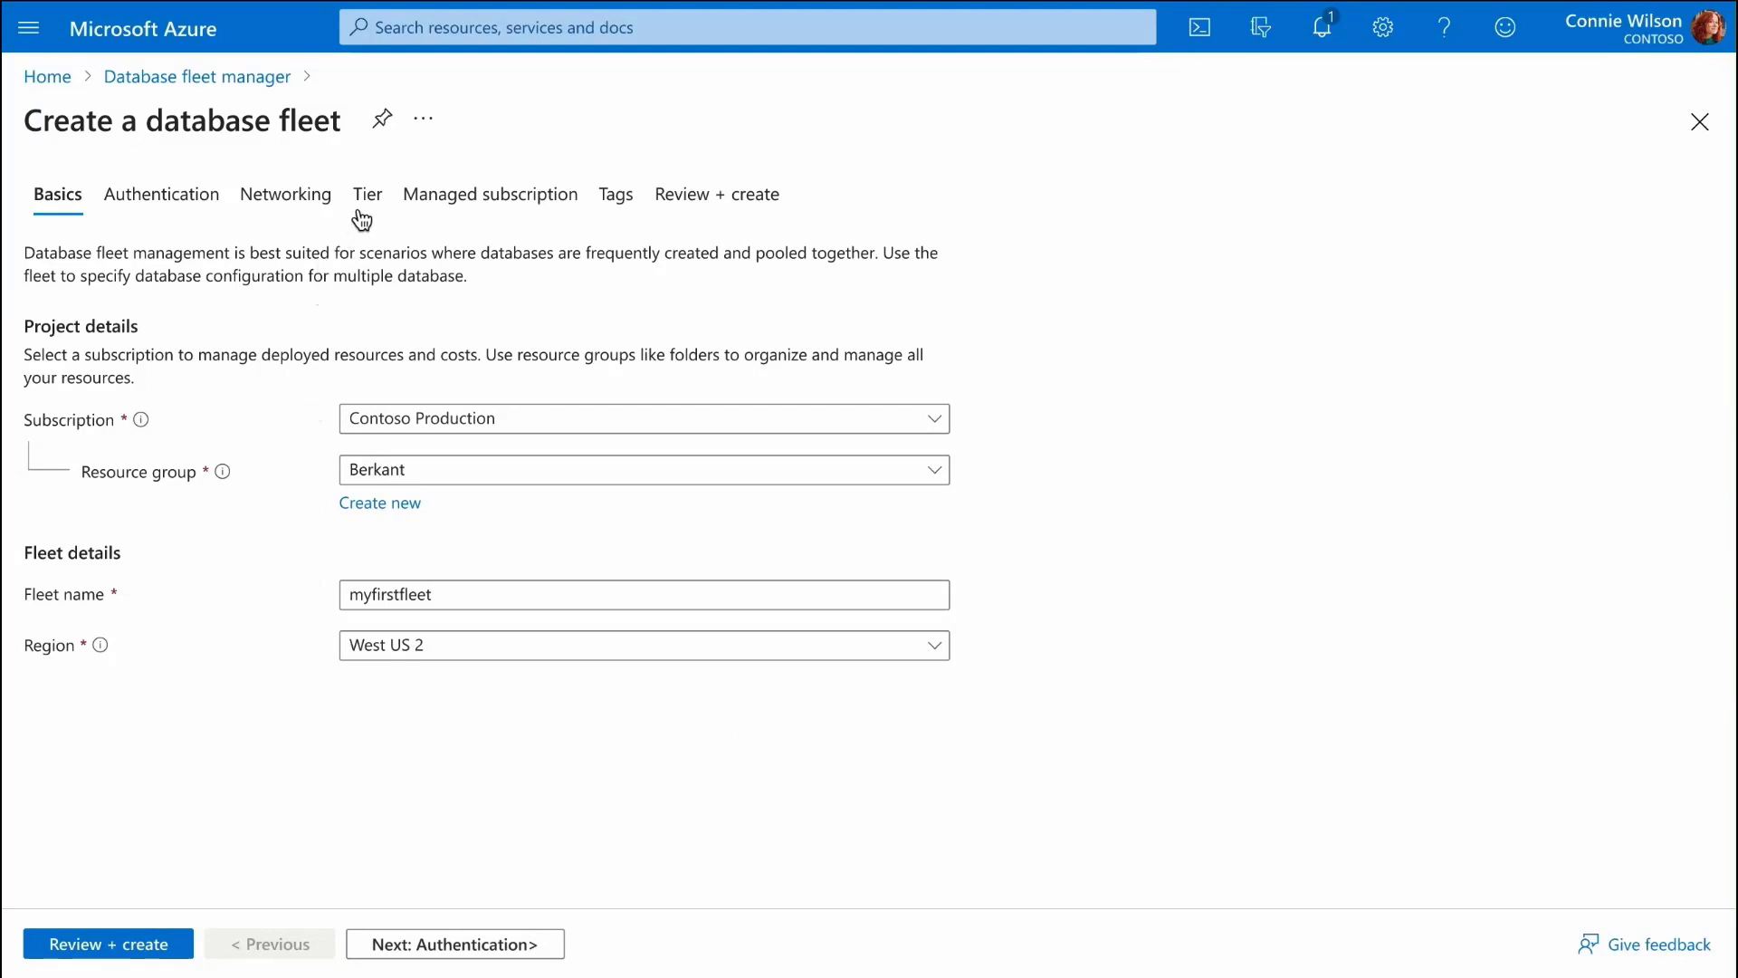
Step: Go to the Tier step of the Create a database fleet wizard
click(365, 194)
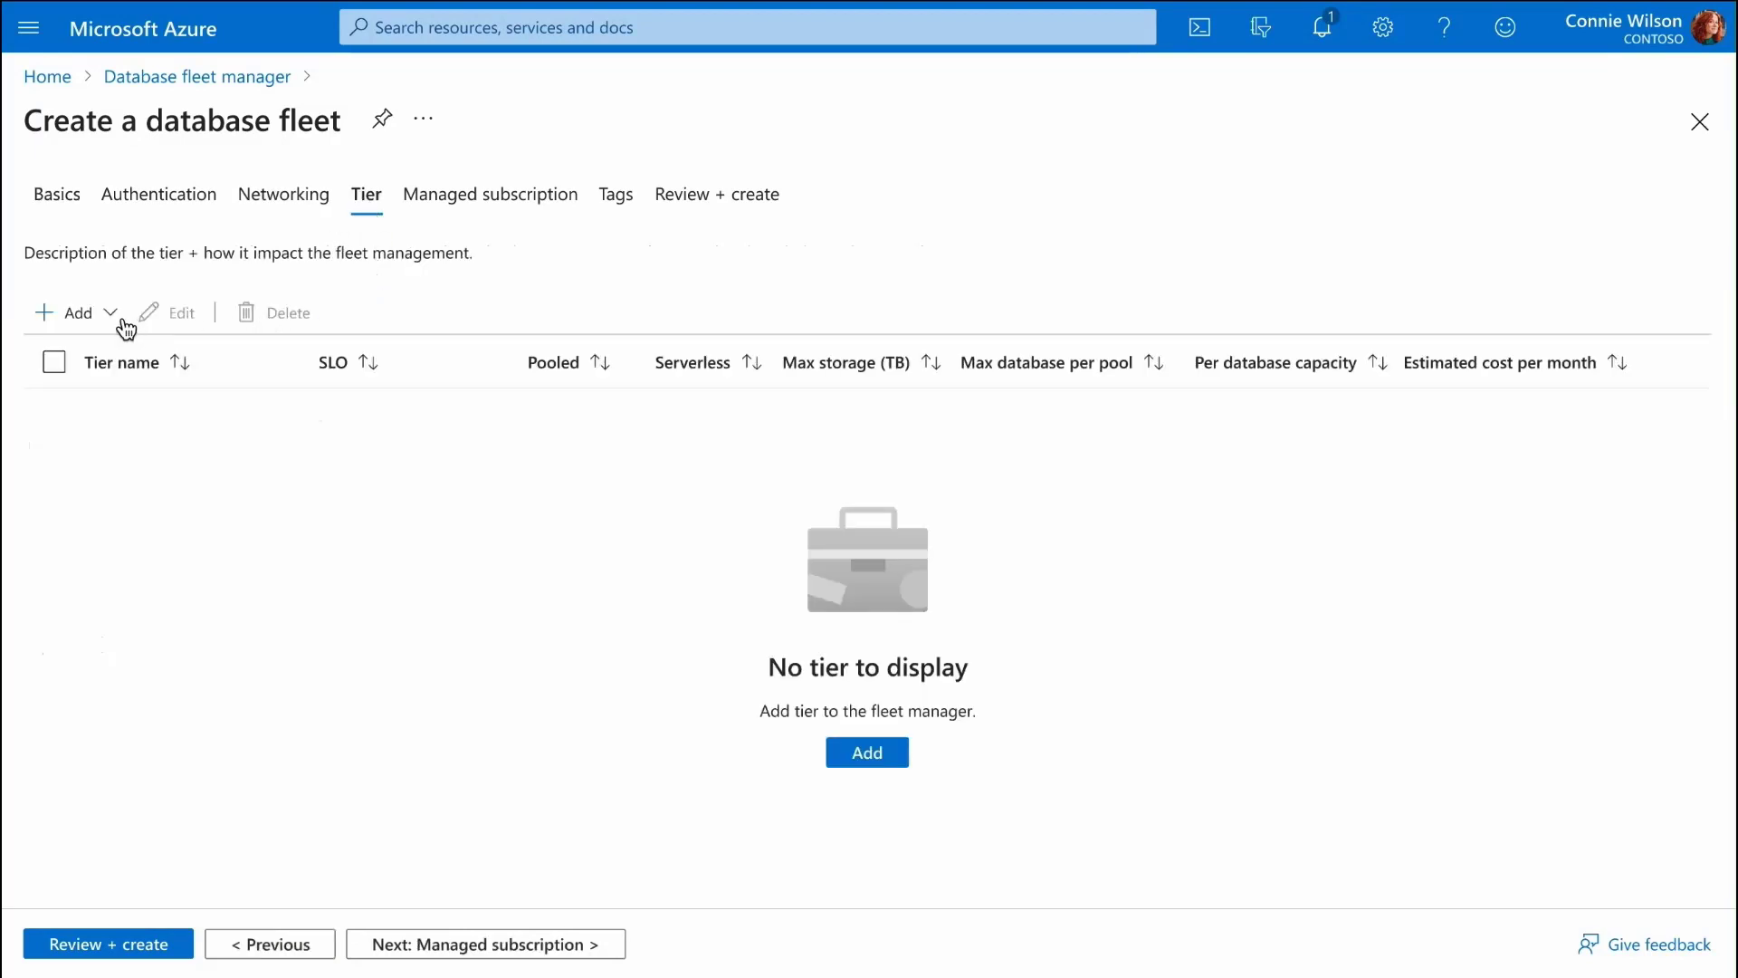
Step: Add a custom tier named Premium to the fleet
click(76, 311)
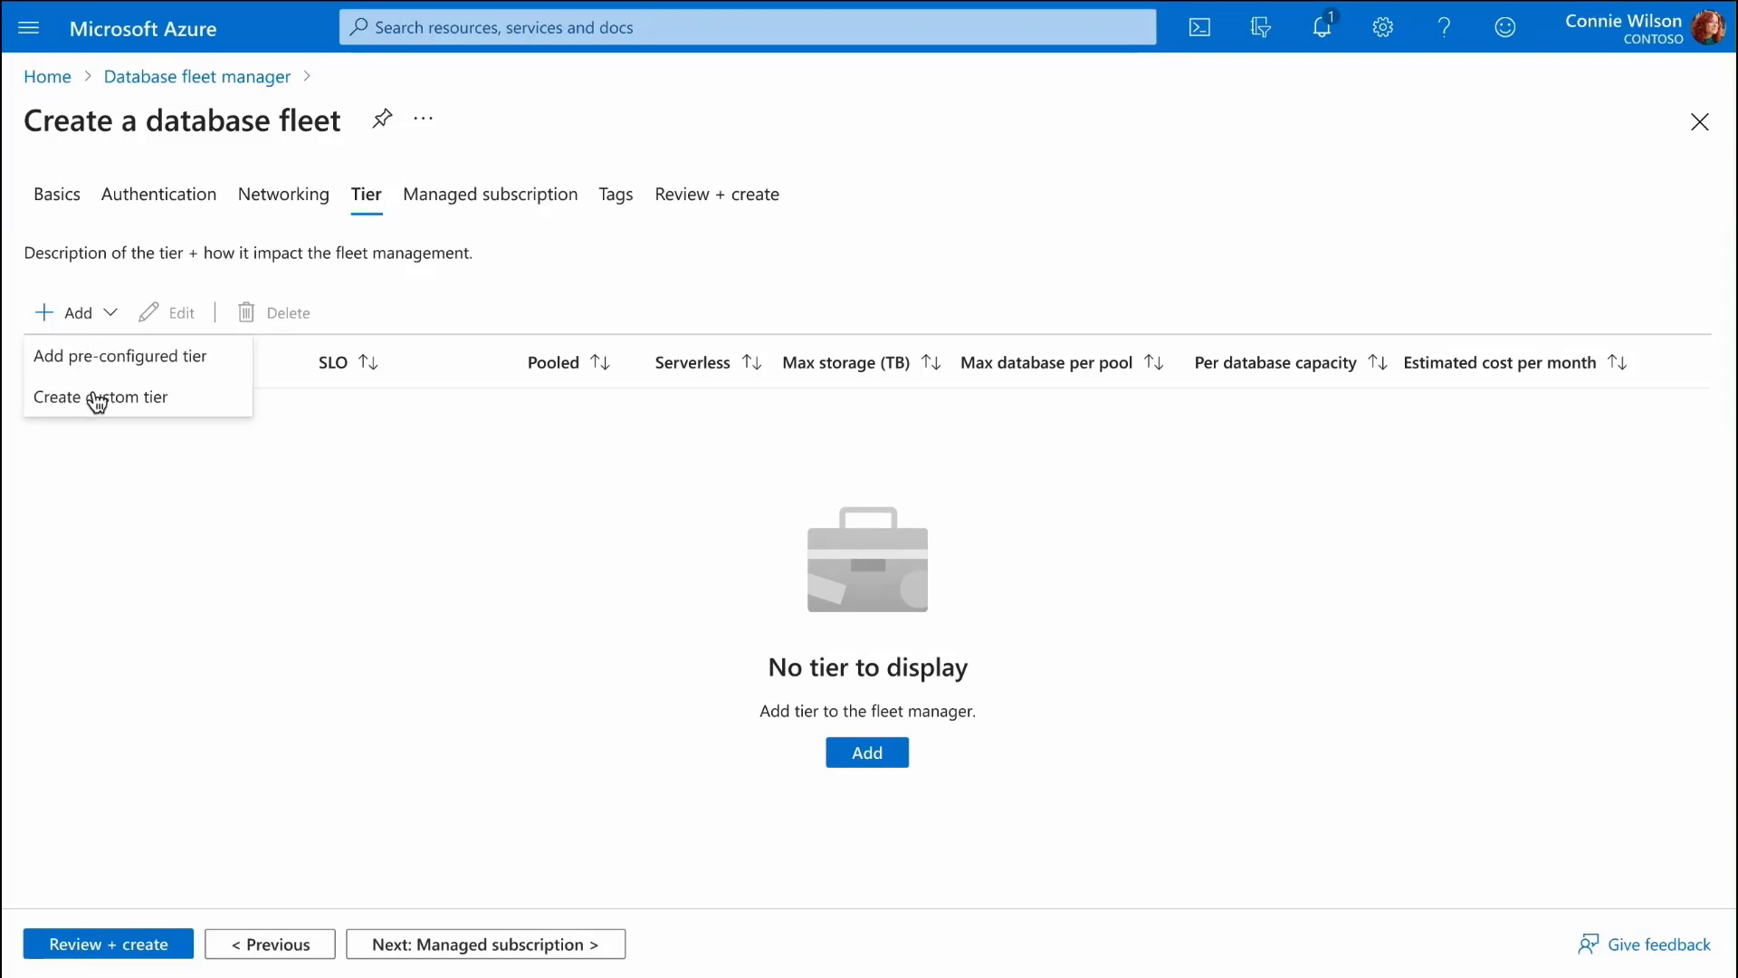
click(101, 396)
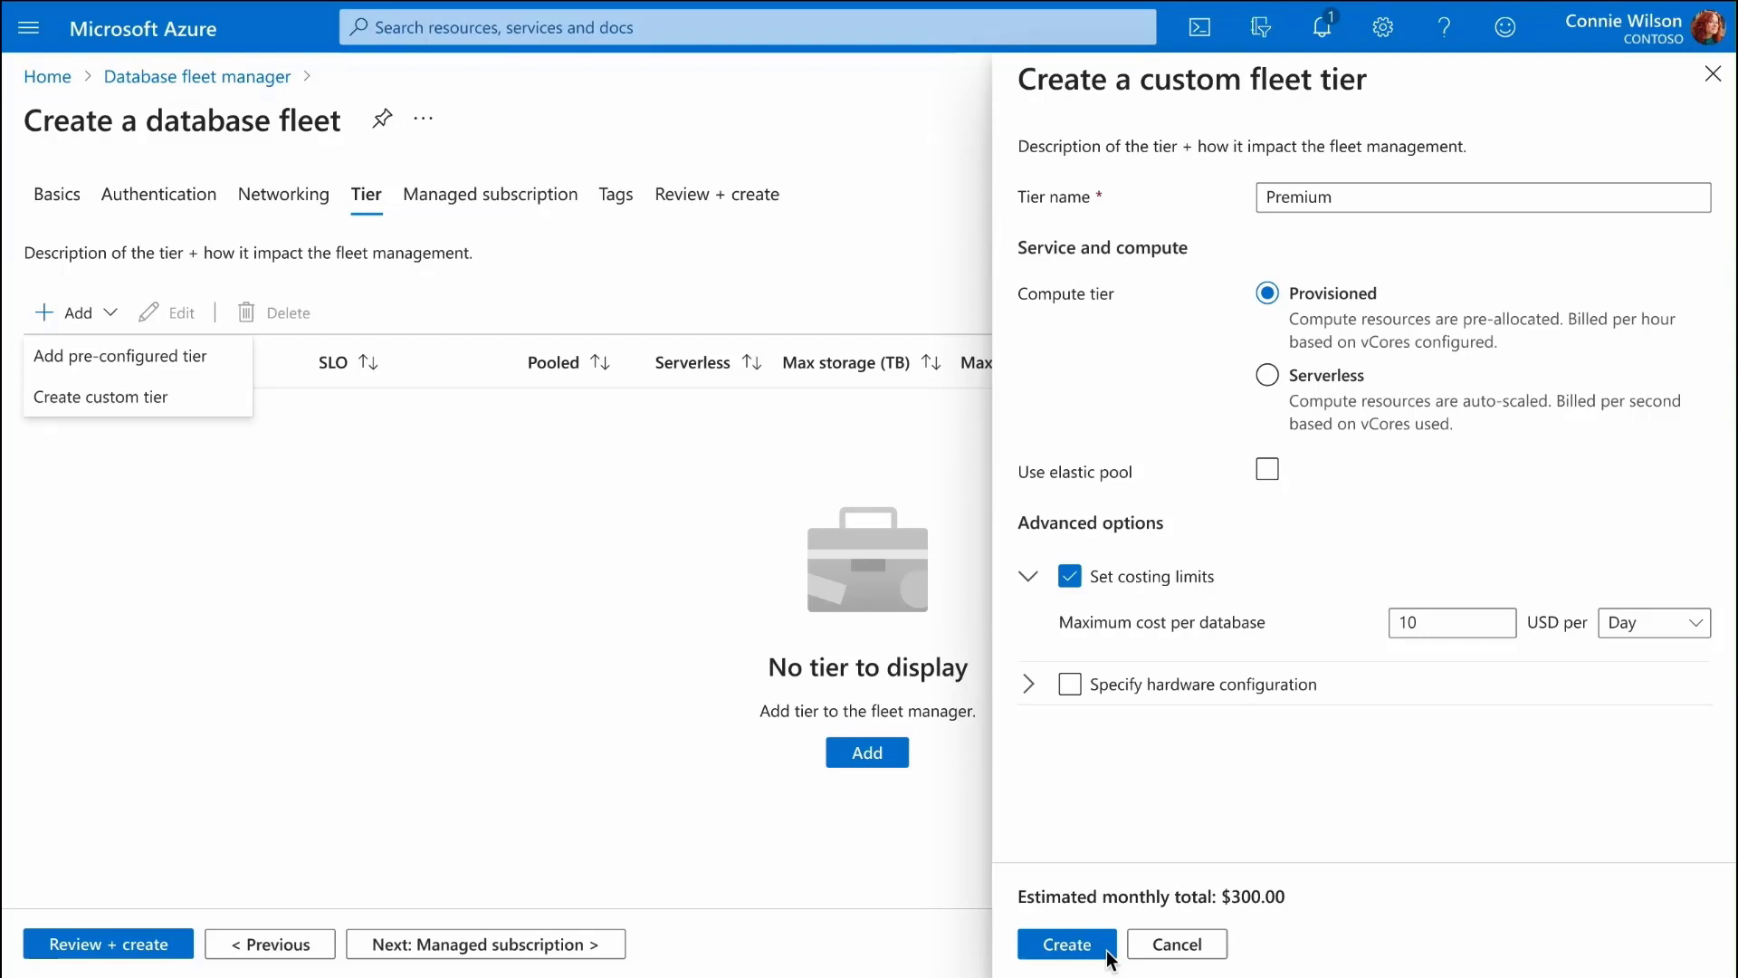
click(1065, 943)
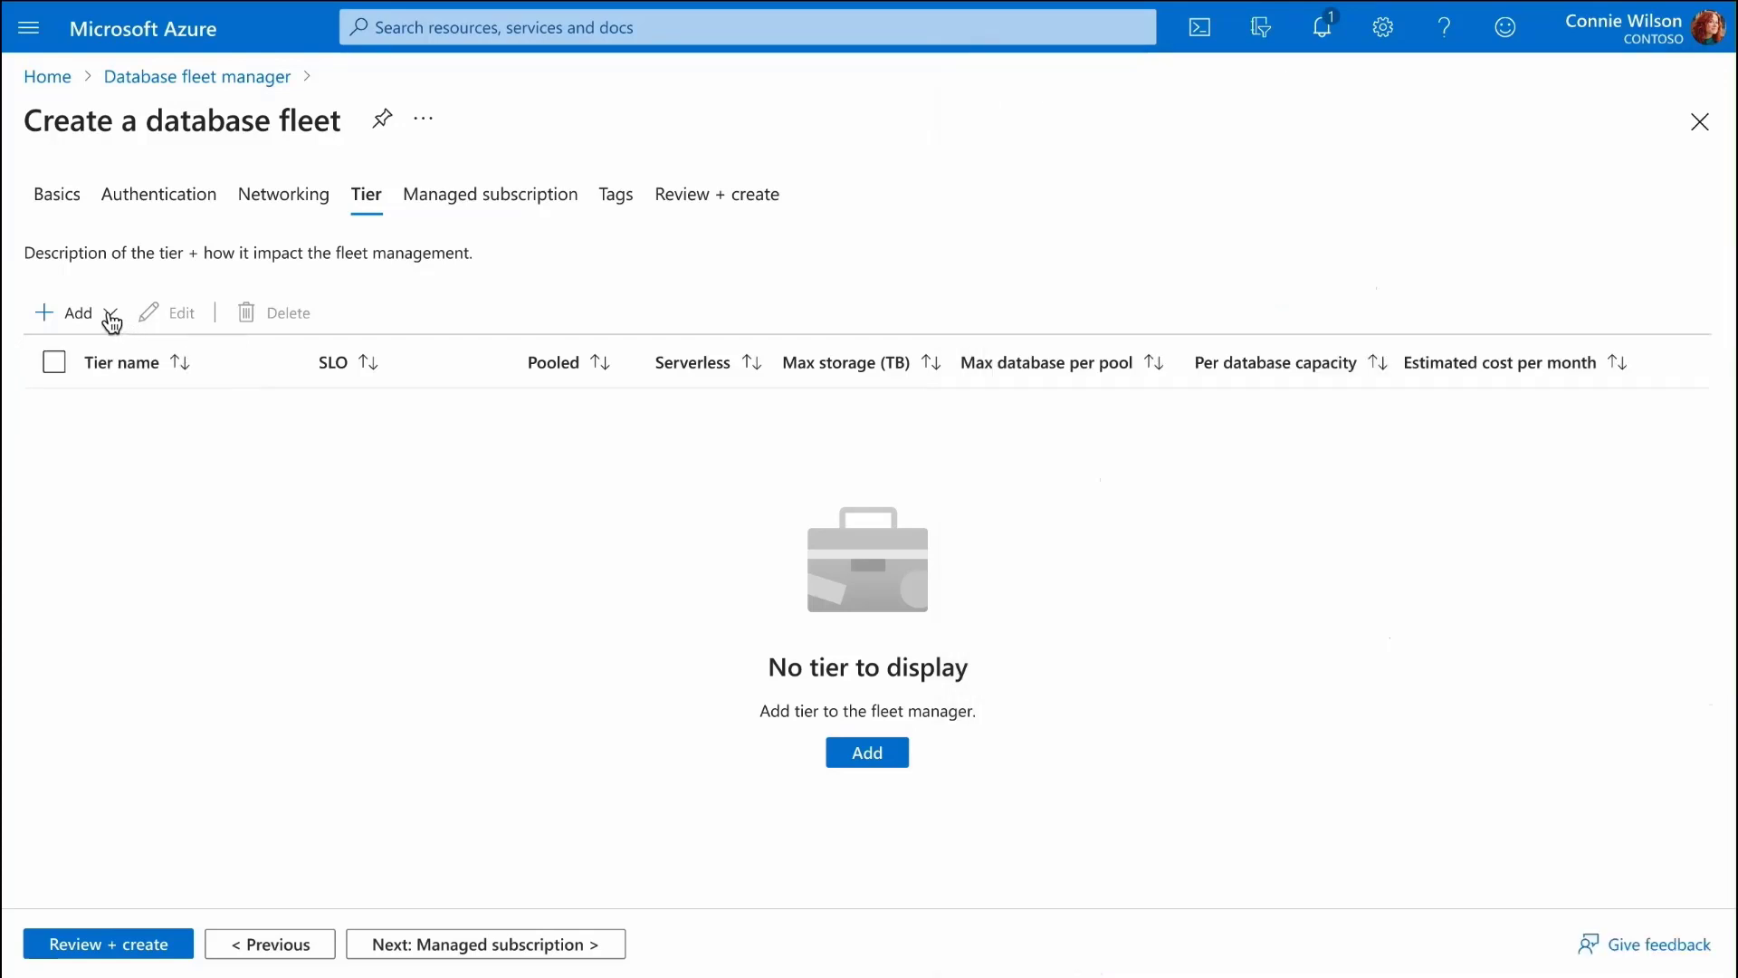
Step: Add the pre-configured Bronze, Silver and Gold tiers
click(76, 311)
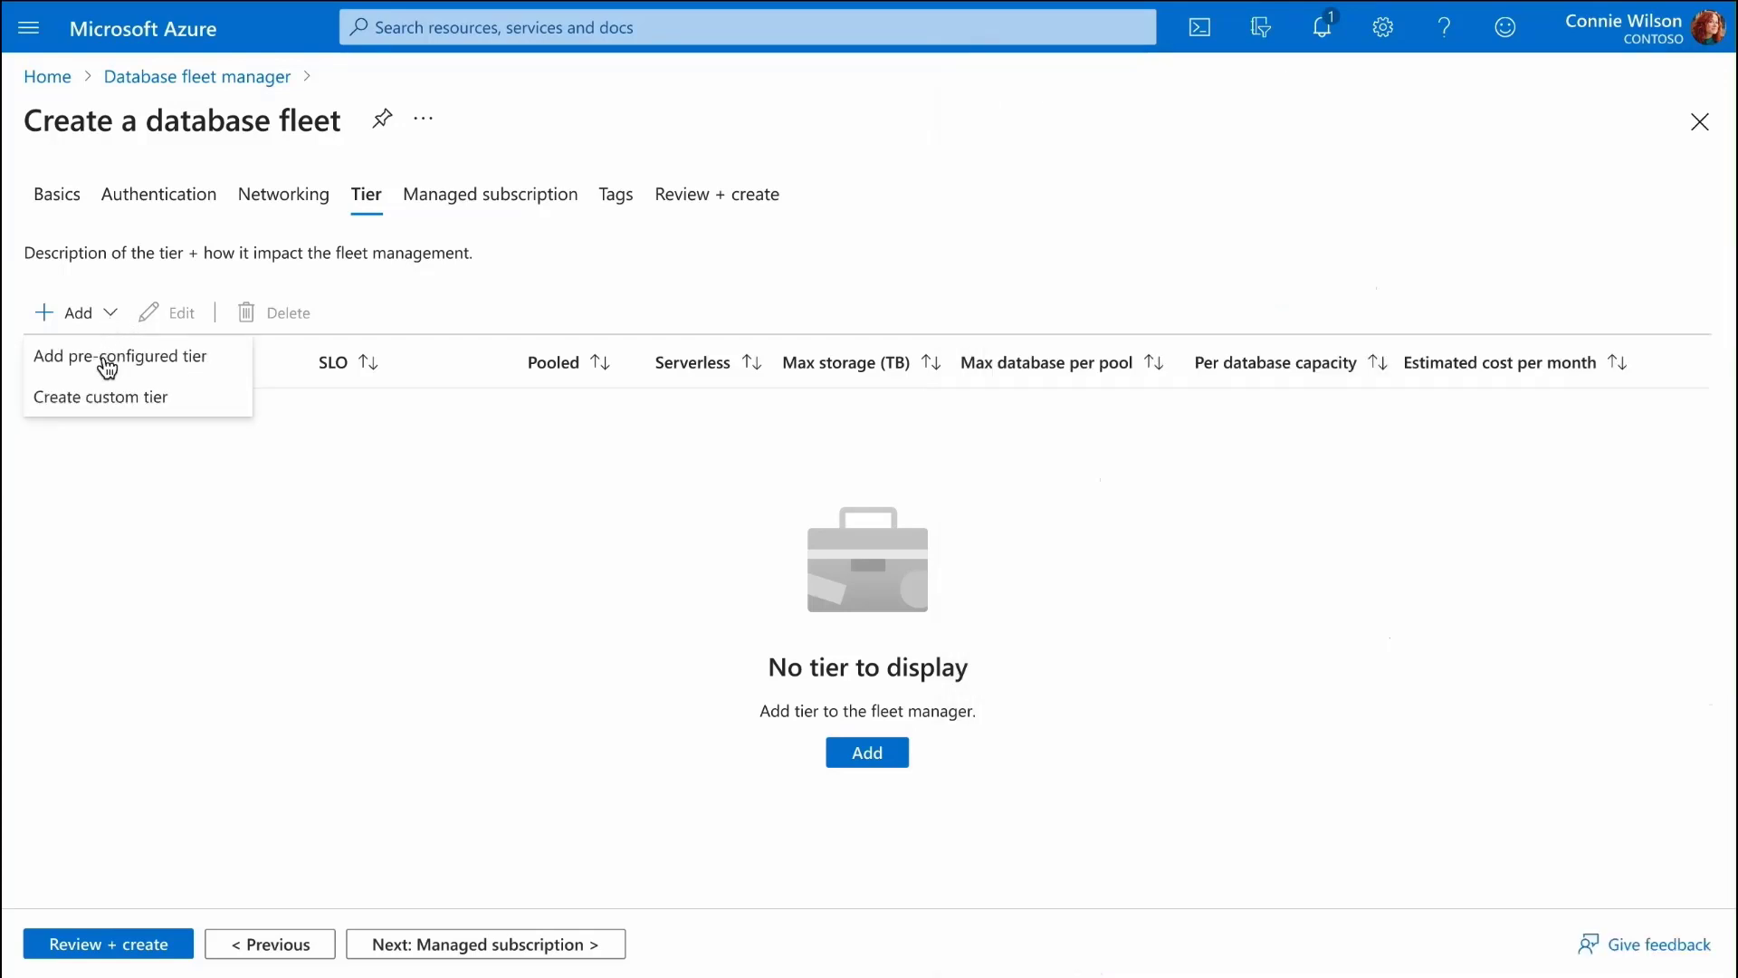
click(121, 356)
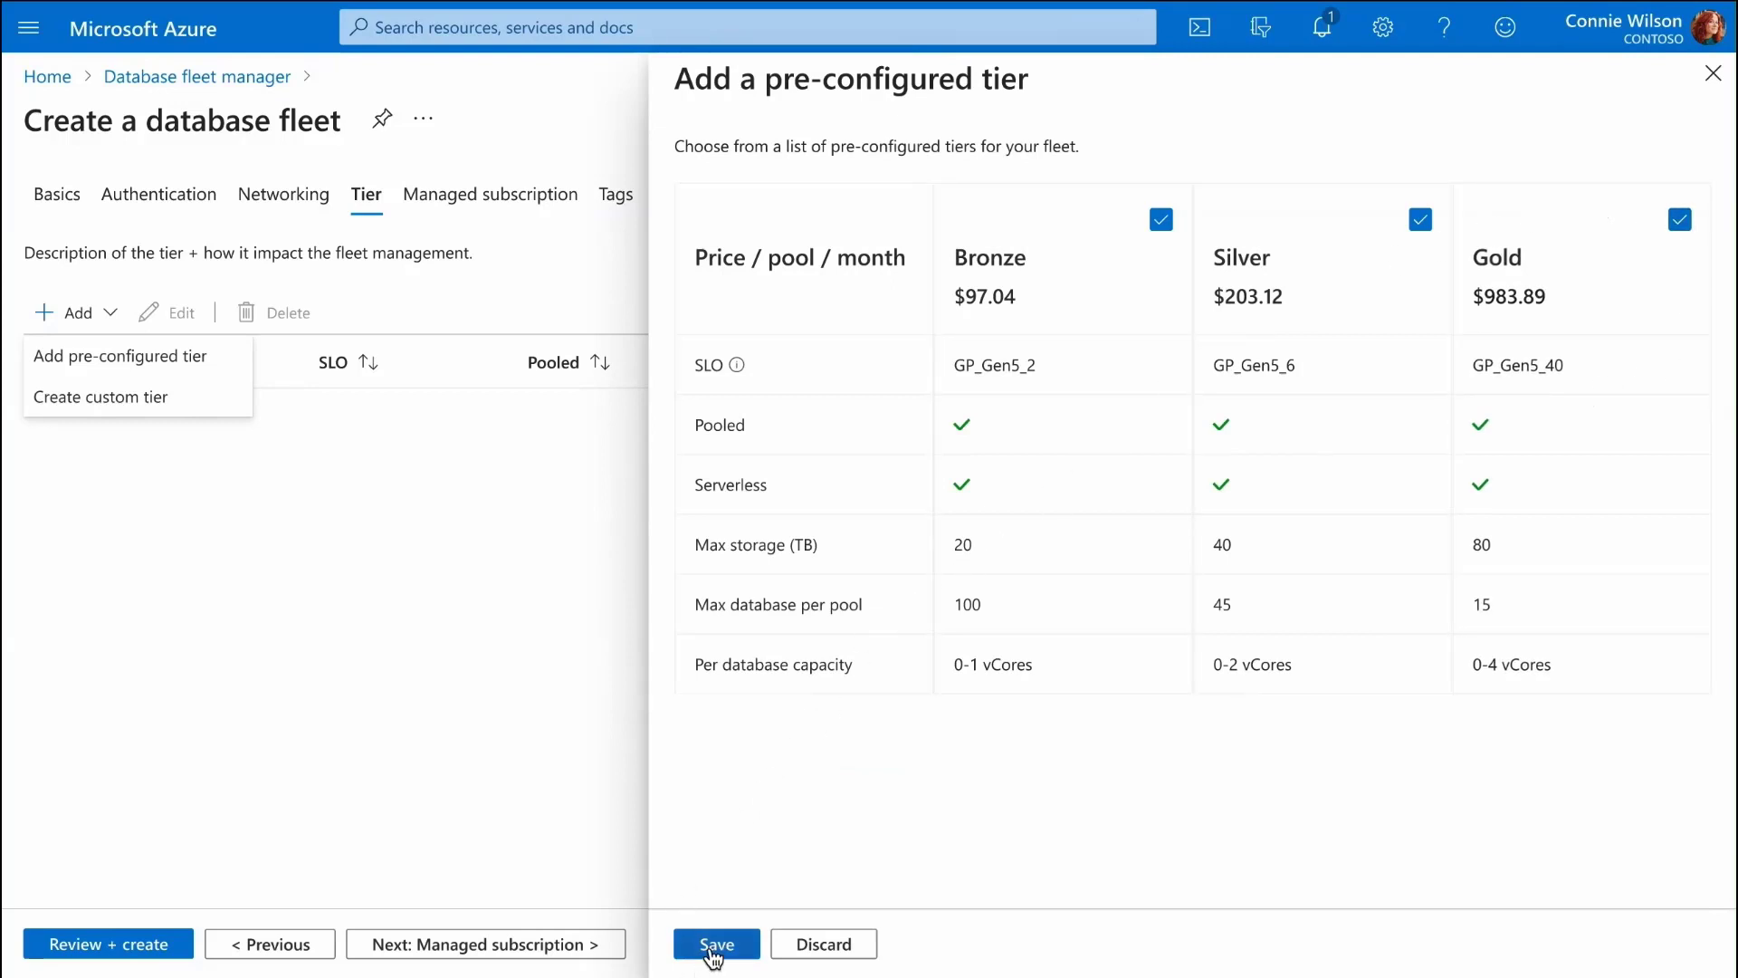
click(716, 943)
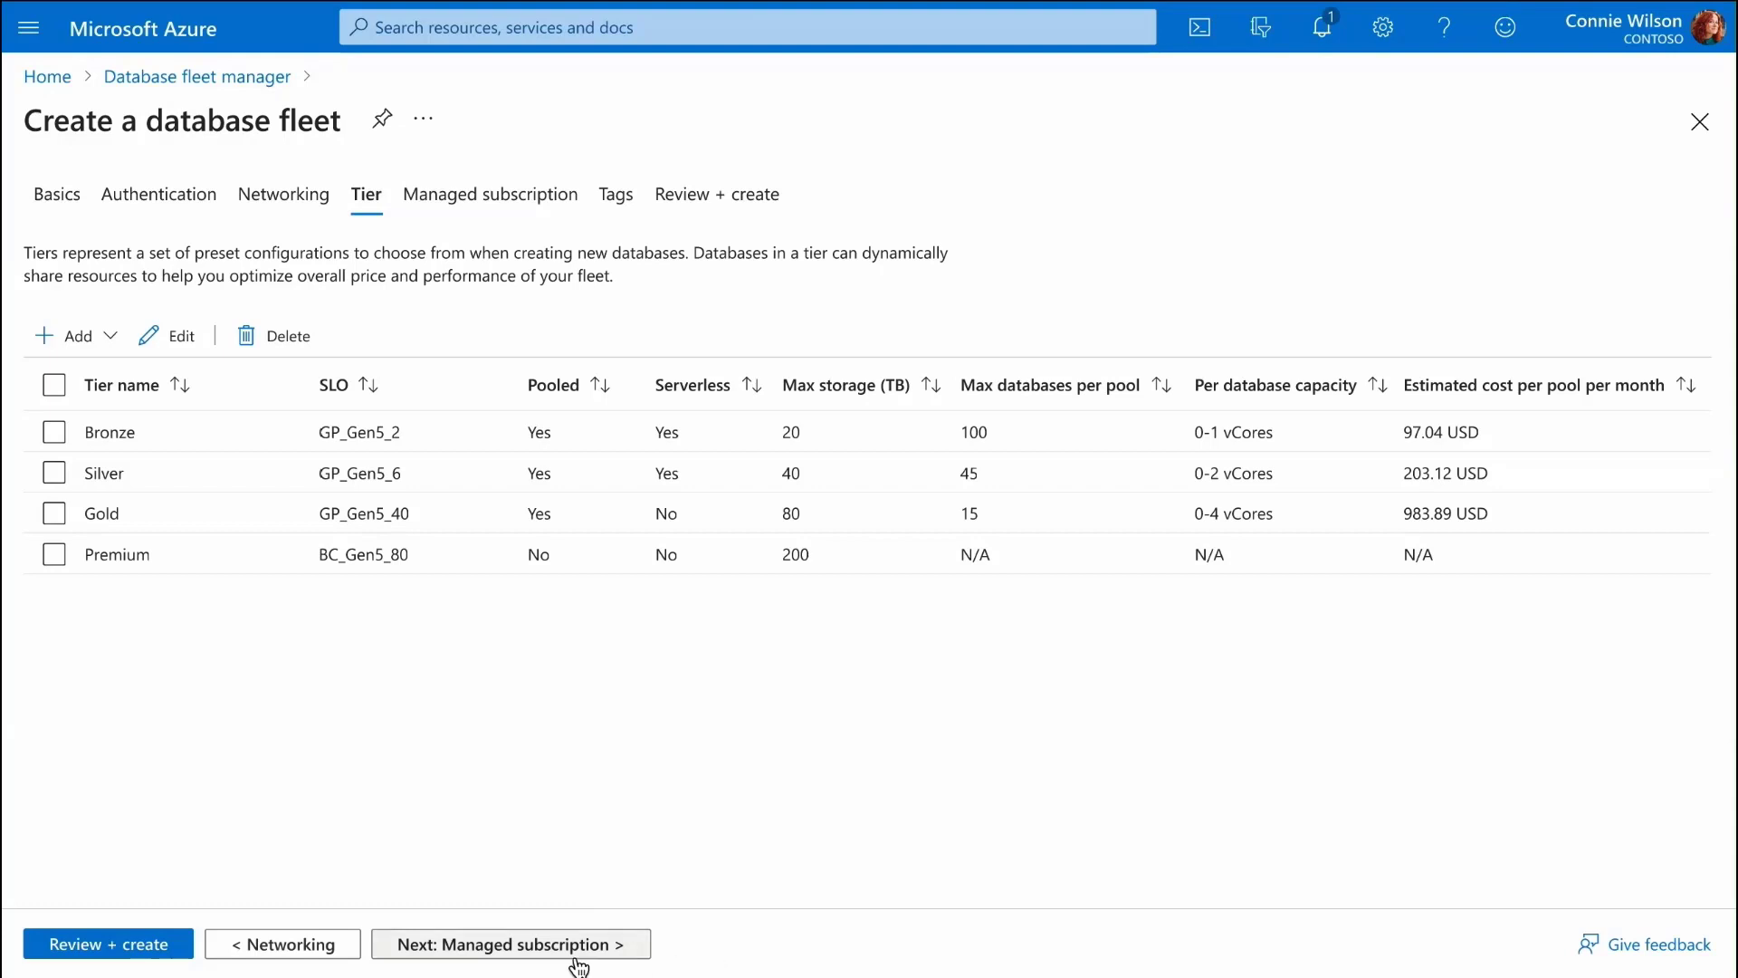
mouse_move(449, 956)
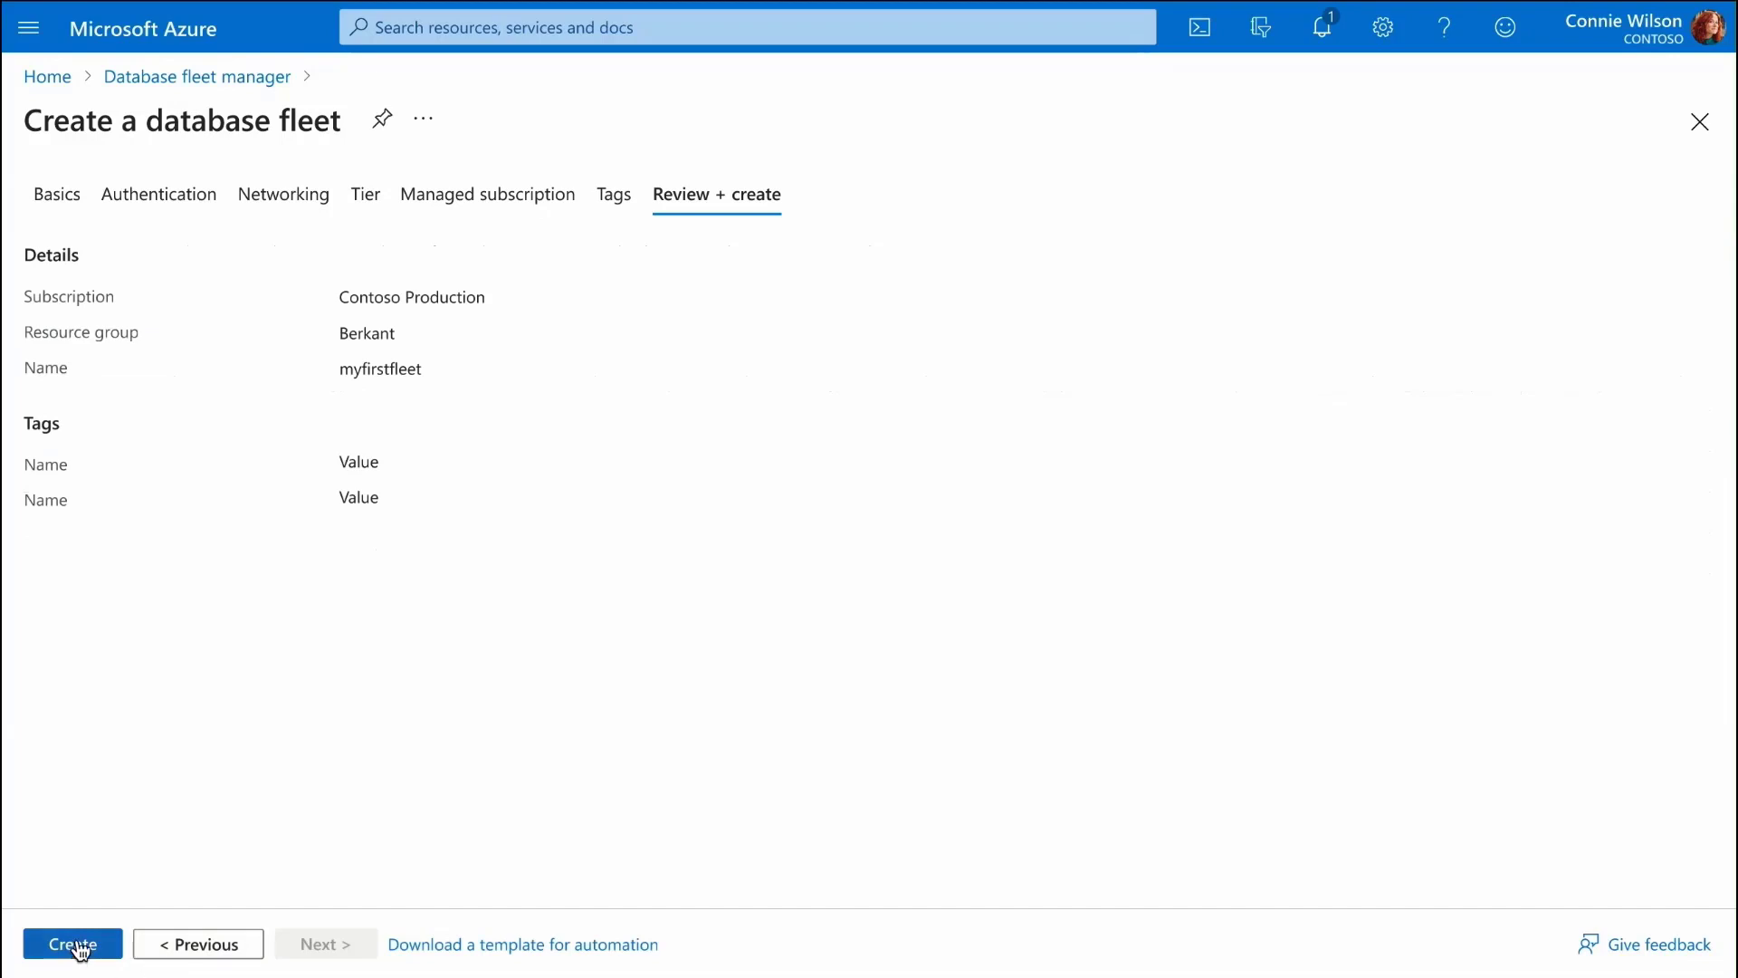
Step: Create the fleet myfirstfleet in resource group Berkant from Review + create
click(72, 944)
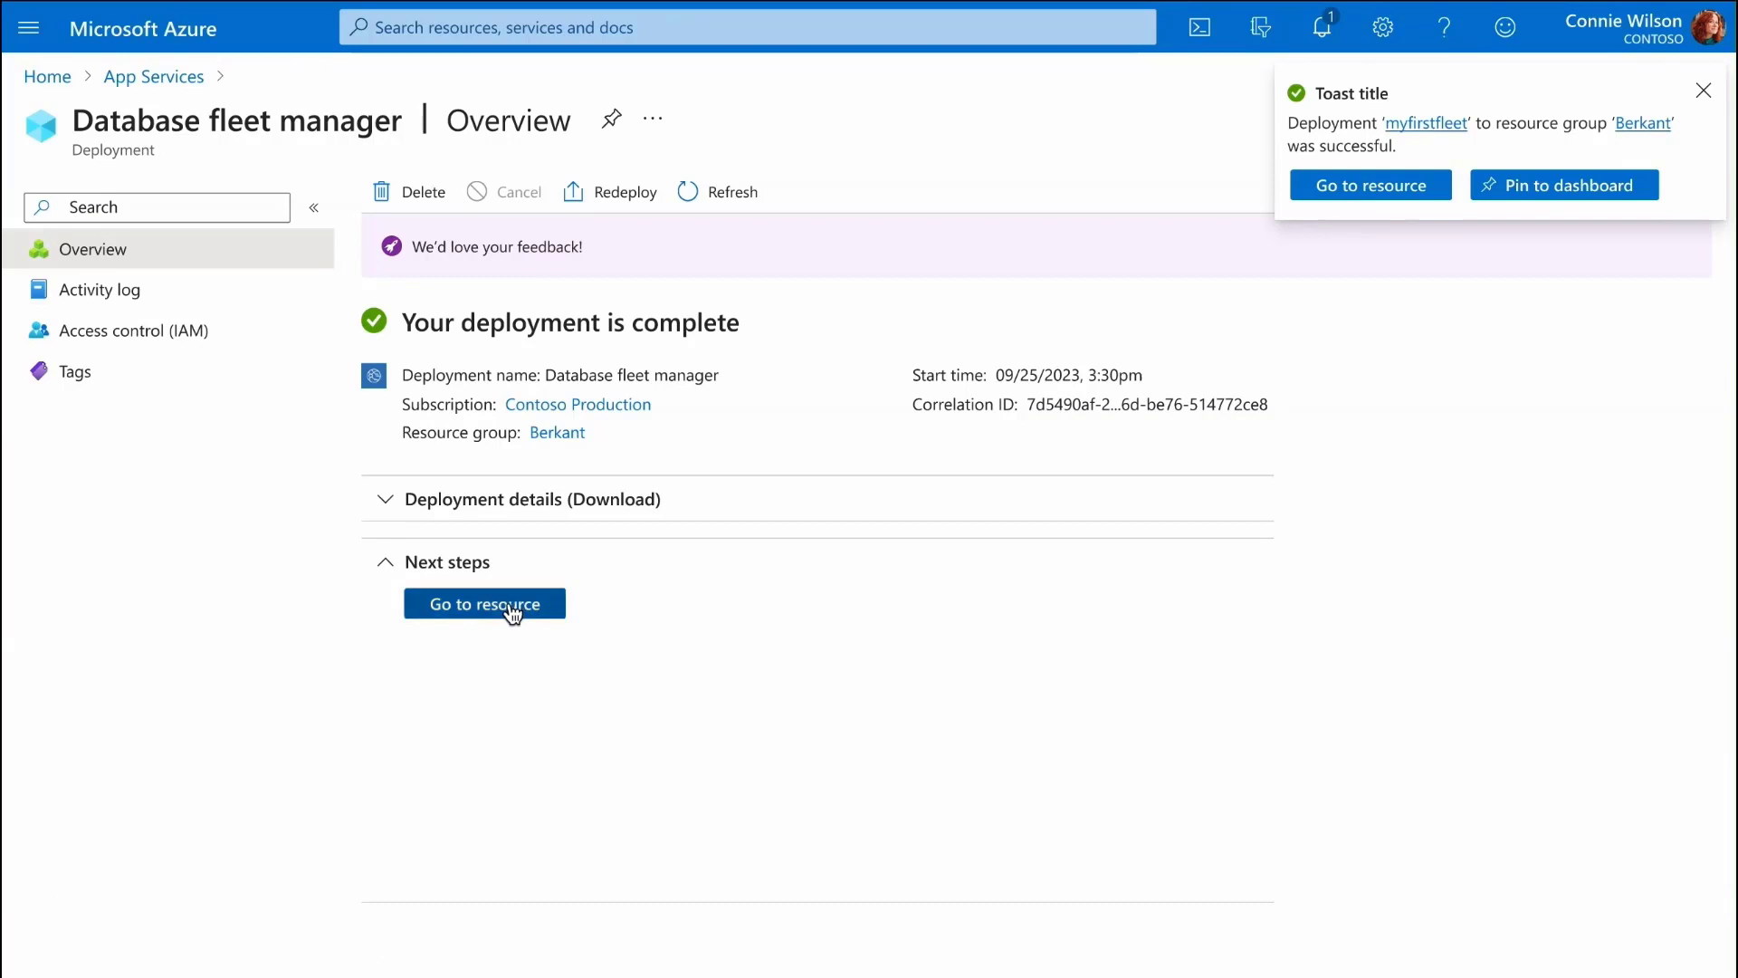
Step: Go to the newly deployed myfirstfleet resource
click(485, 605)
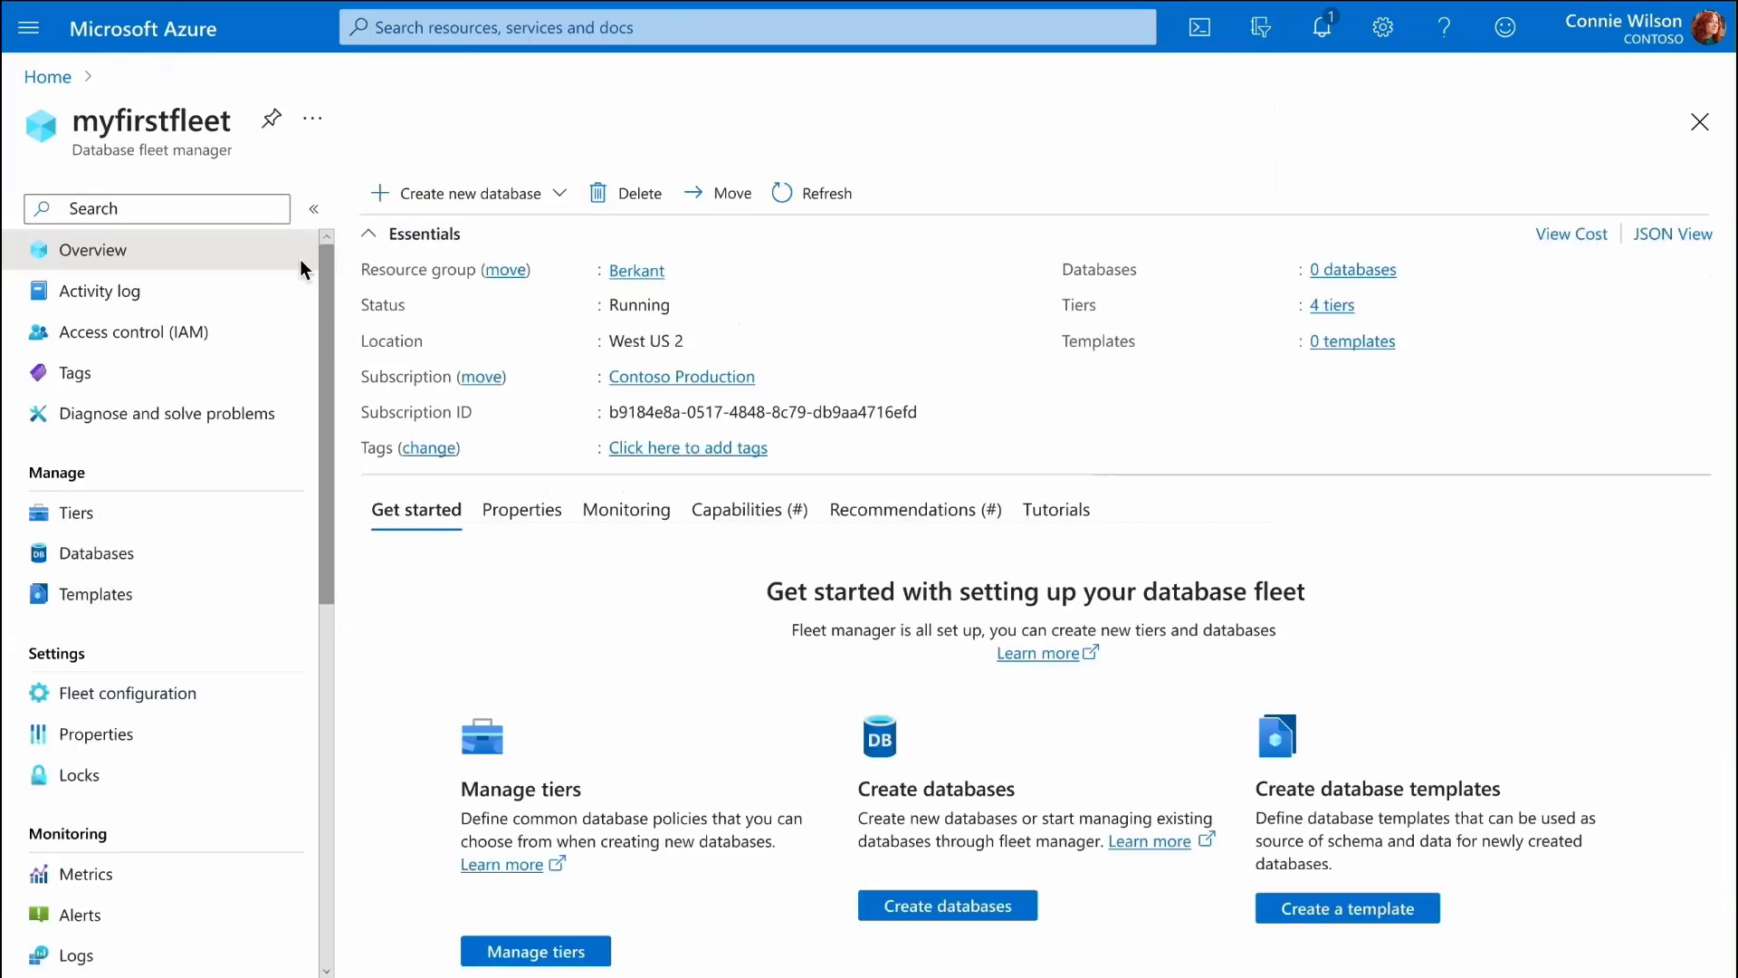
mouse_move(600, 510)
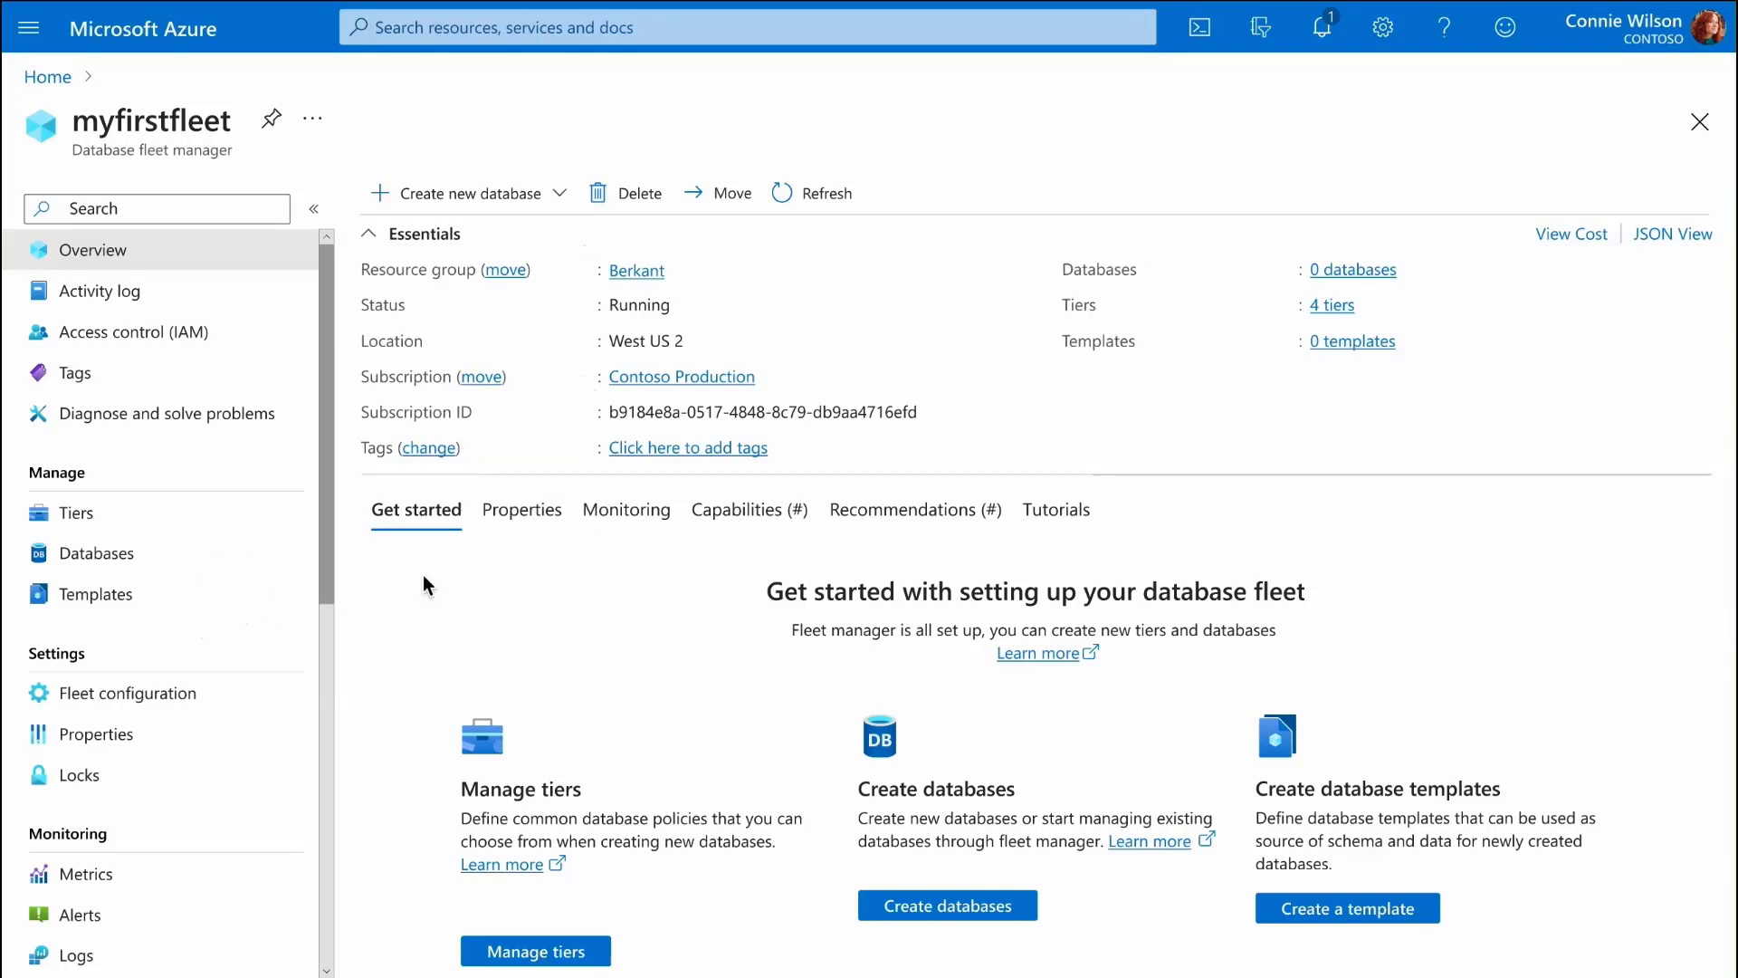
mouse_move(1263, 442)
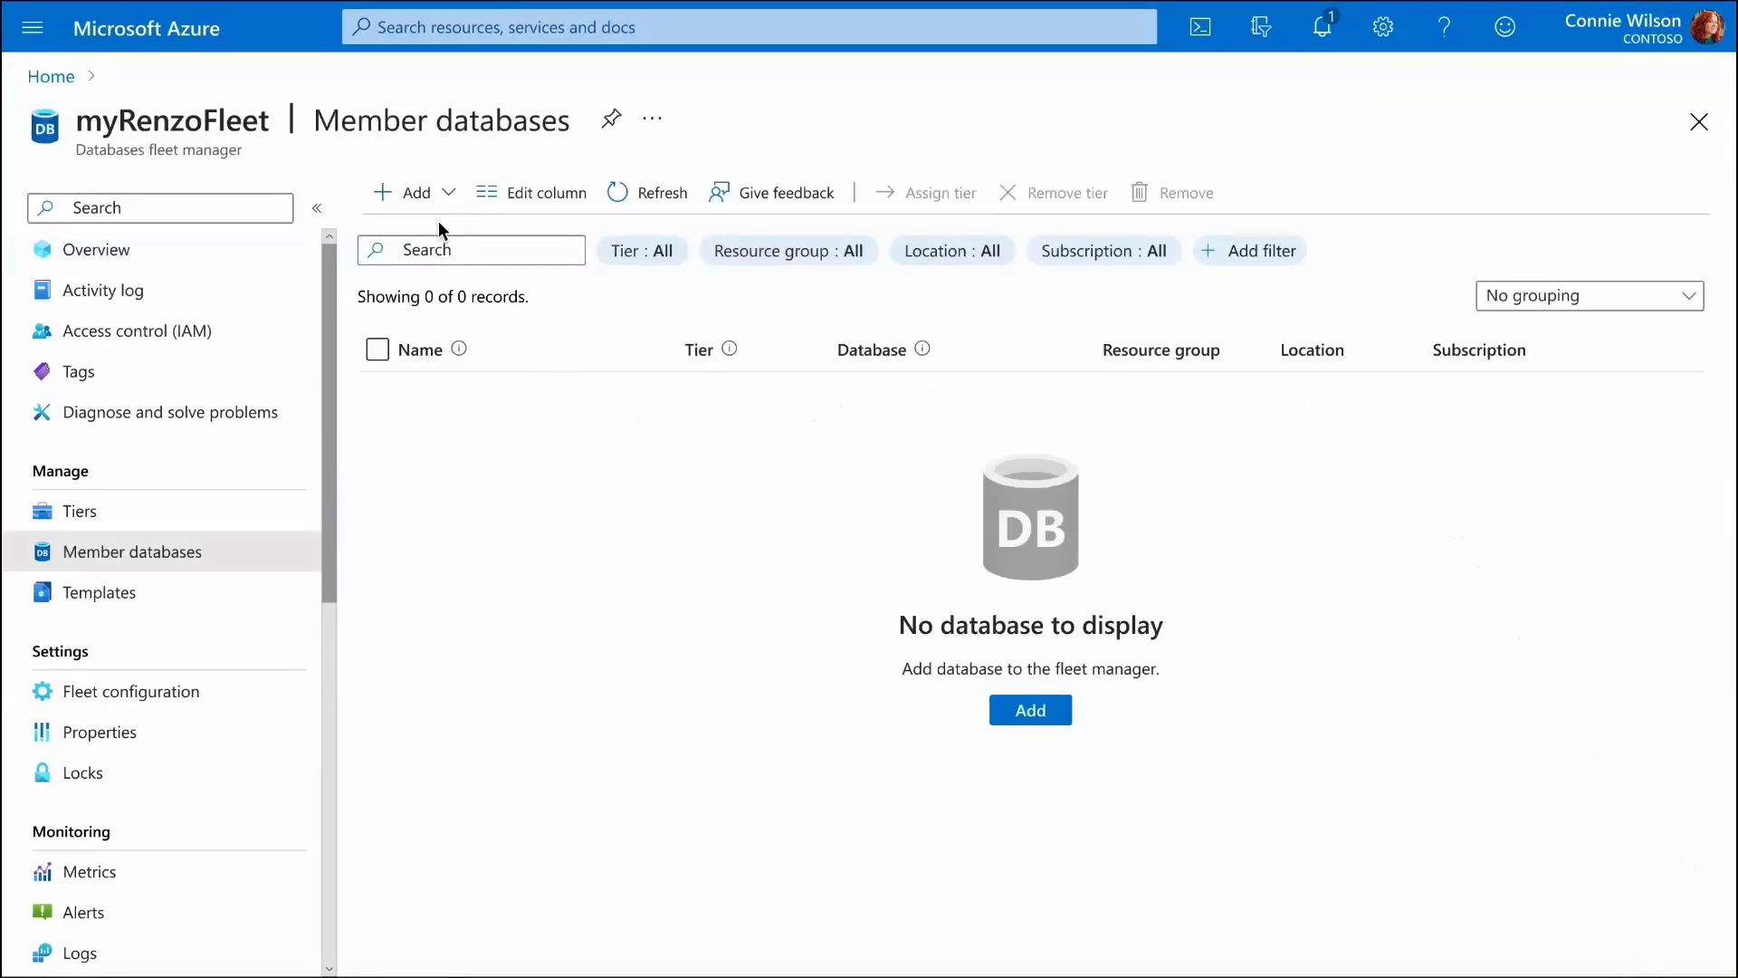
click(411, 192)
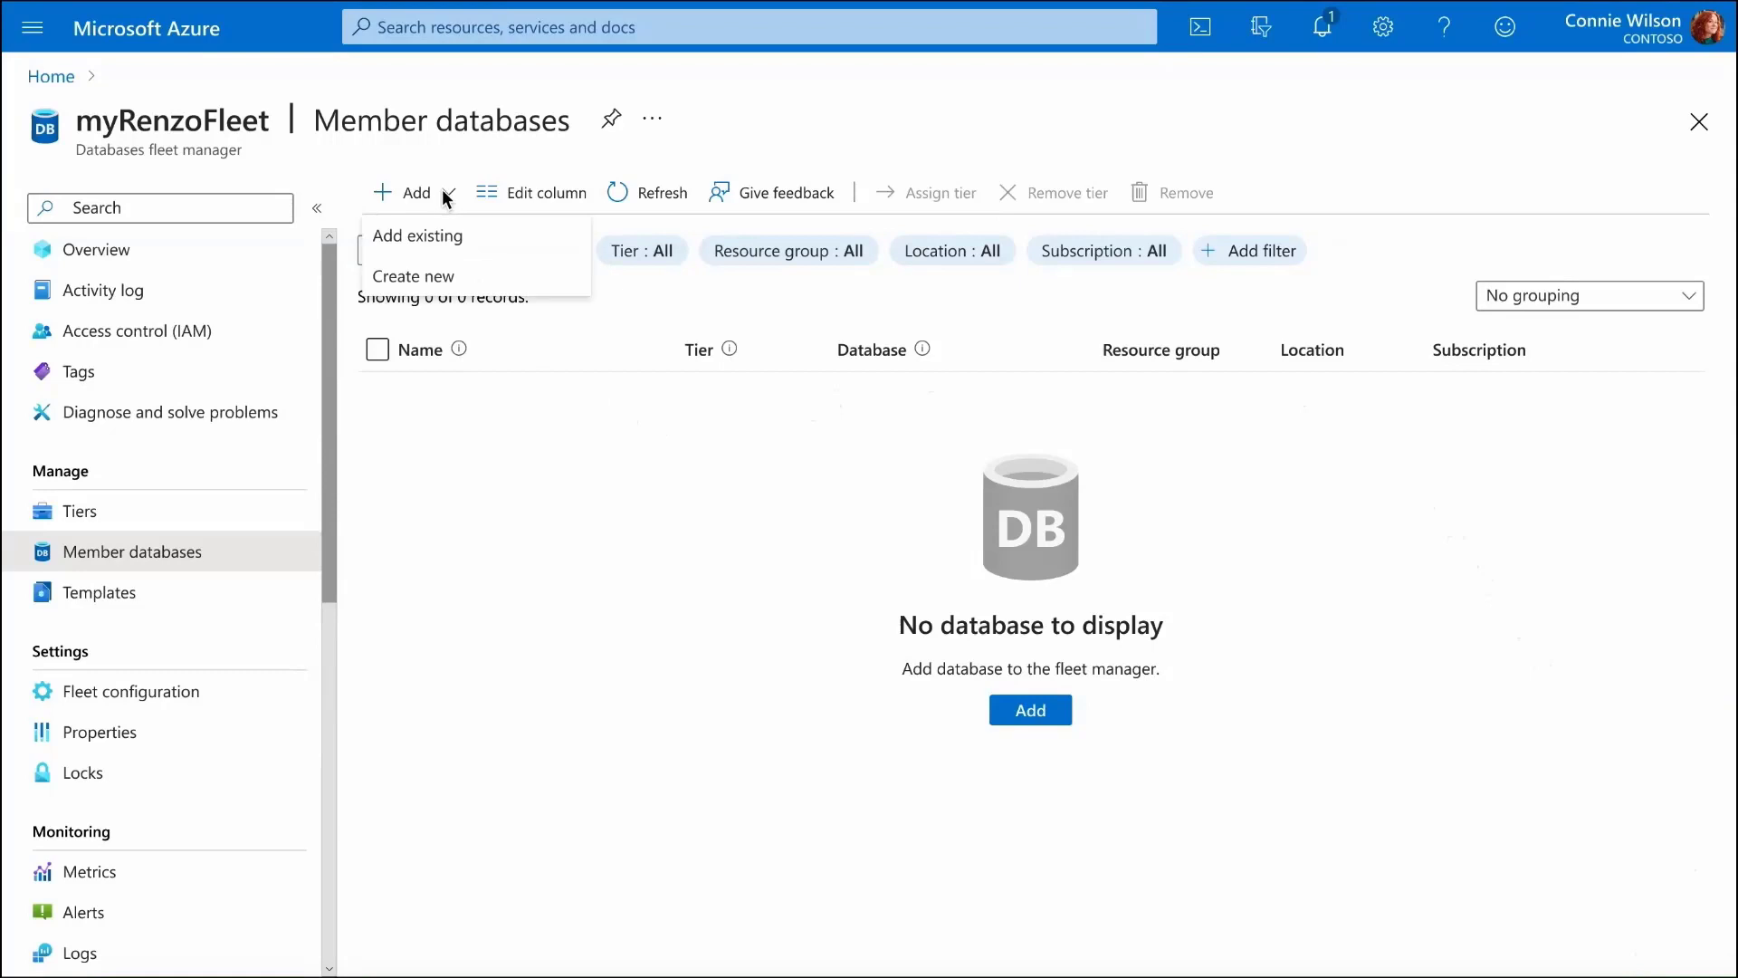
mouse_move(433, 286)
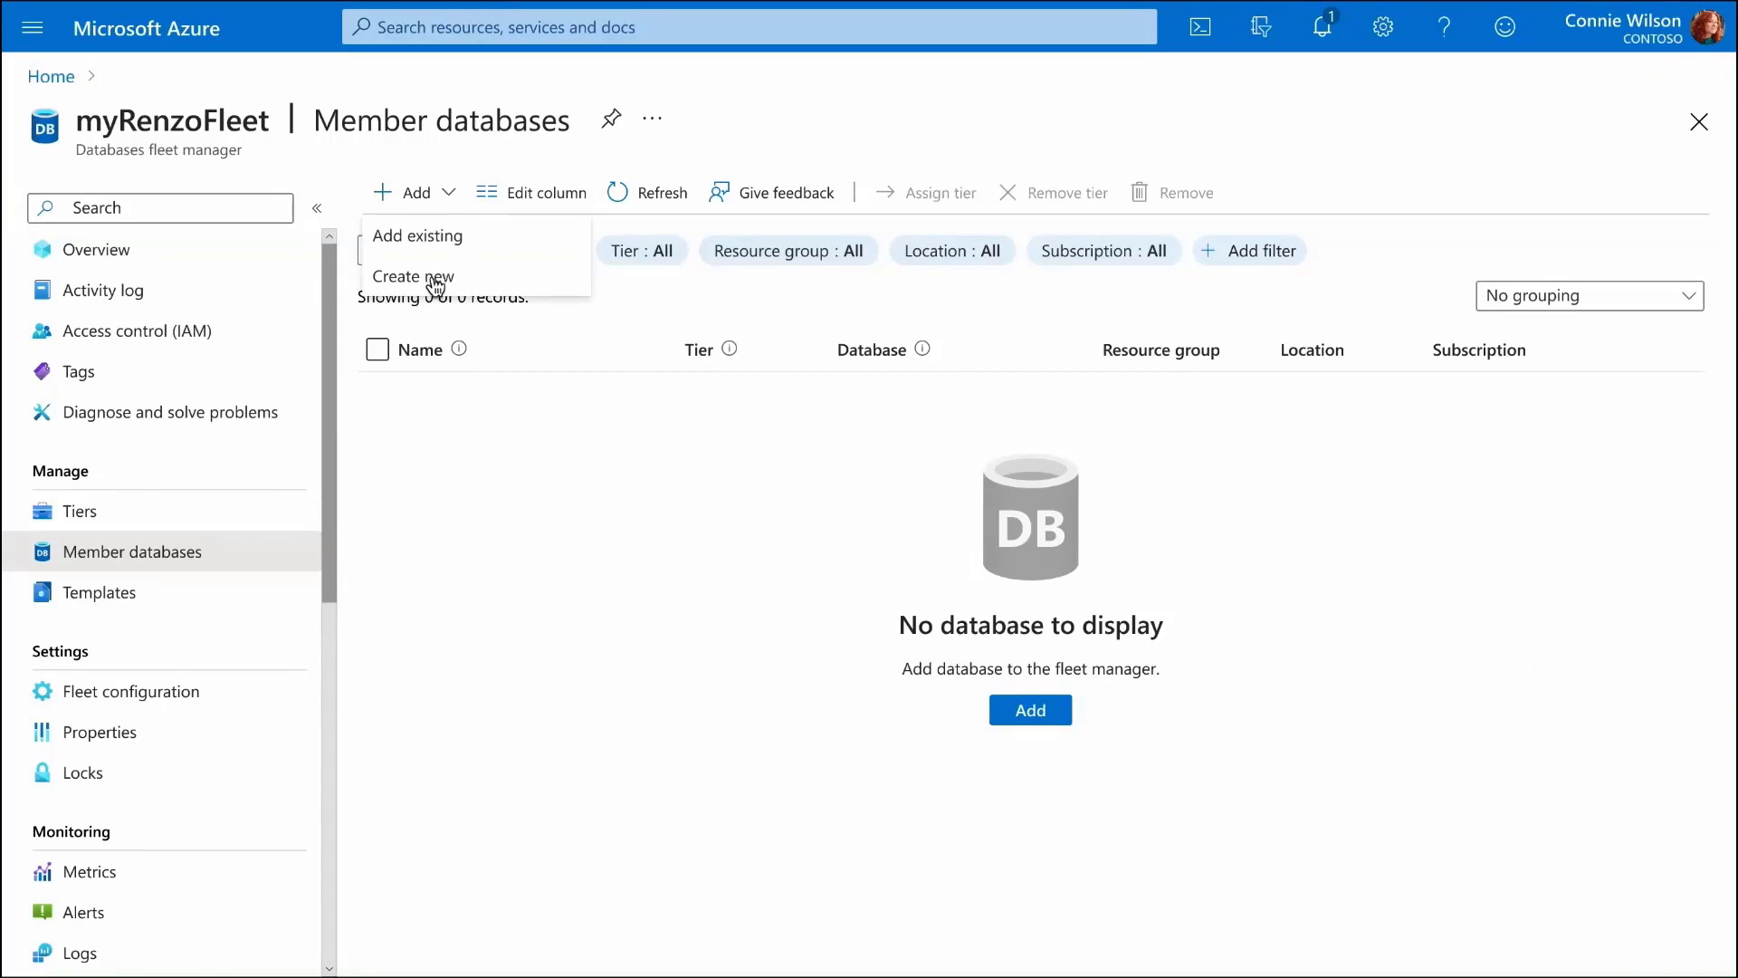
click(412, 275)
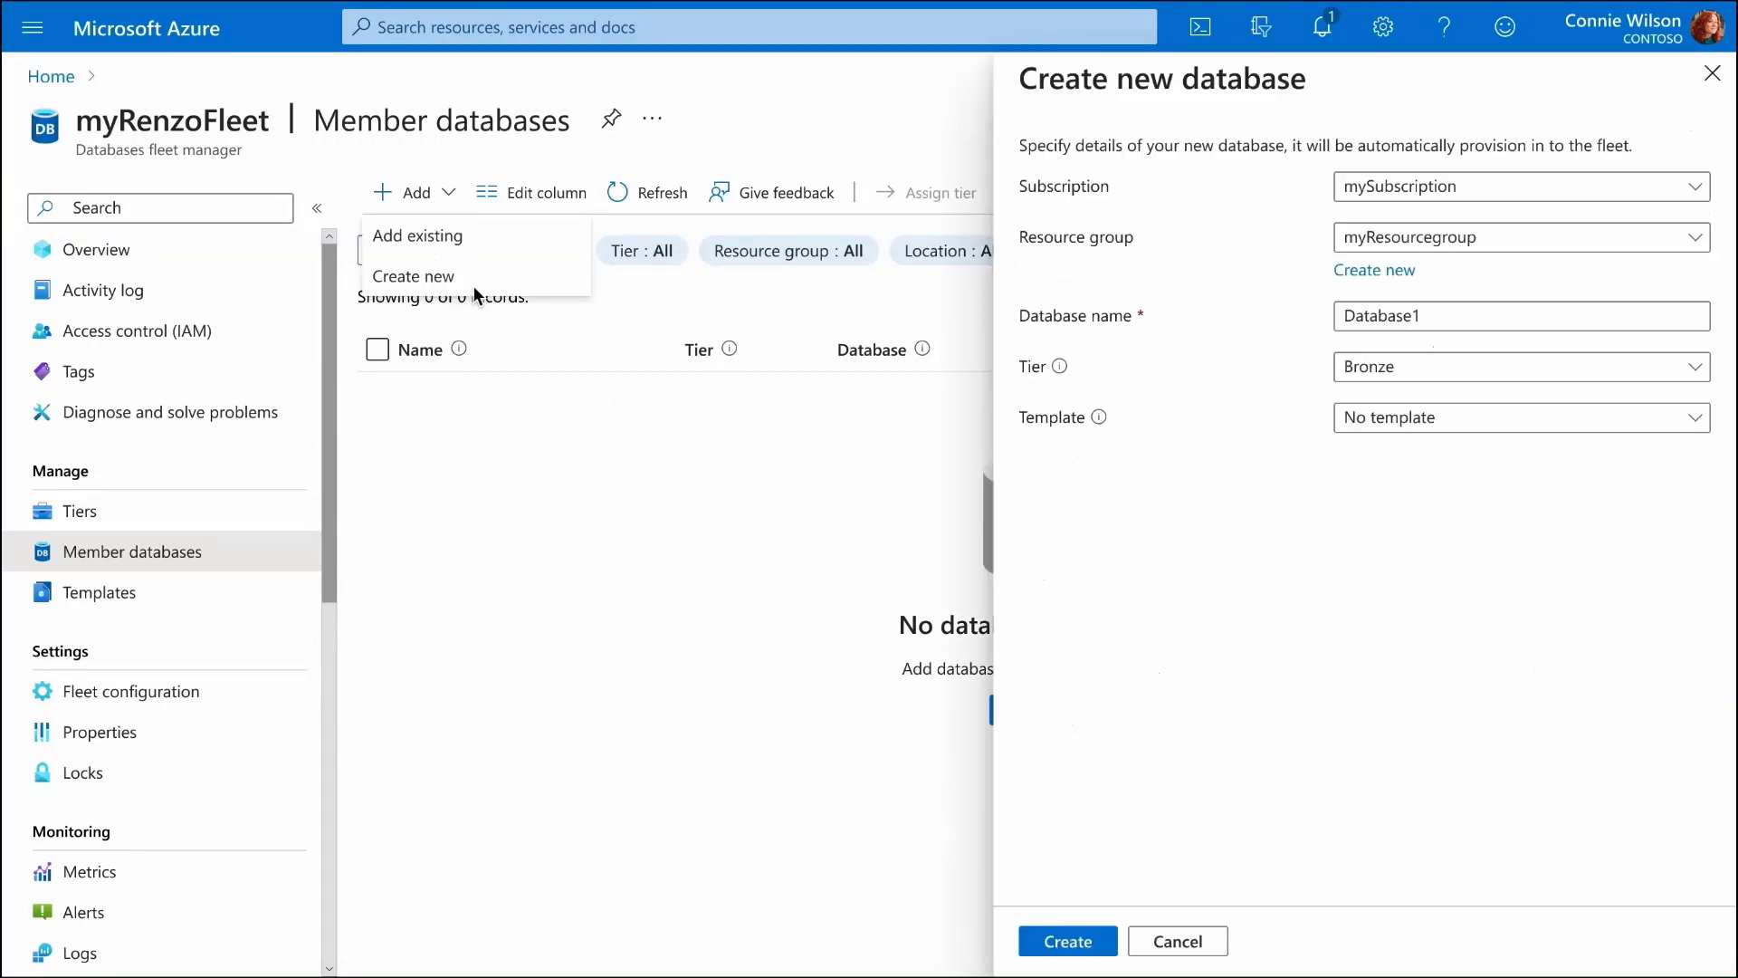
mouse_move(1253, 743)
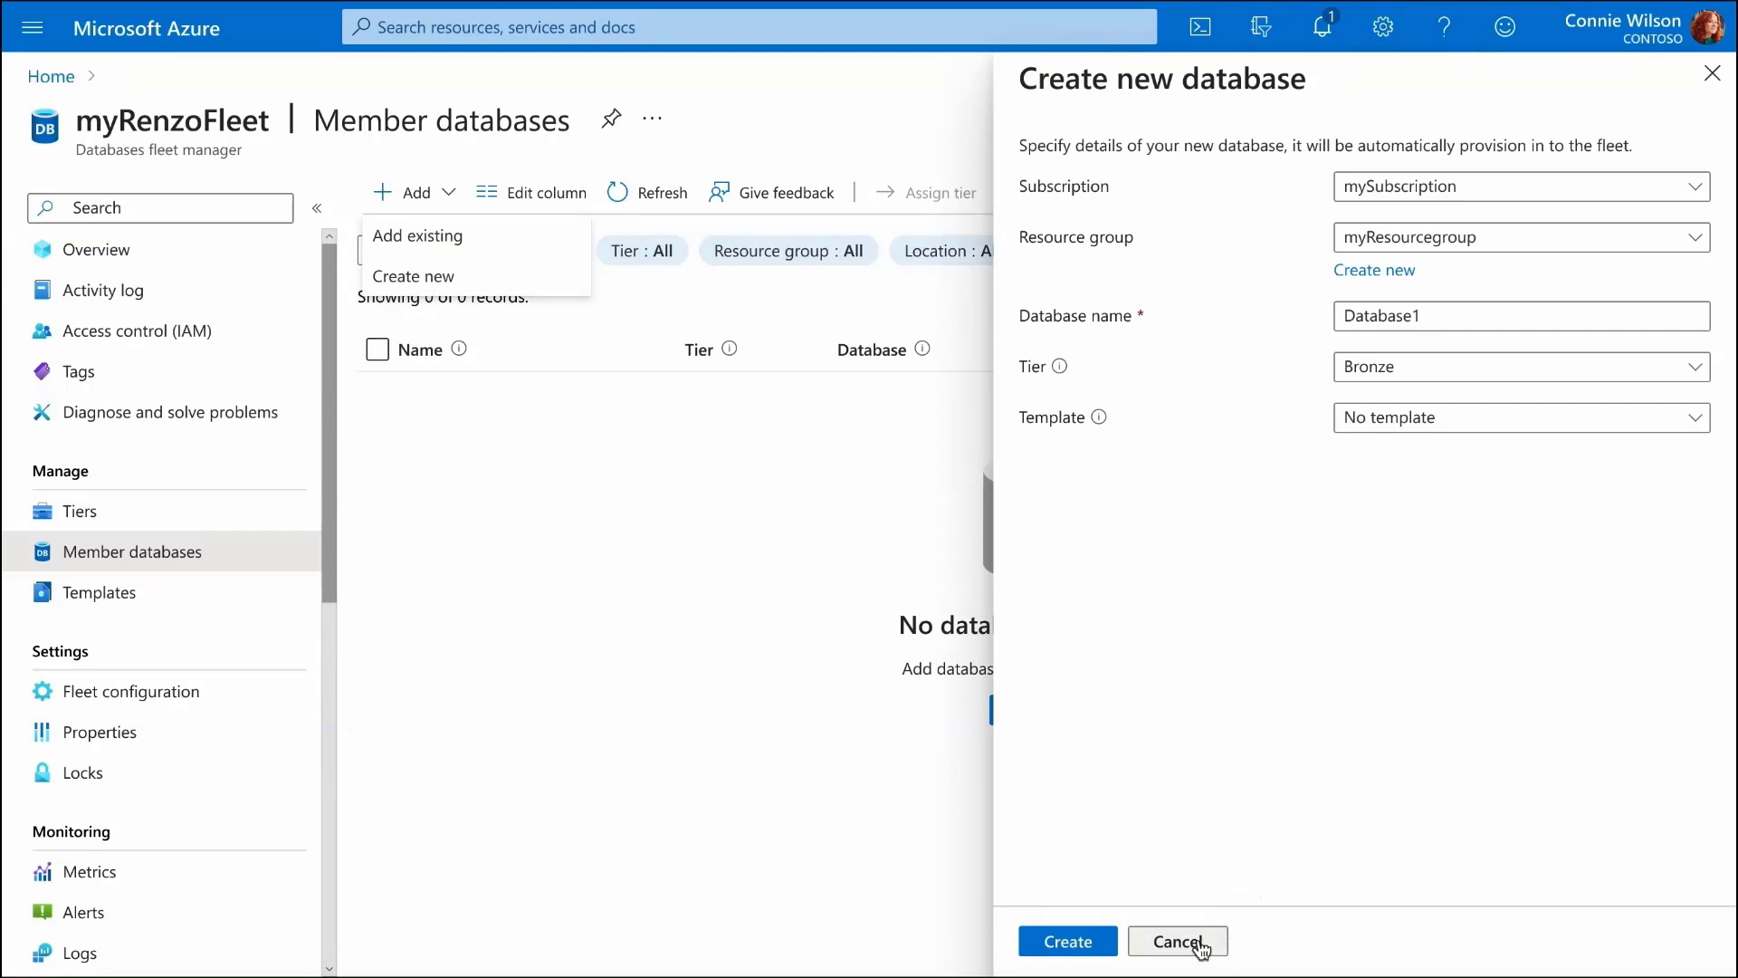
click(1175, 942)
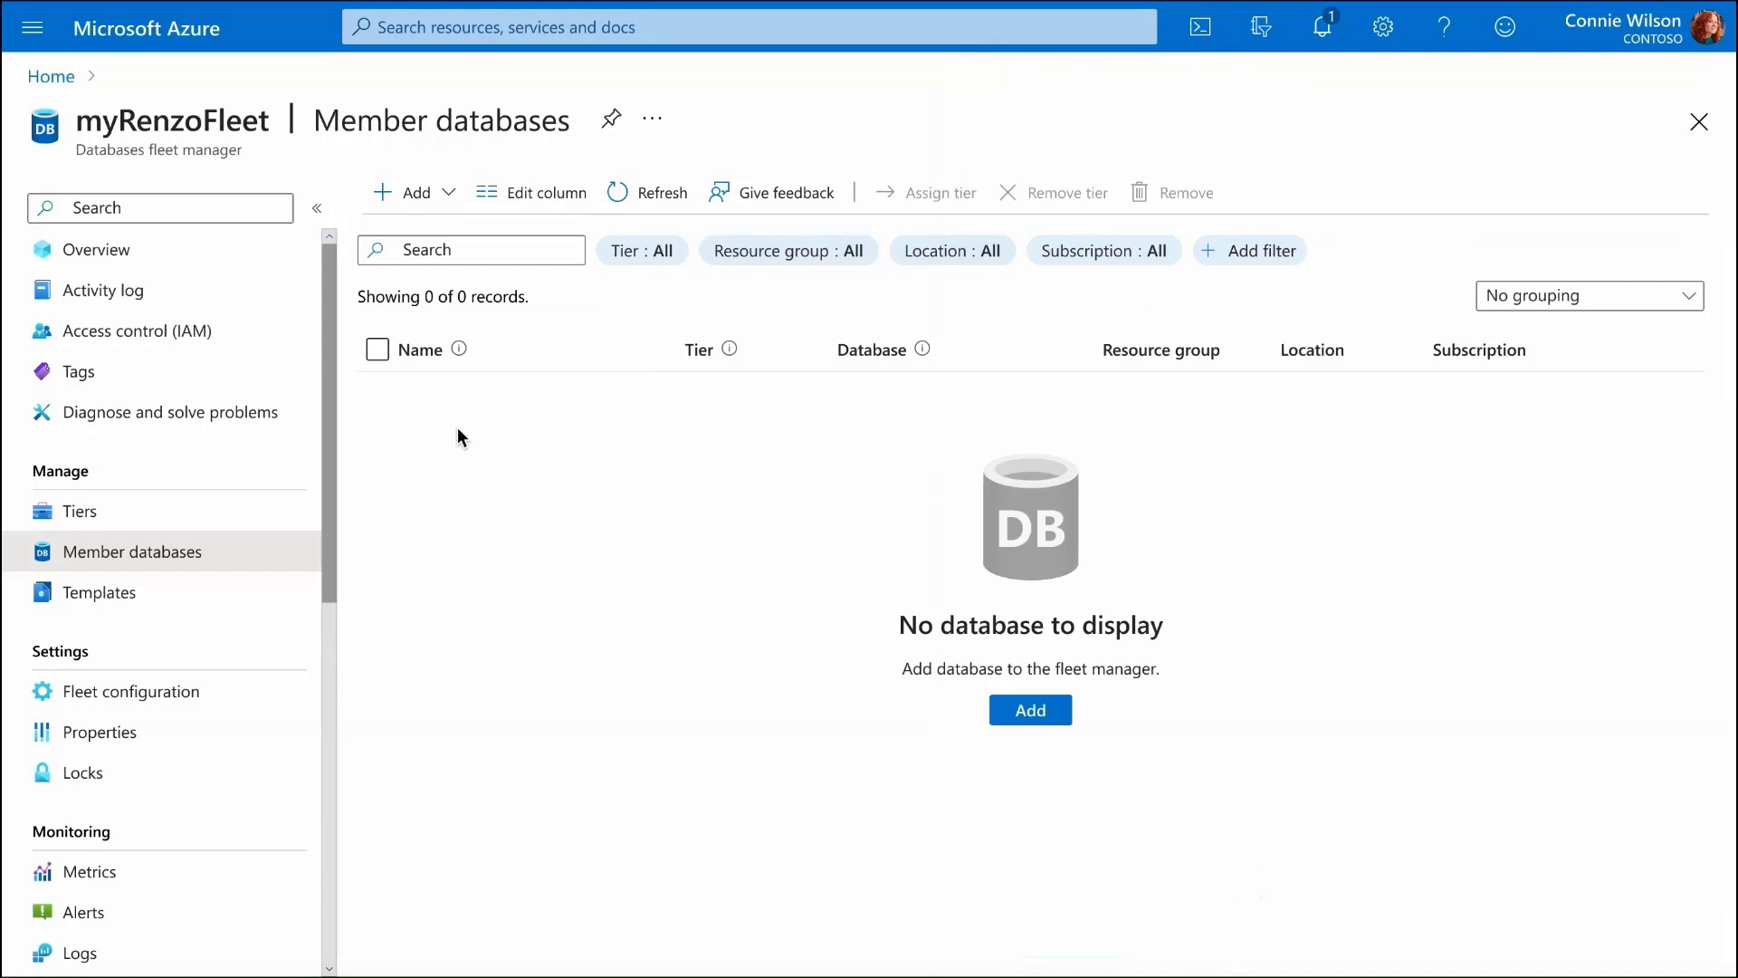
click(448, 192)
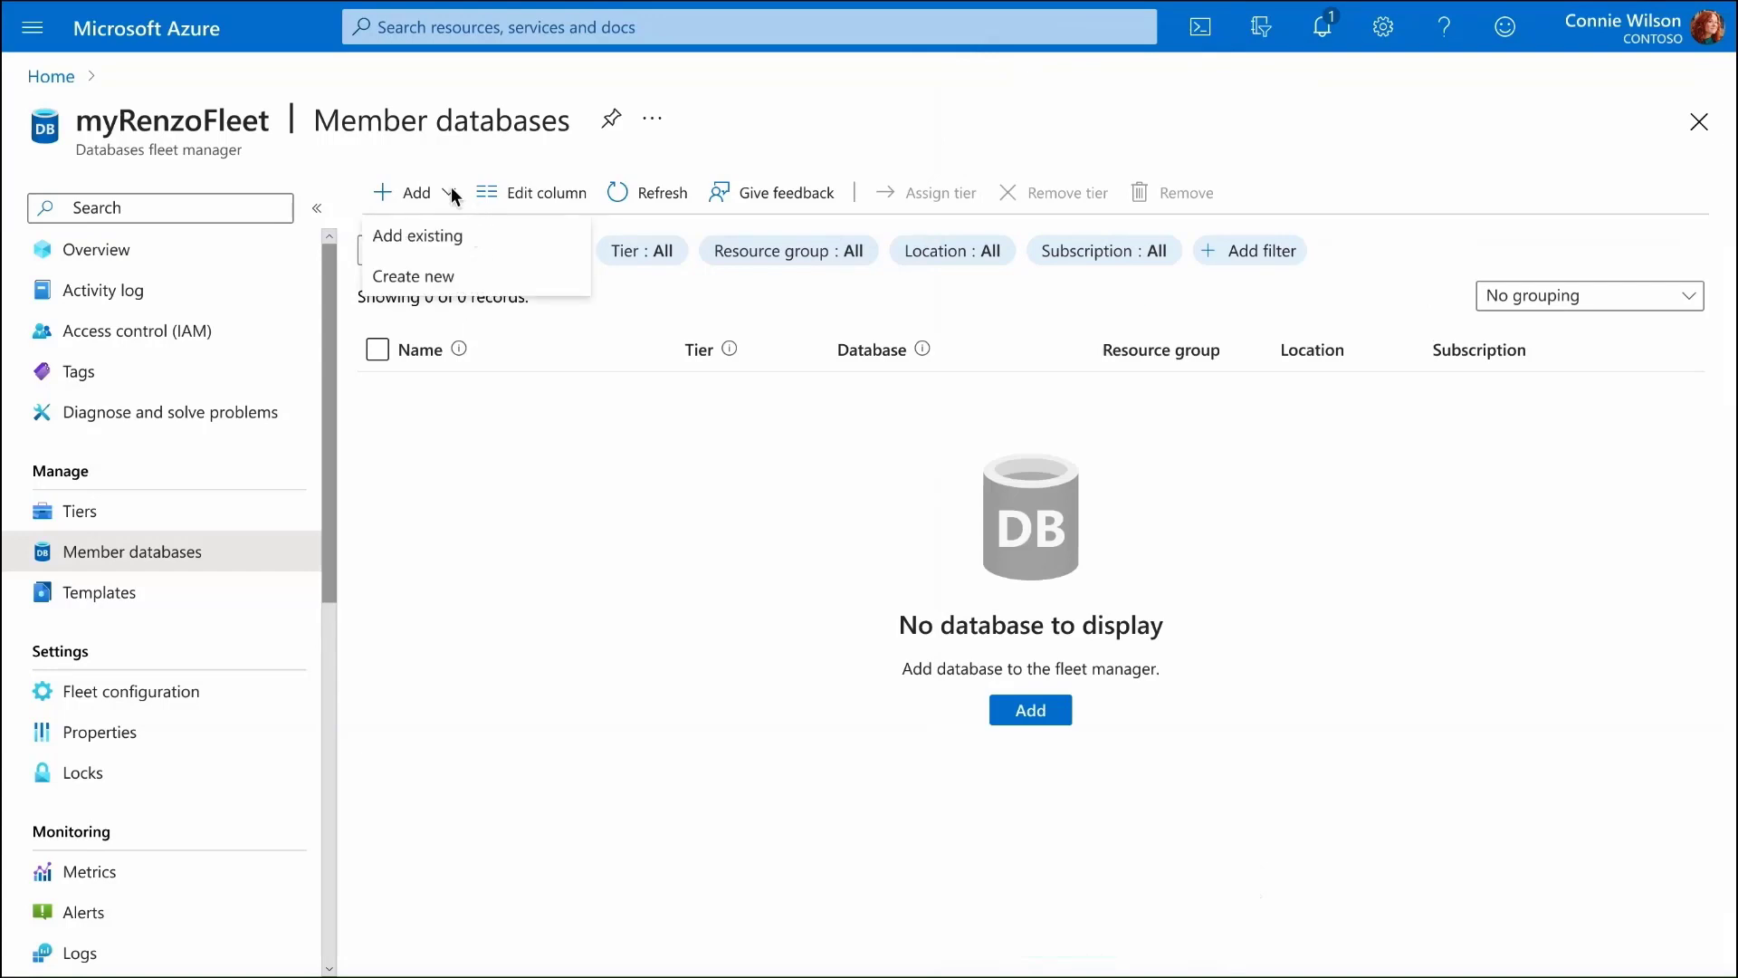
Step: Add existing databases to the fleet as Gold, Silver, Silver and Bronze tier members
click(418, 236)
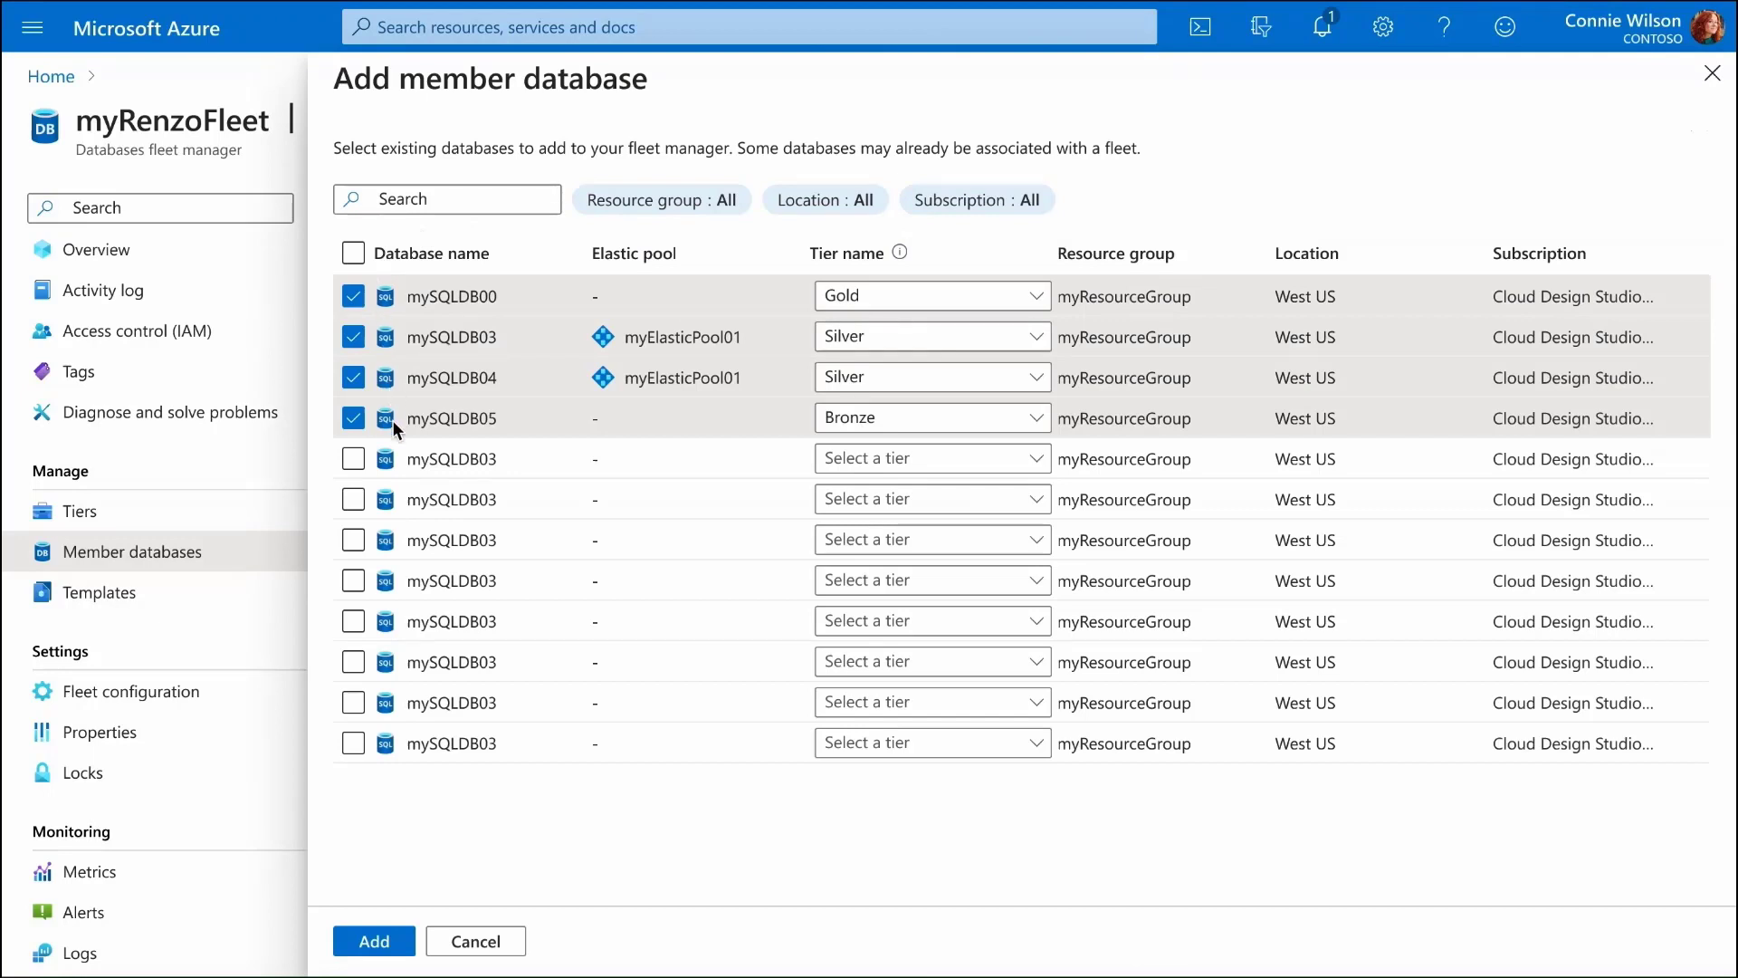
mouse_move(804, 299)
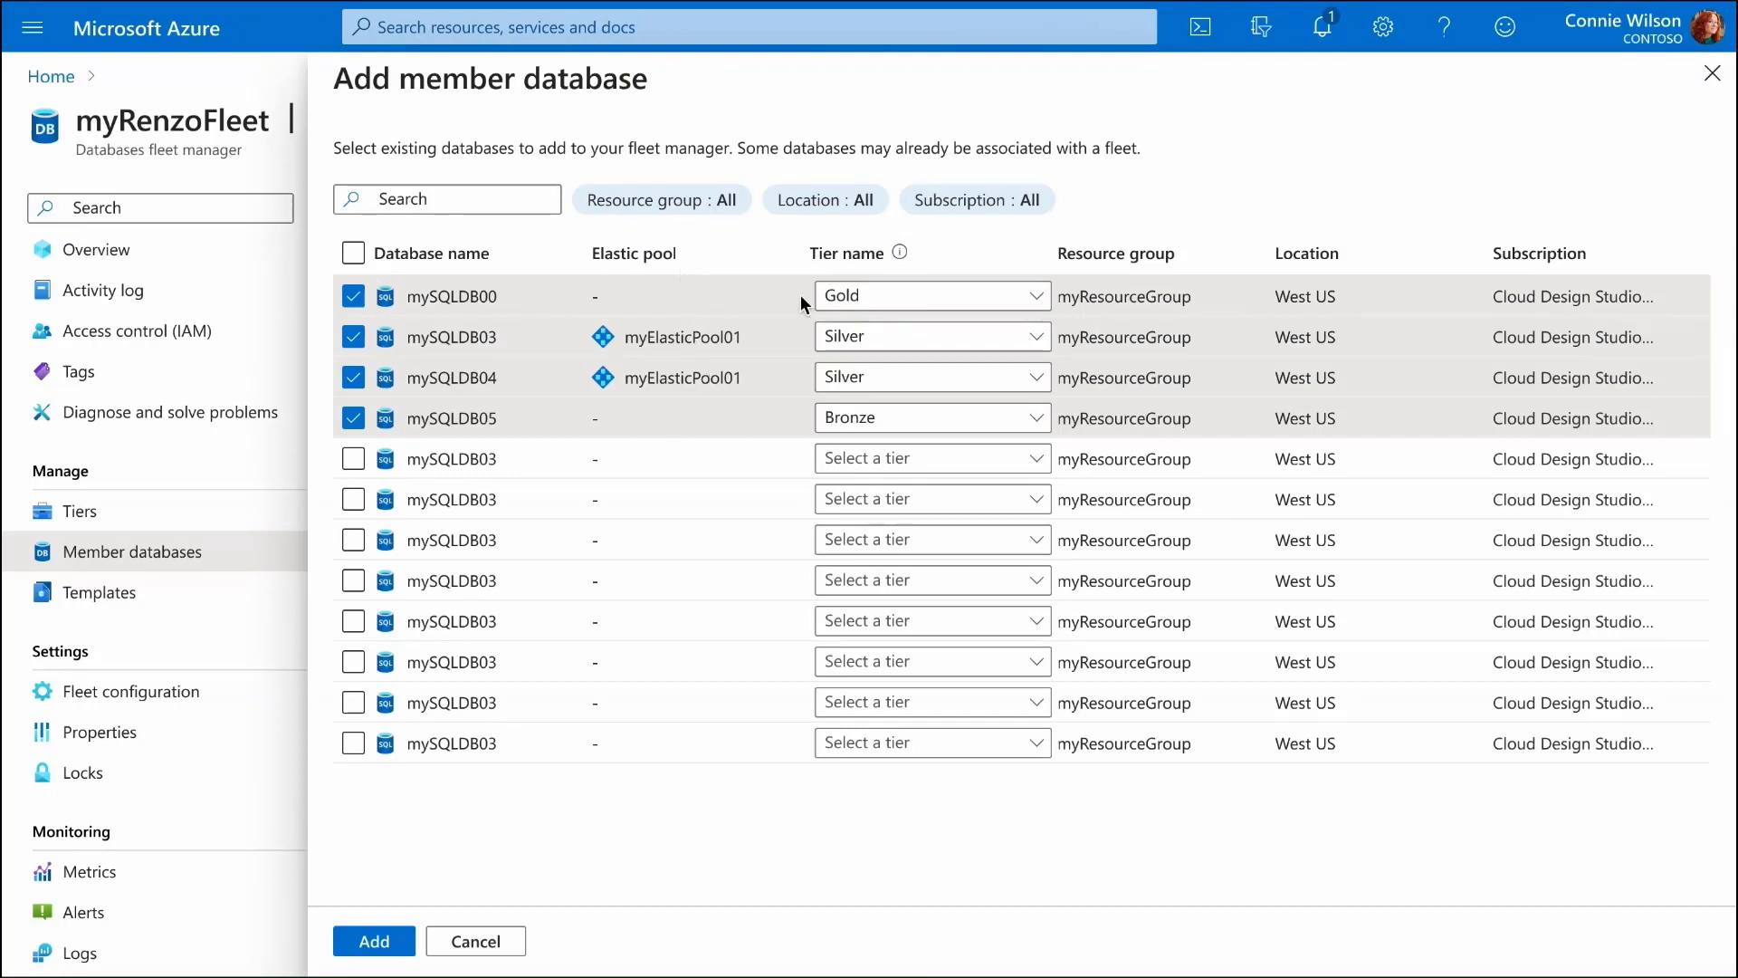
mouse_move(679, 666)
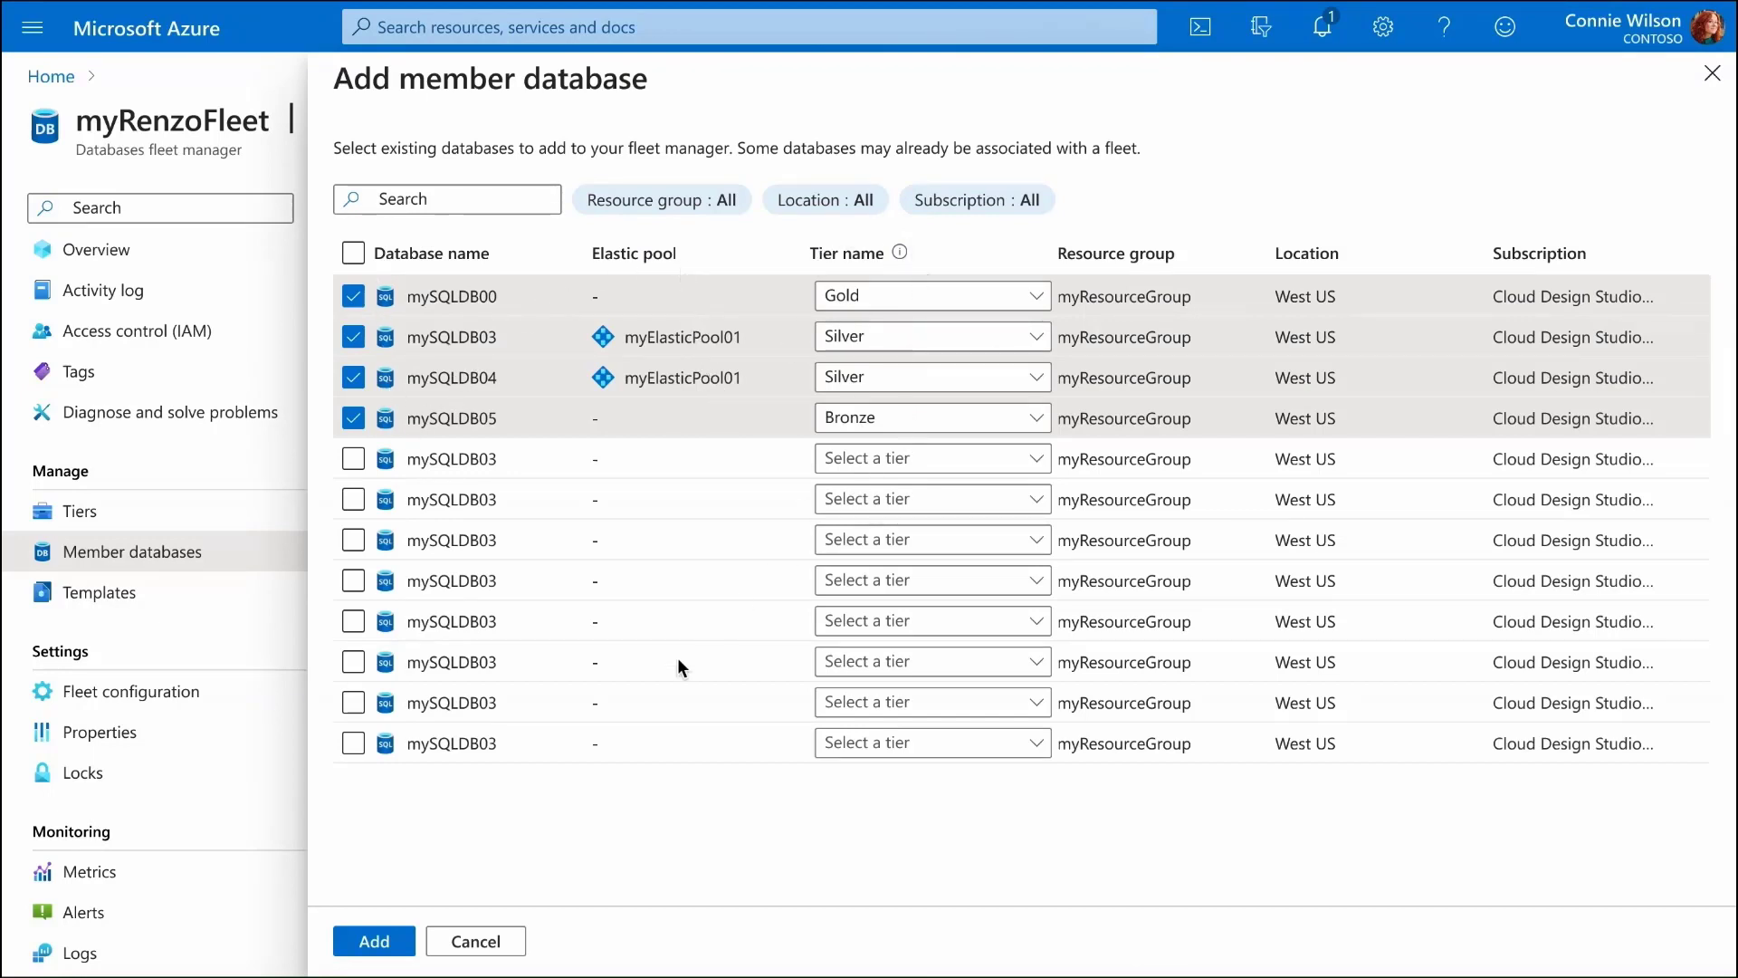
click(373, 941)
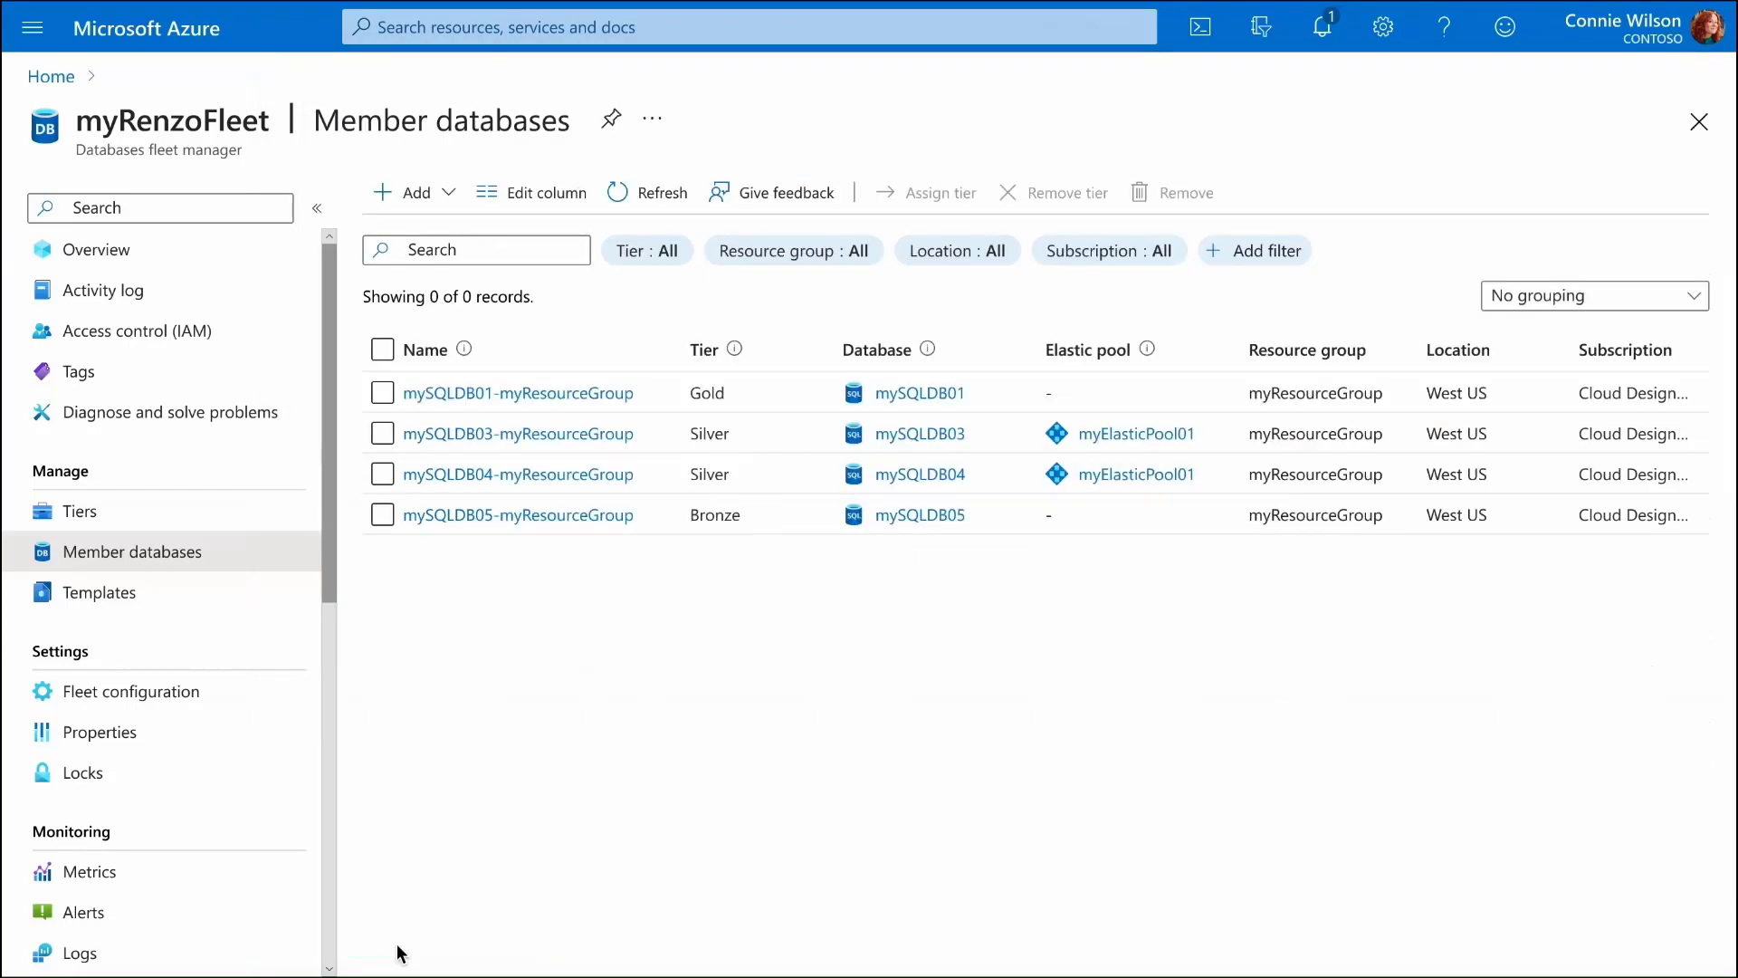
mouse_move(445, 395)
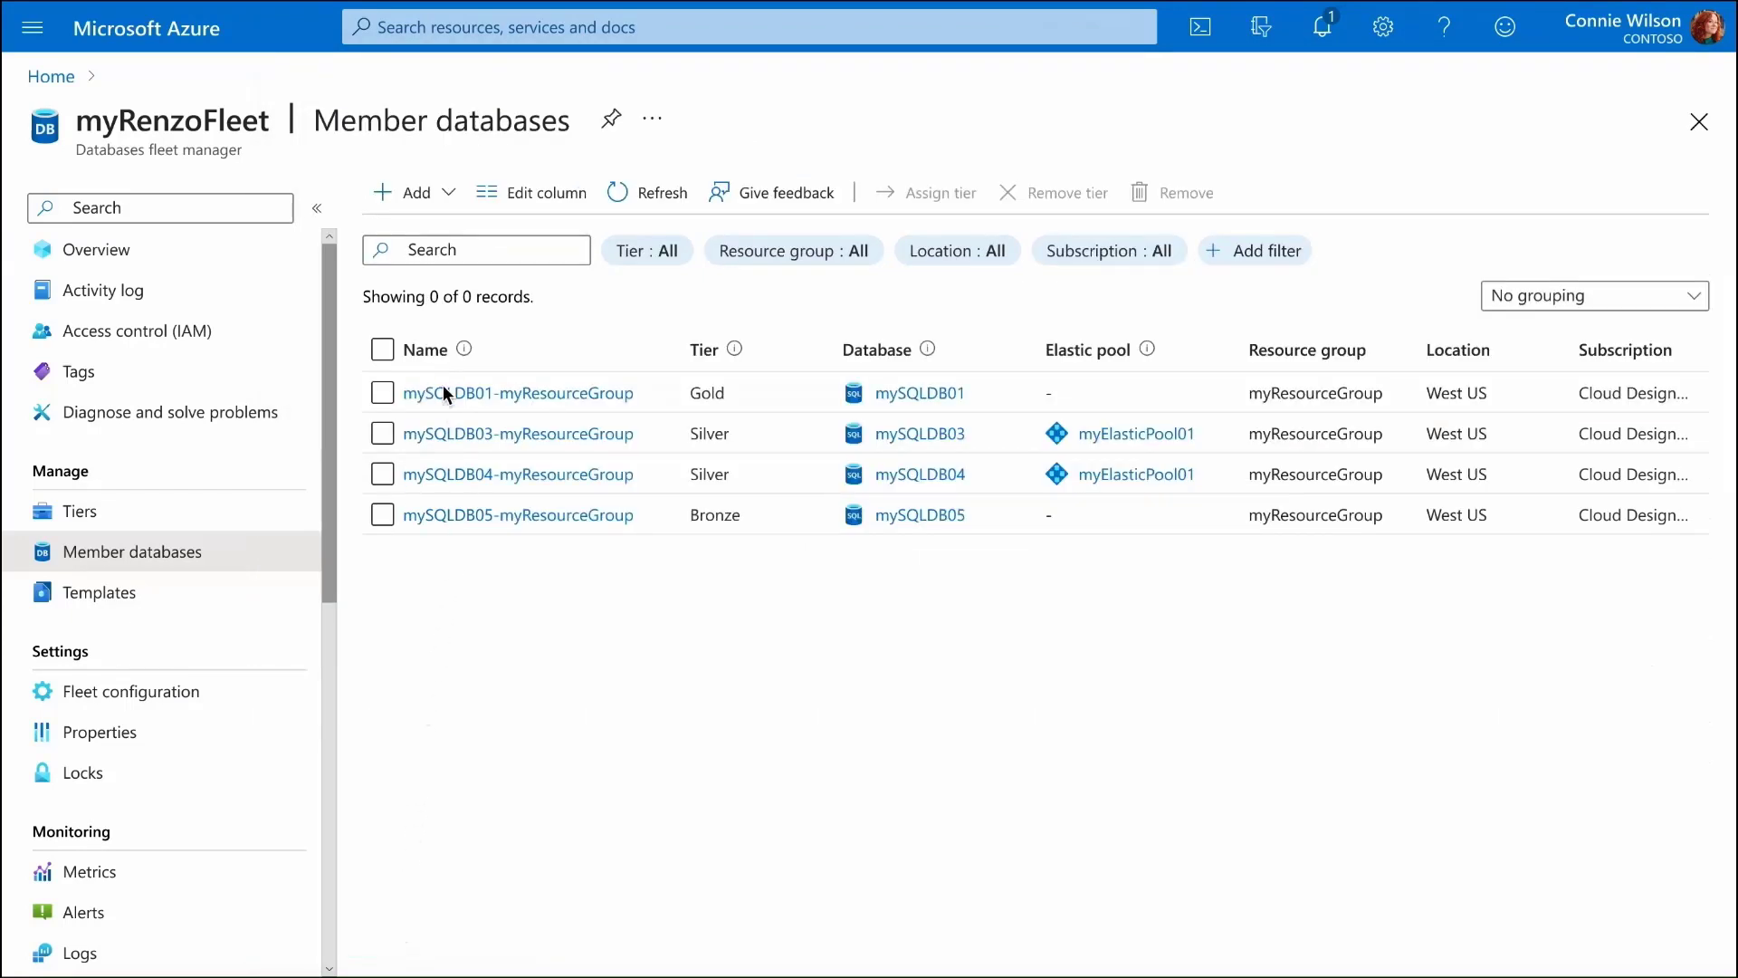
mouse_move(422, 577)
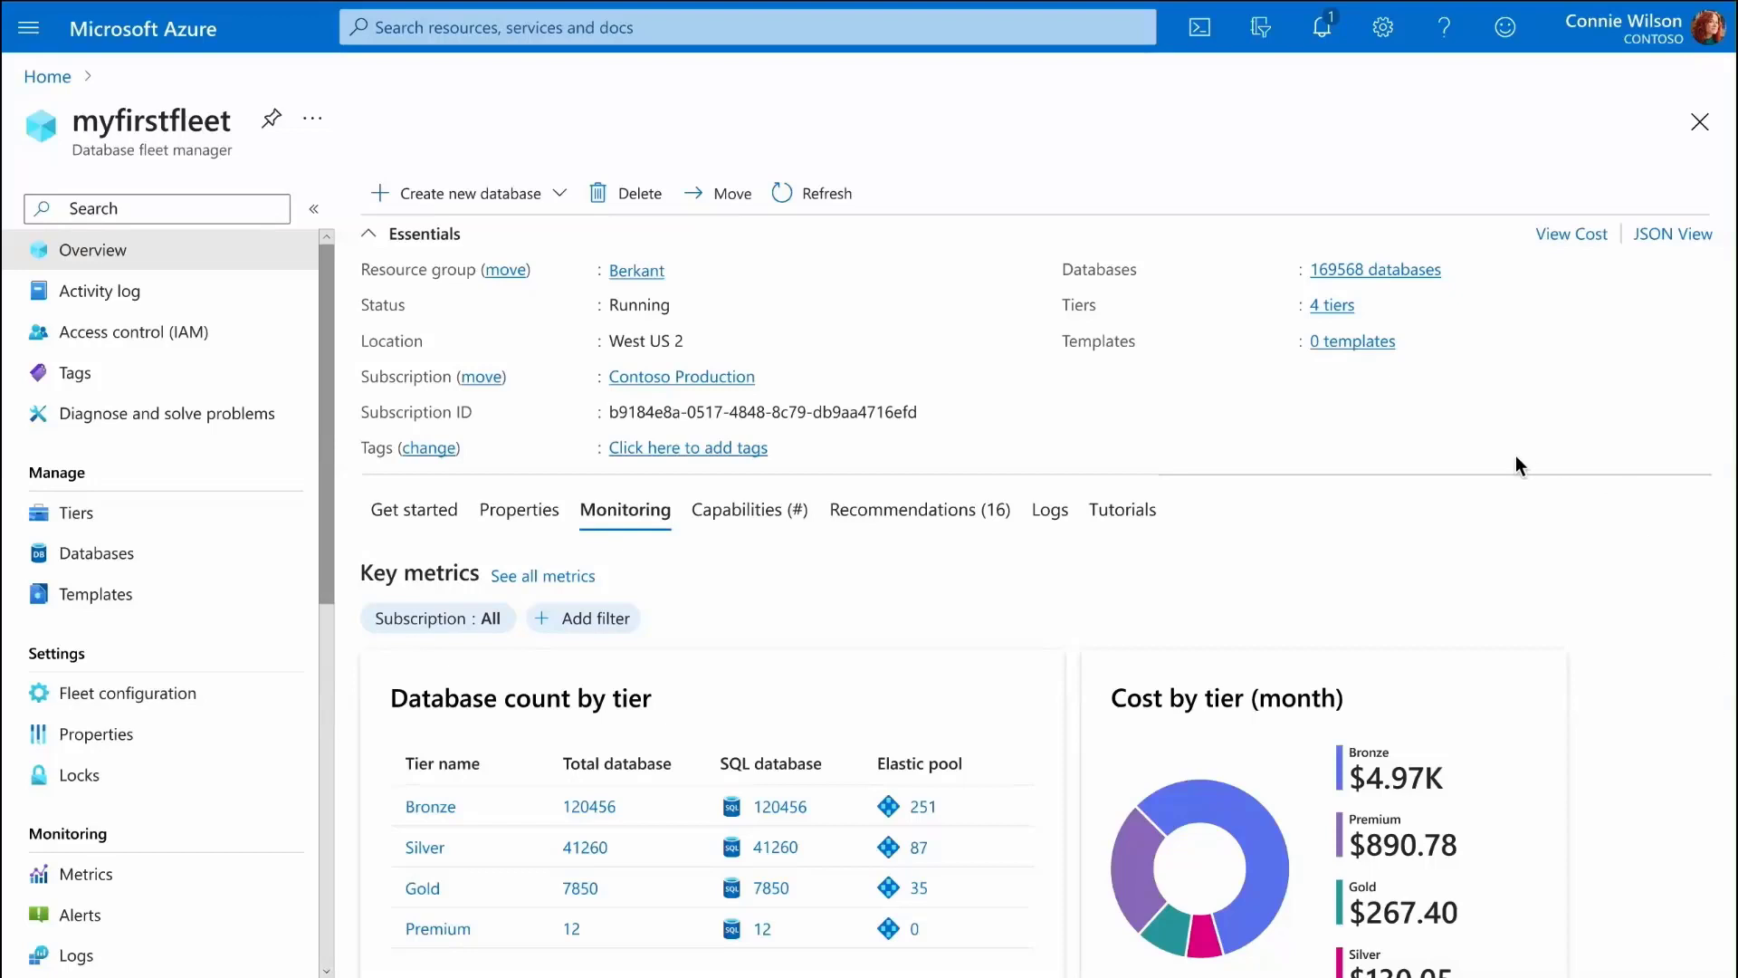
mouse_move(1517, 379)
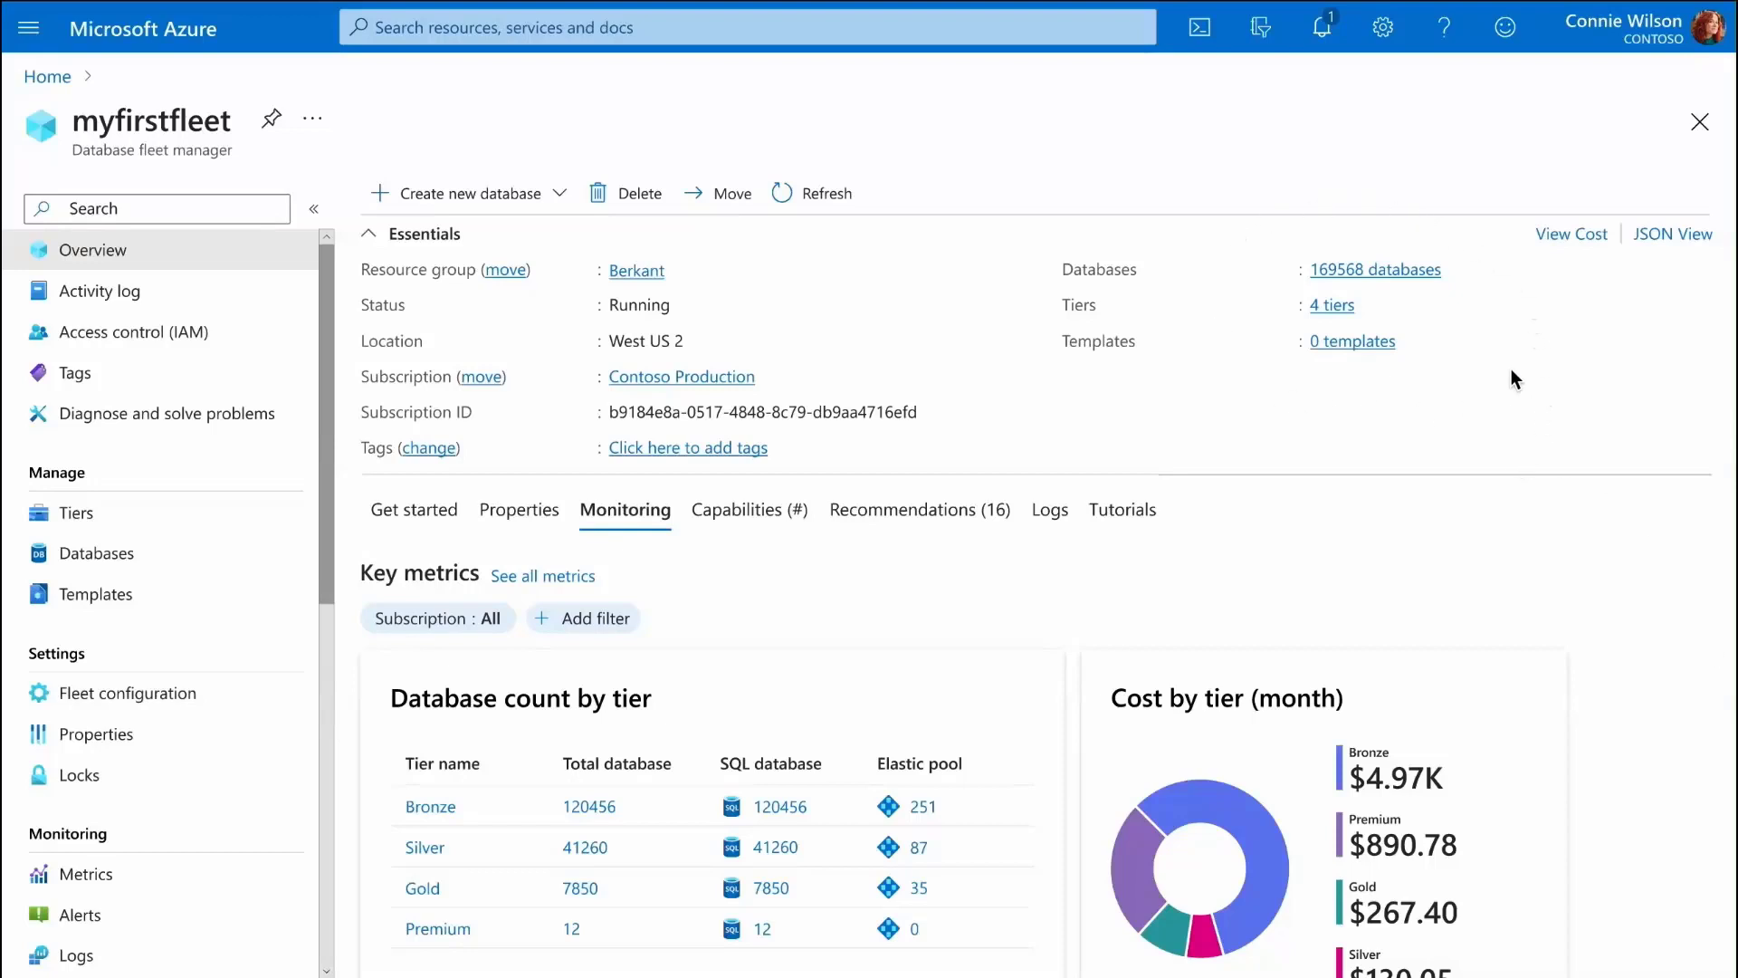
mouse_move(989, 525)
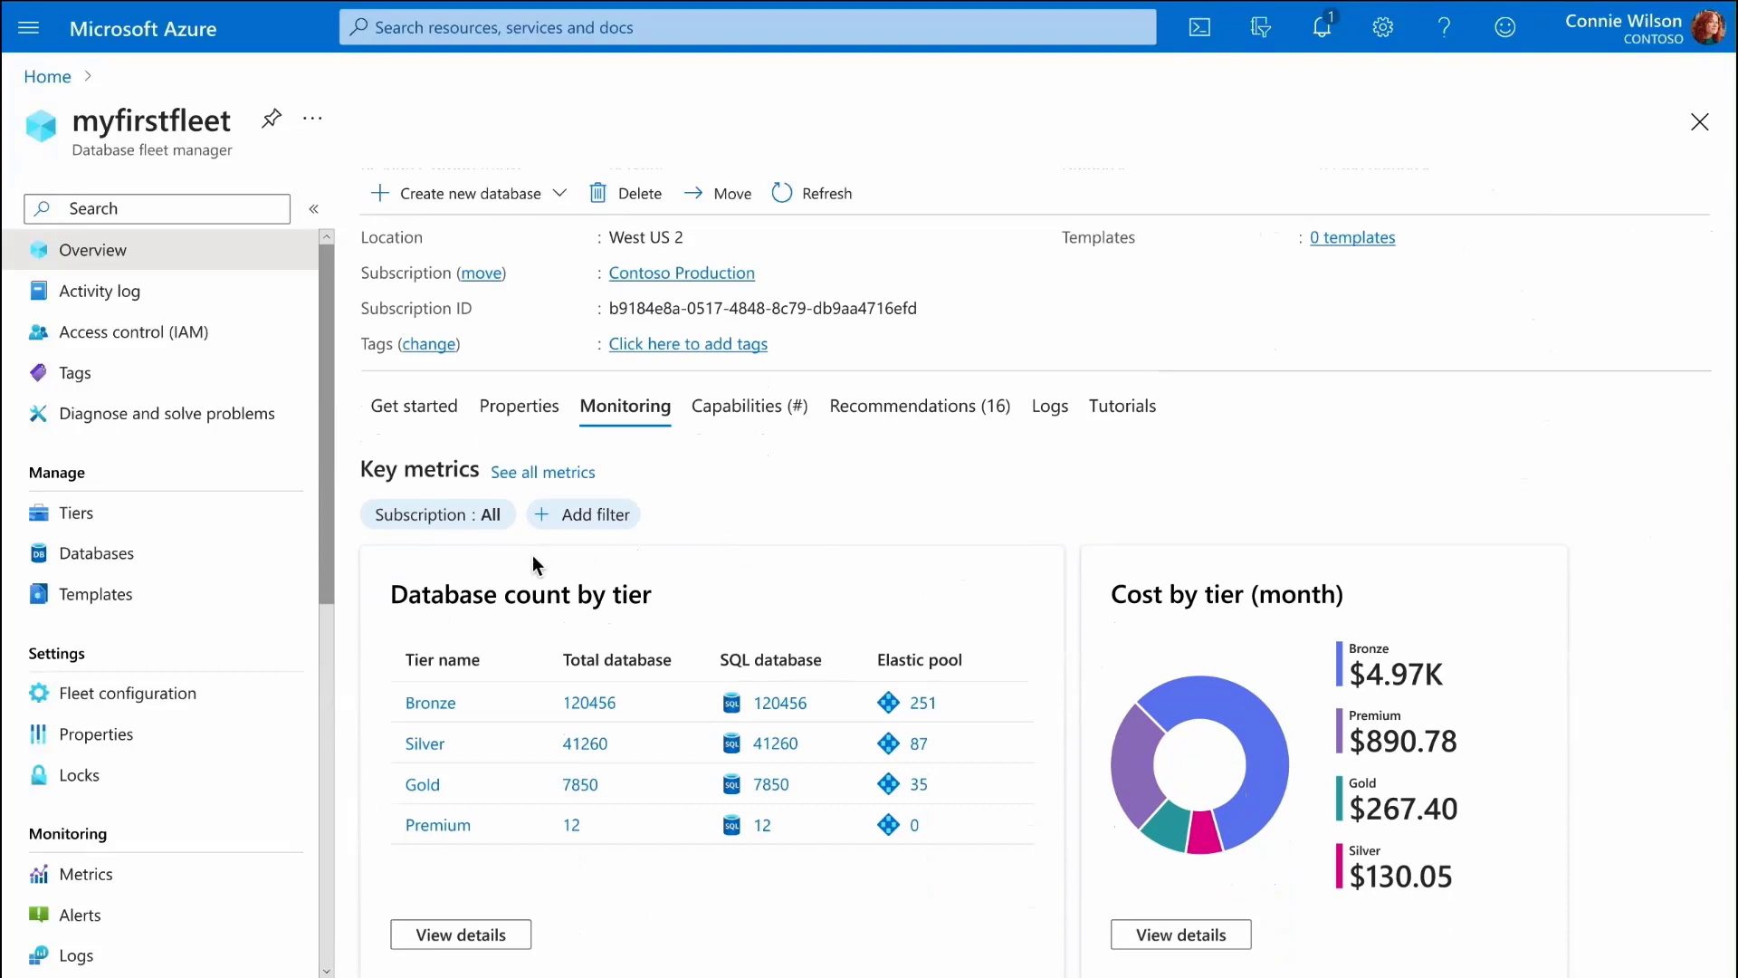
mouse_move(967, 636)
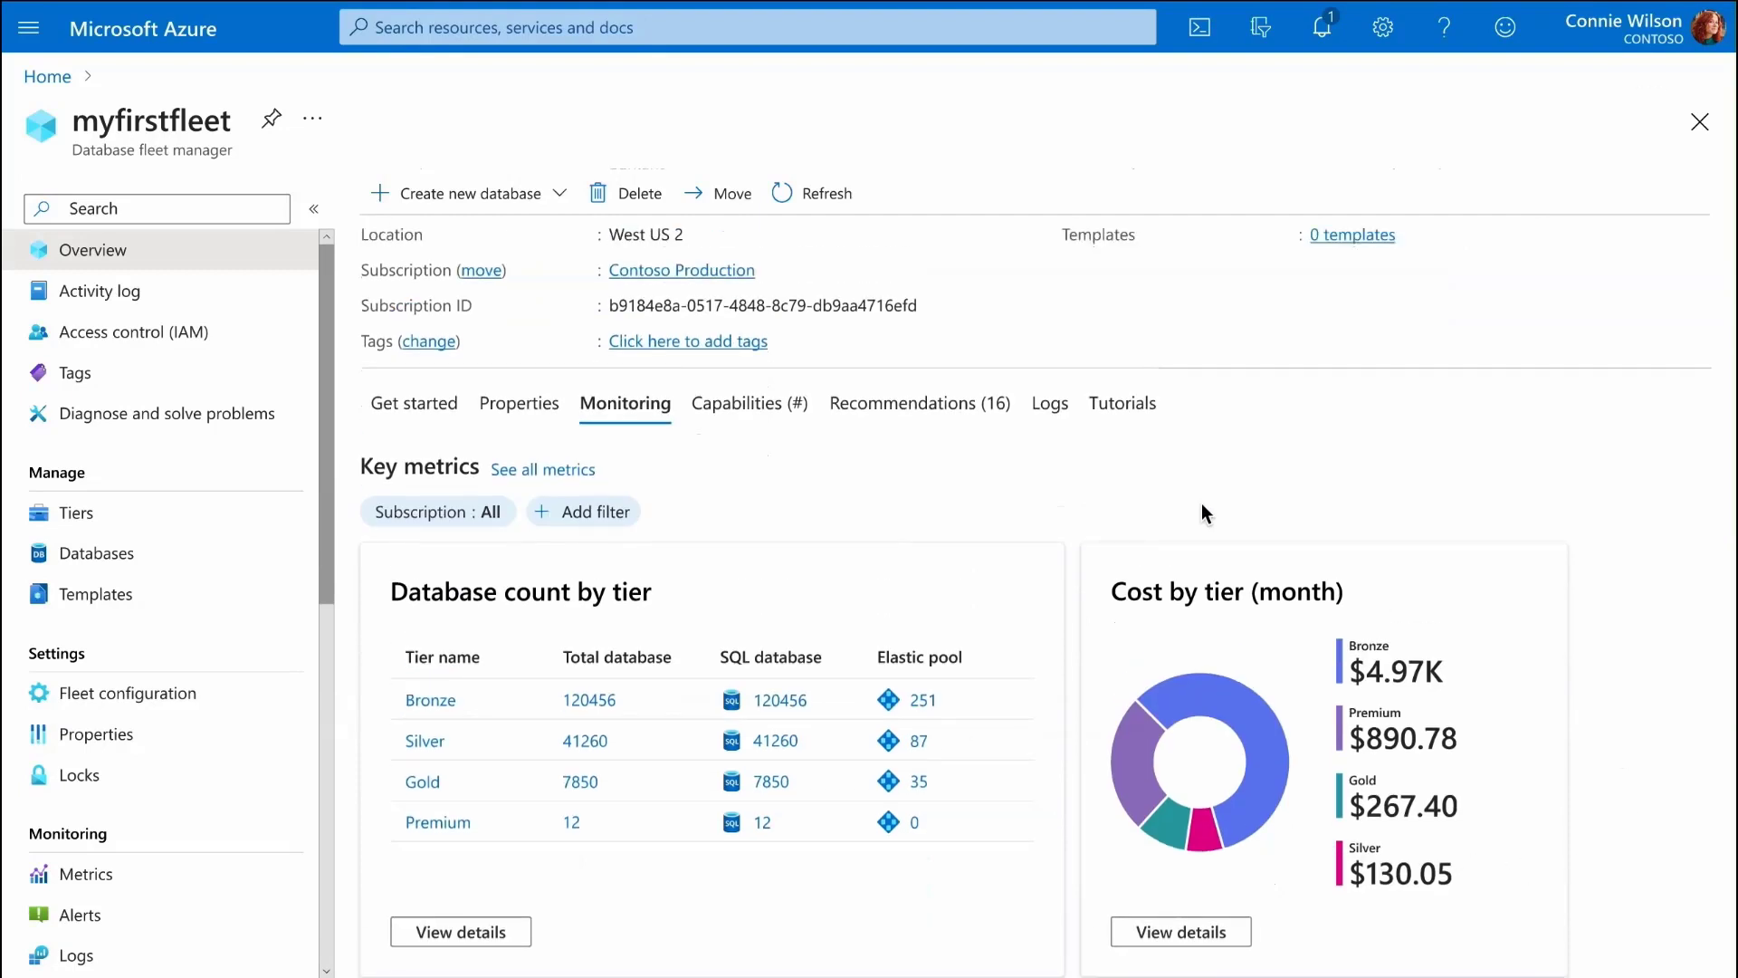
scroll(down, 3)
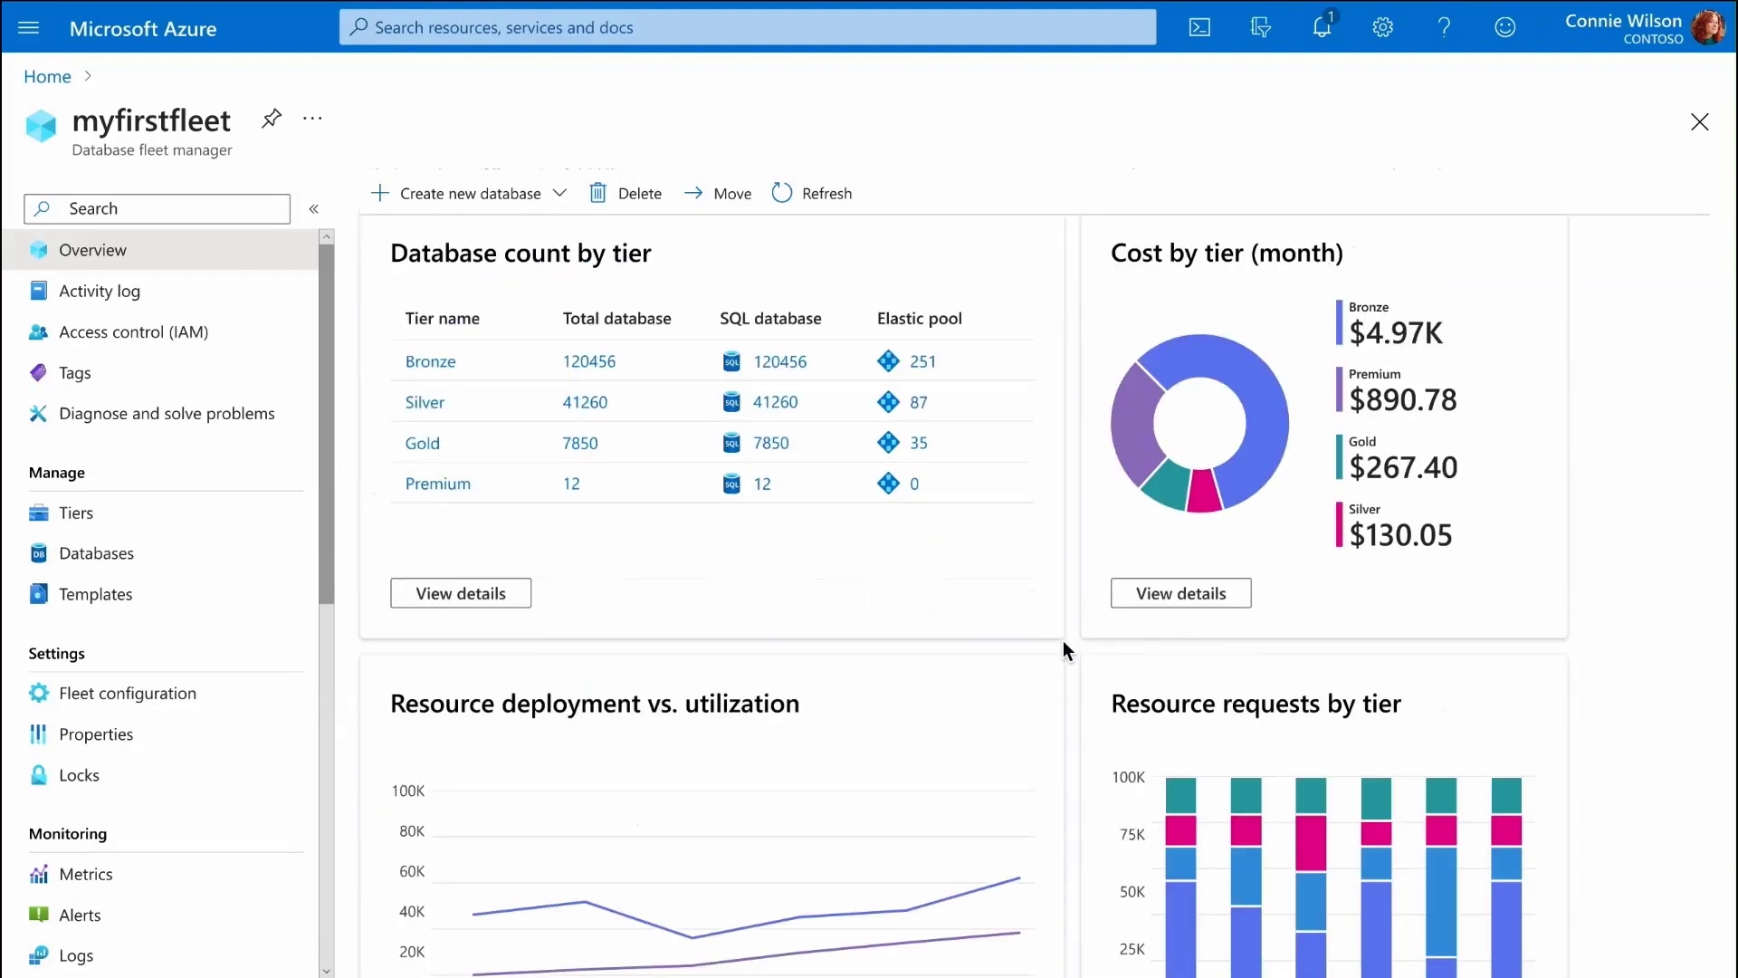
scroll(down, 3)
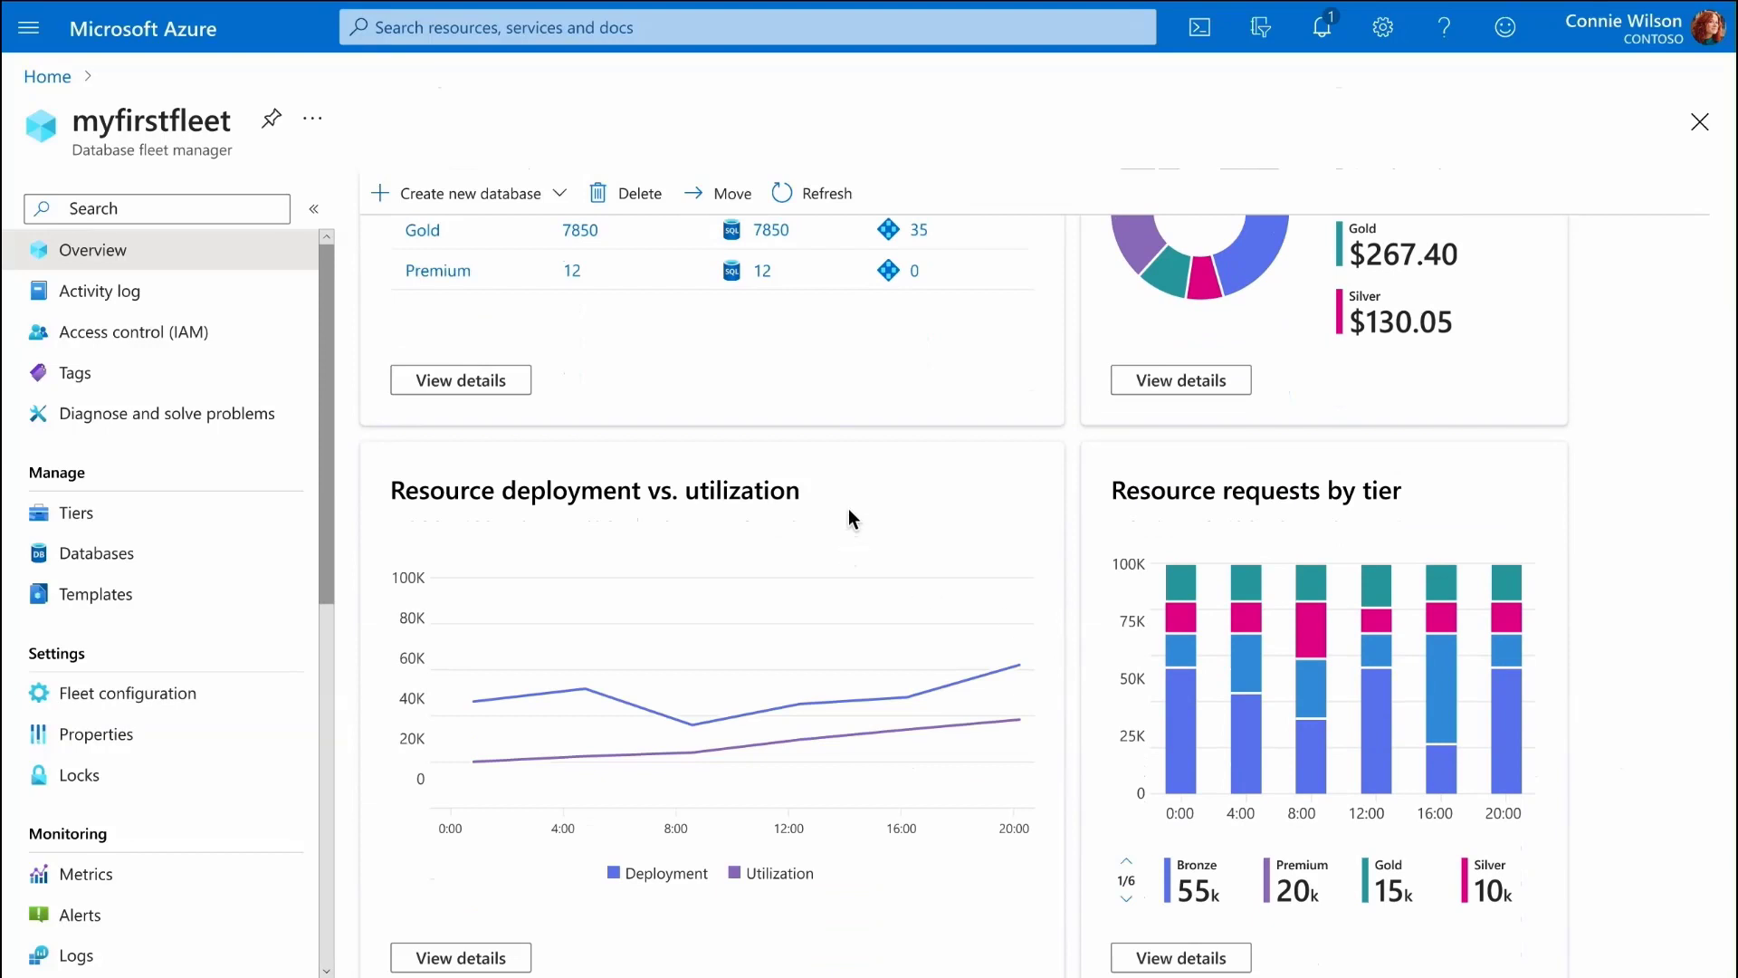
mouse_move(886, 446)
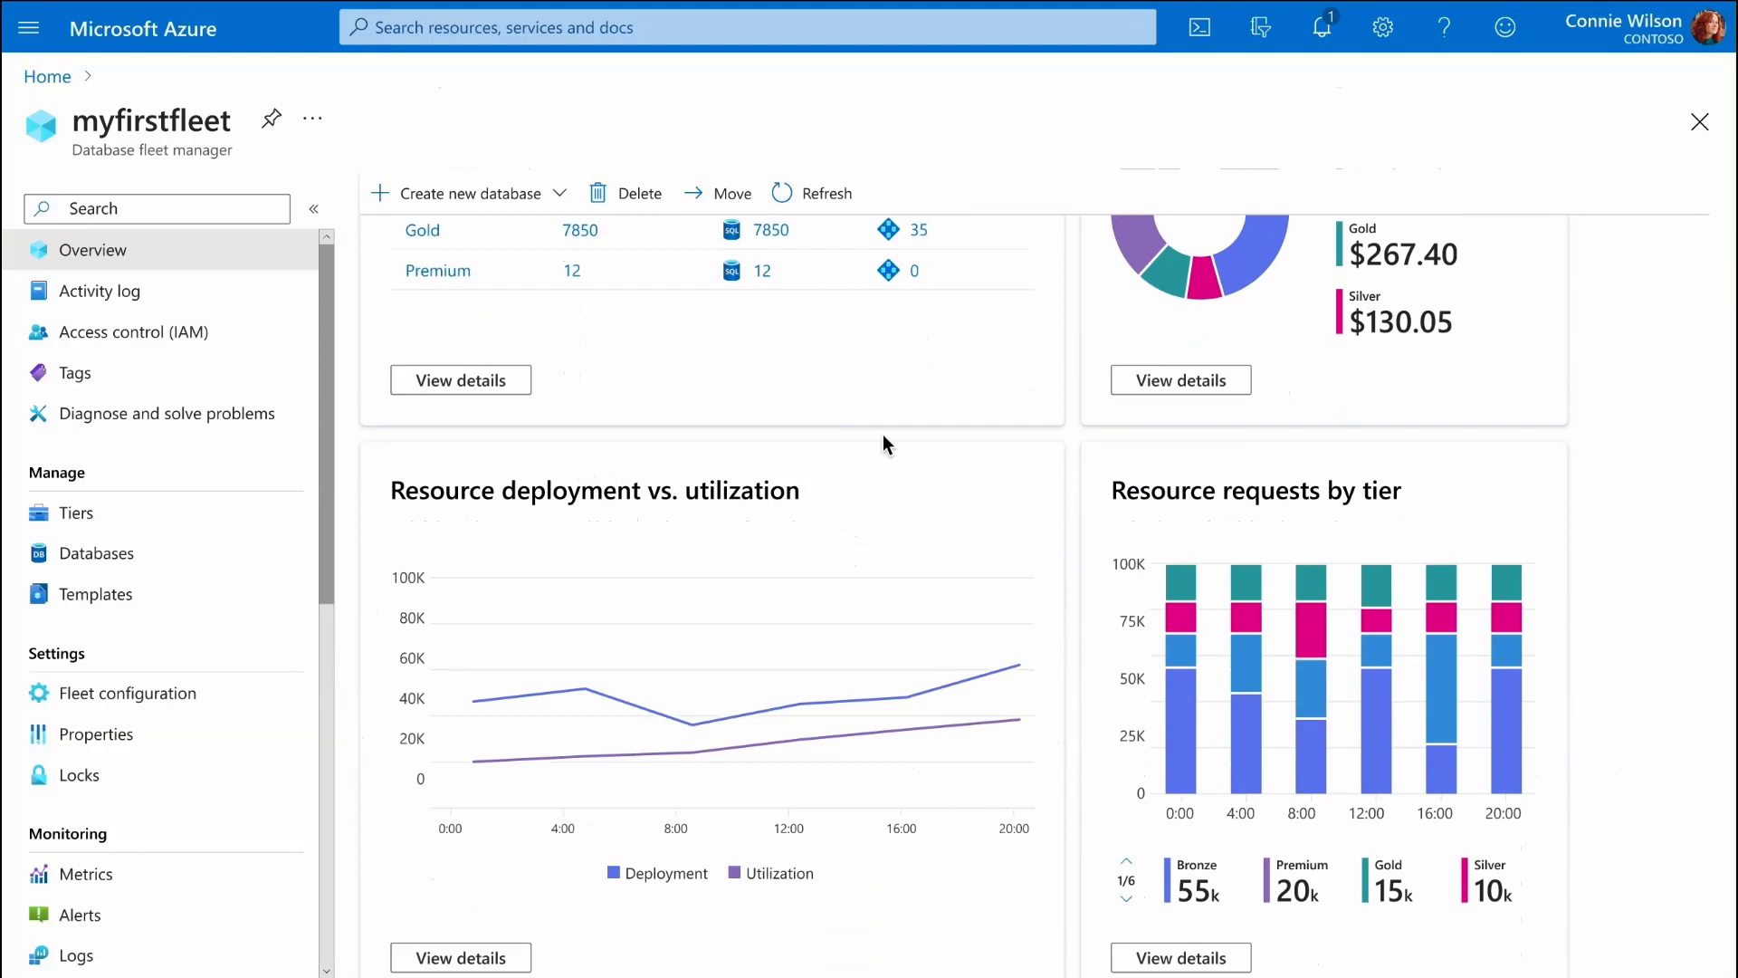
mouse_move(1278, 958)
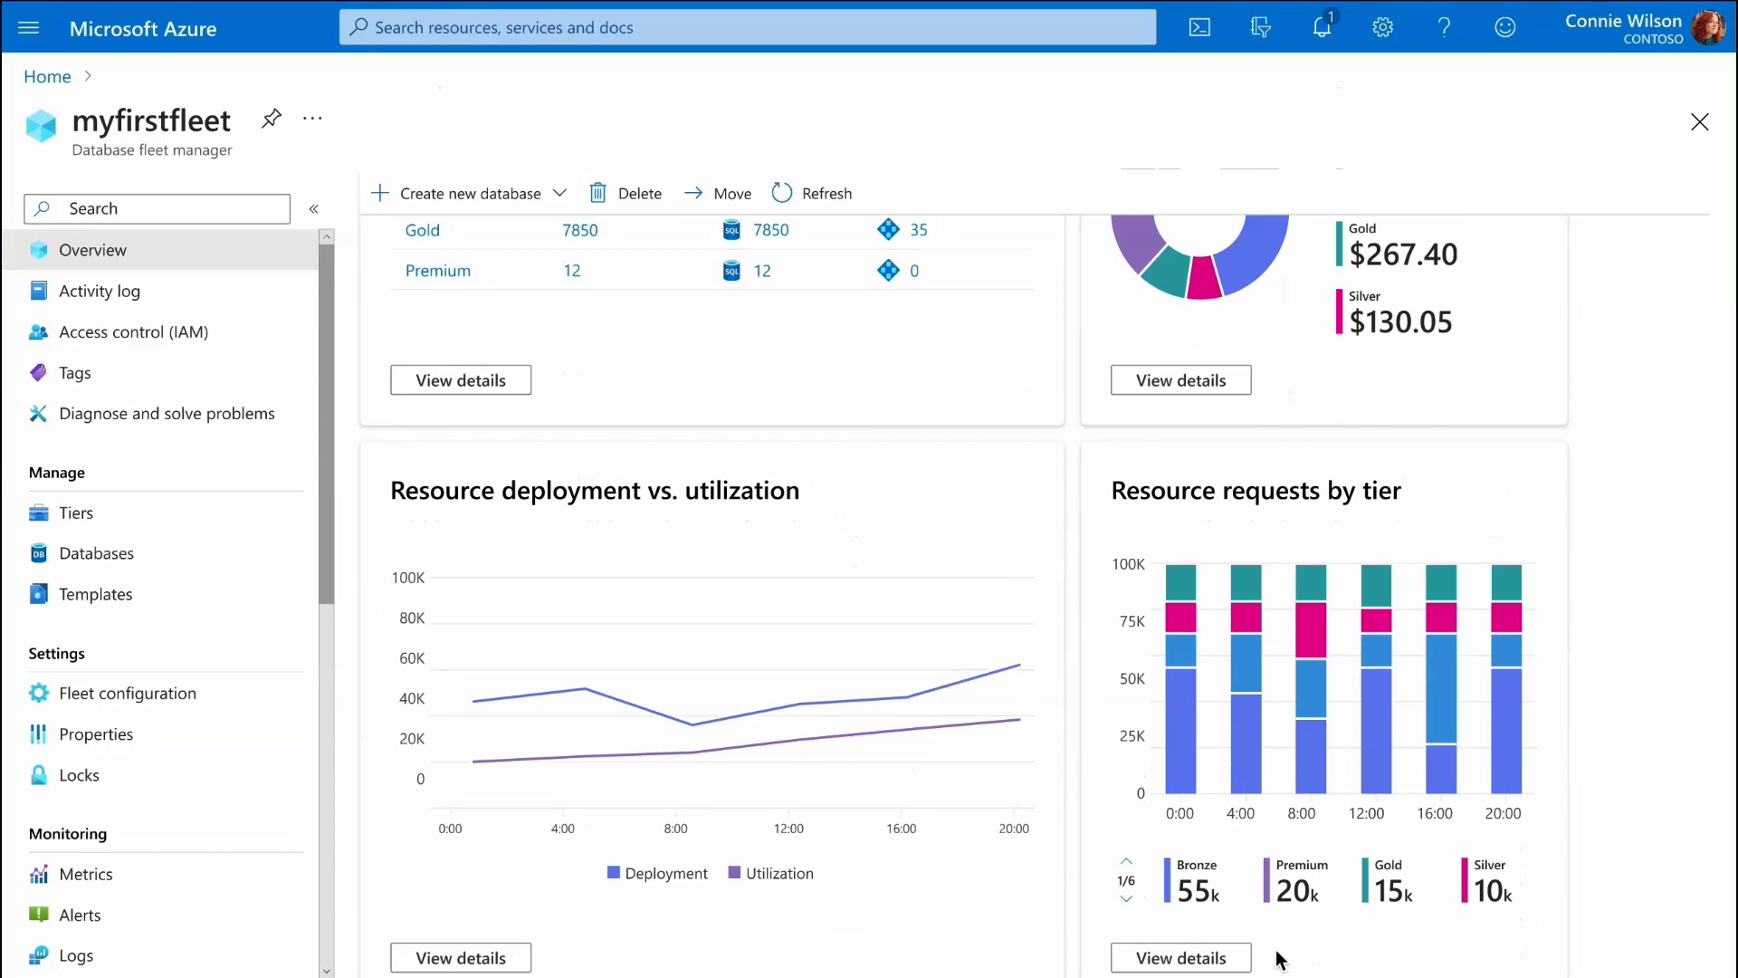
mouse_move(1094, 522)
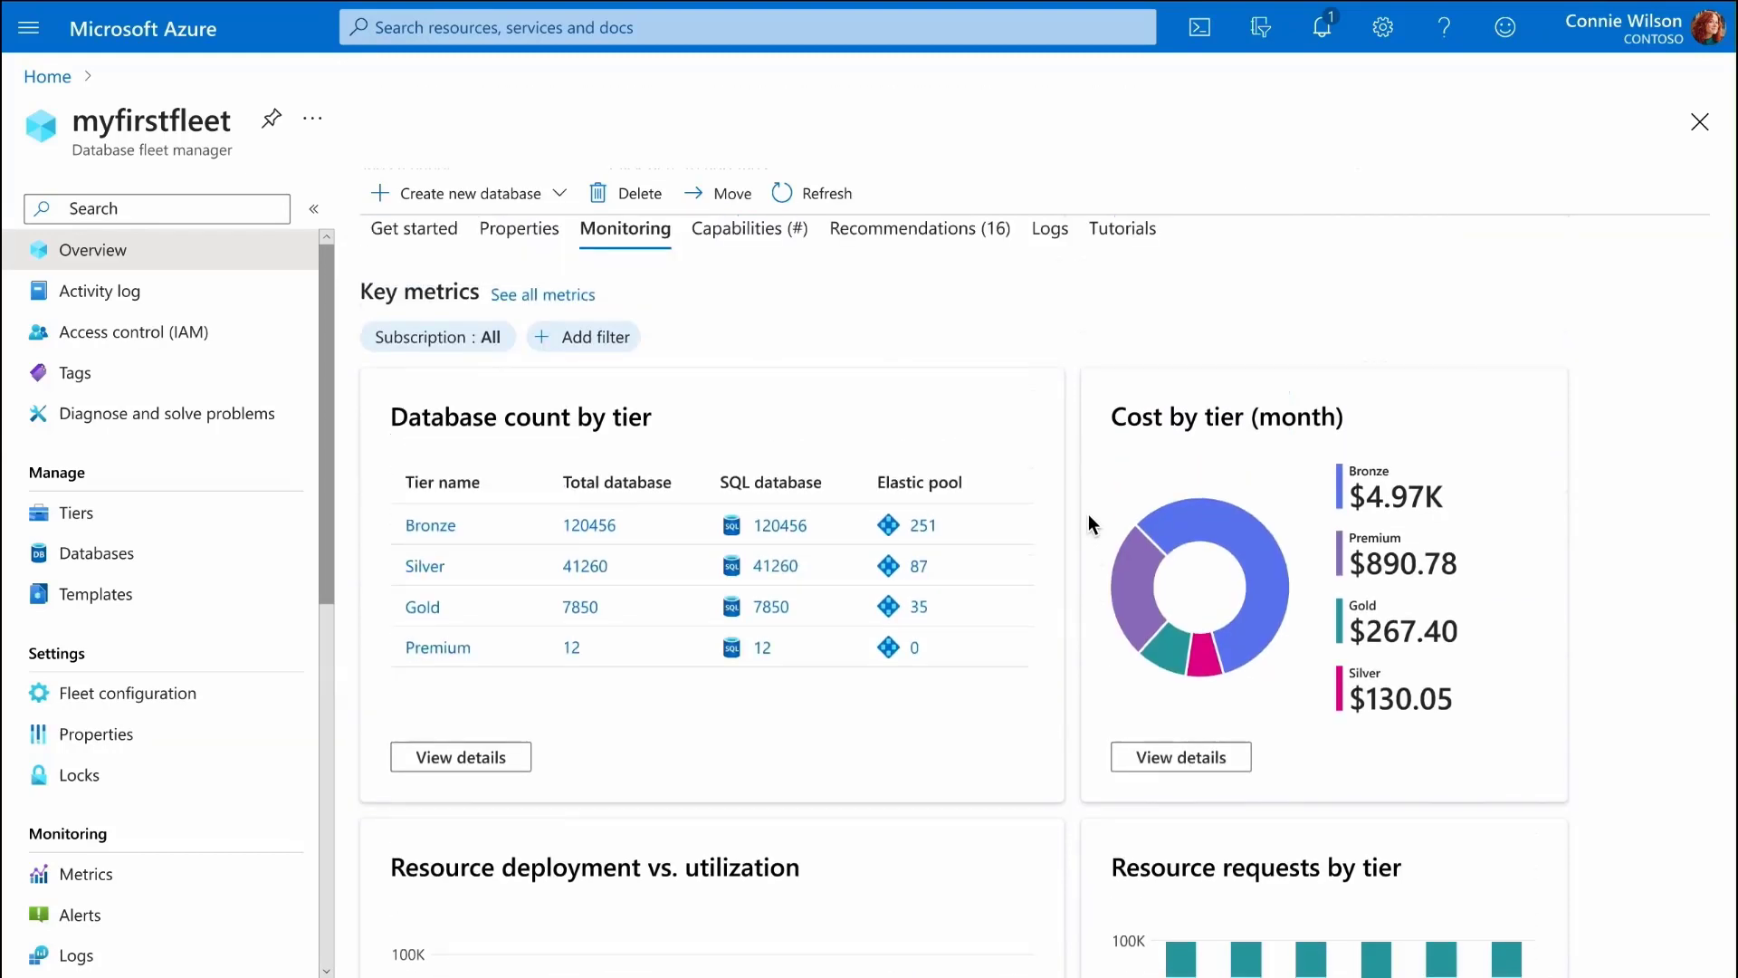
Step: Review the 'Increase pool density in a tier' recommendation, then show the fleet's operation logs
click(916, 228)
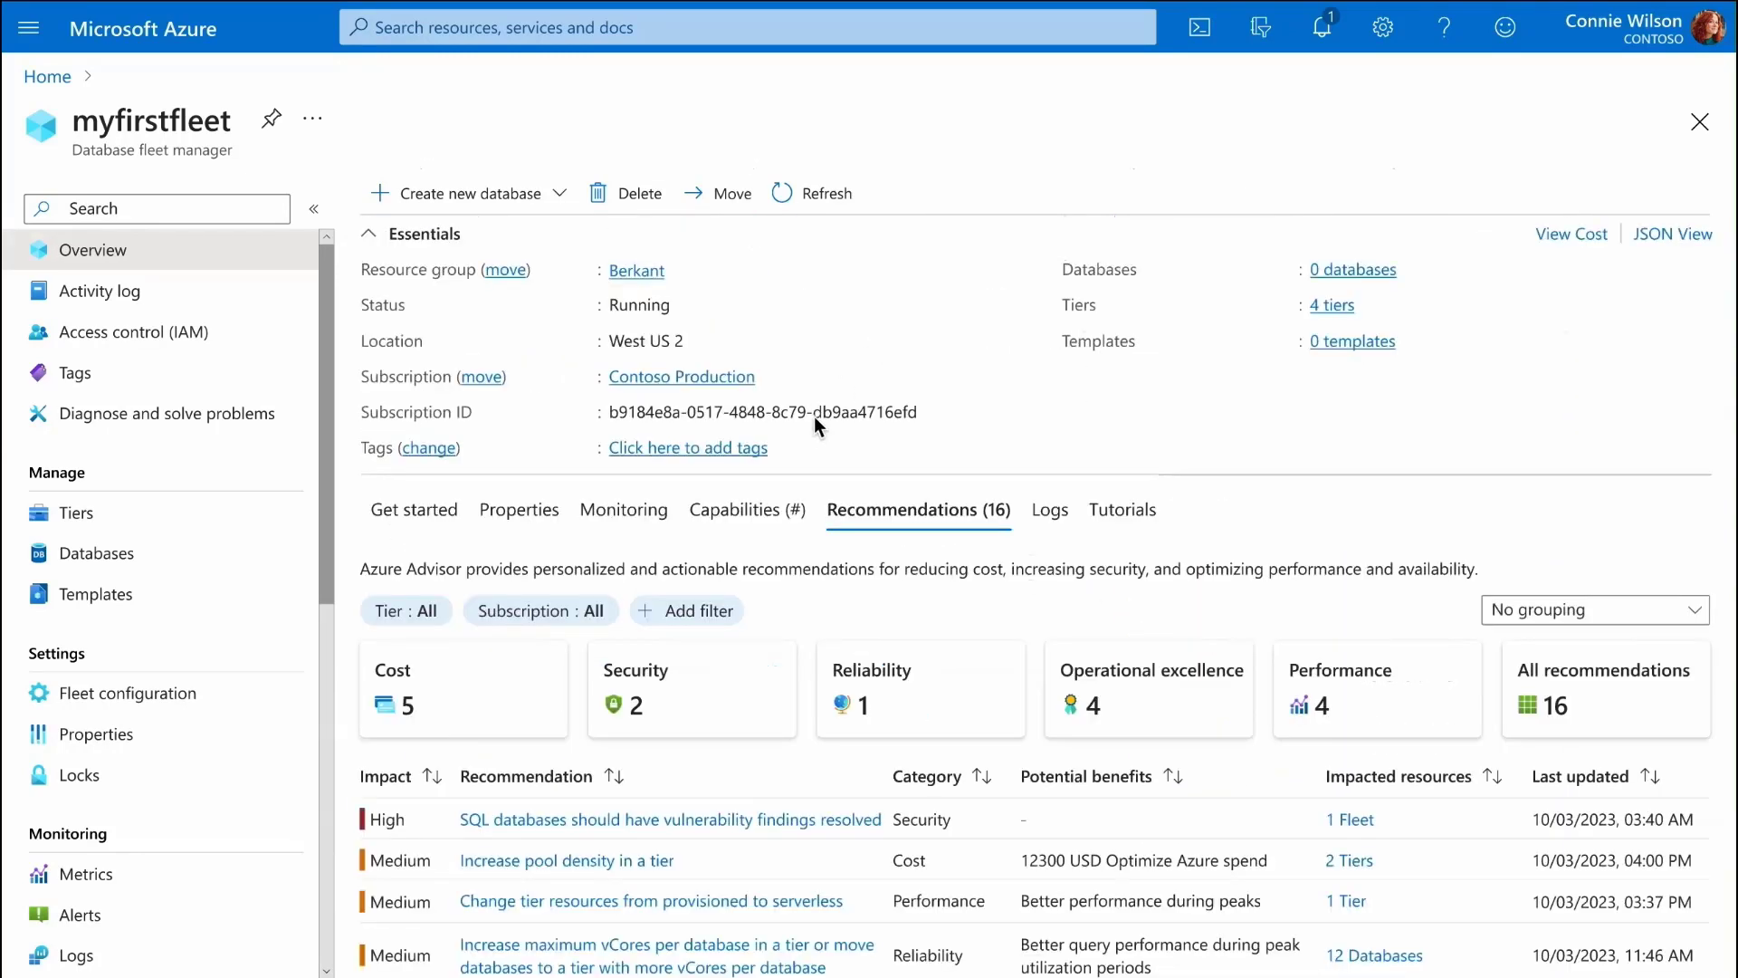
scroll(down, 3)
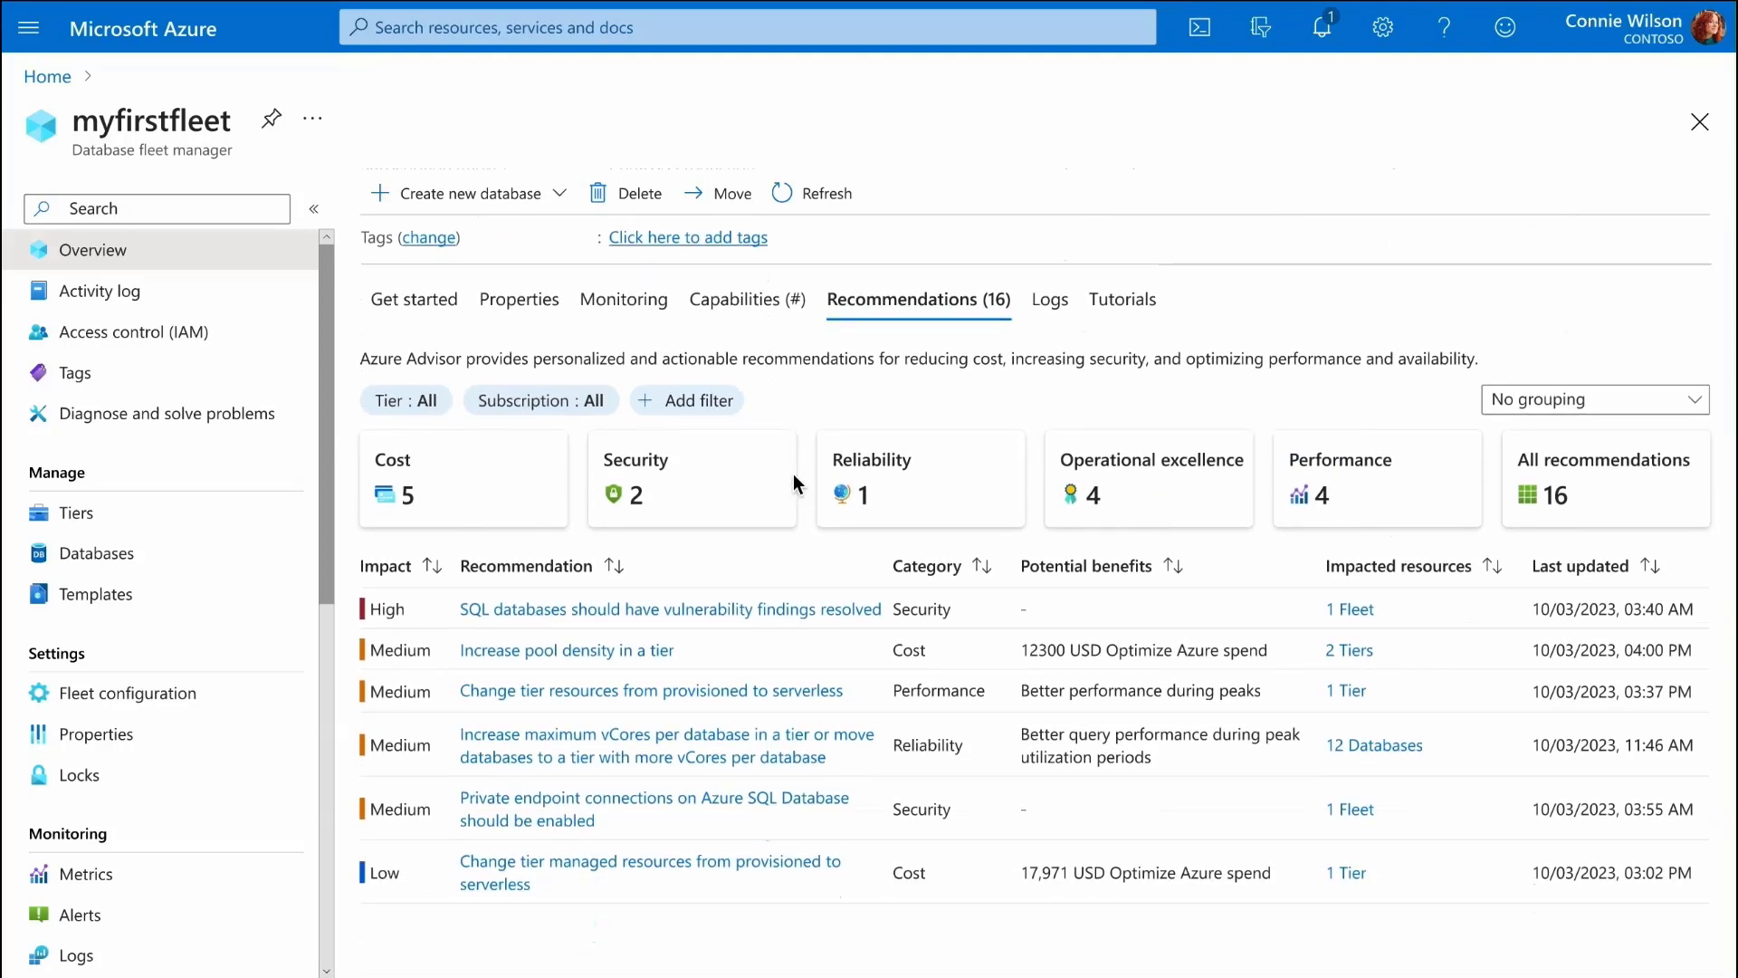
mouse_move(507, 675)
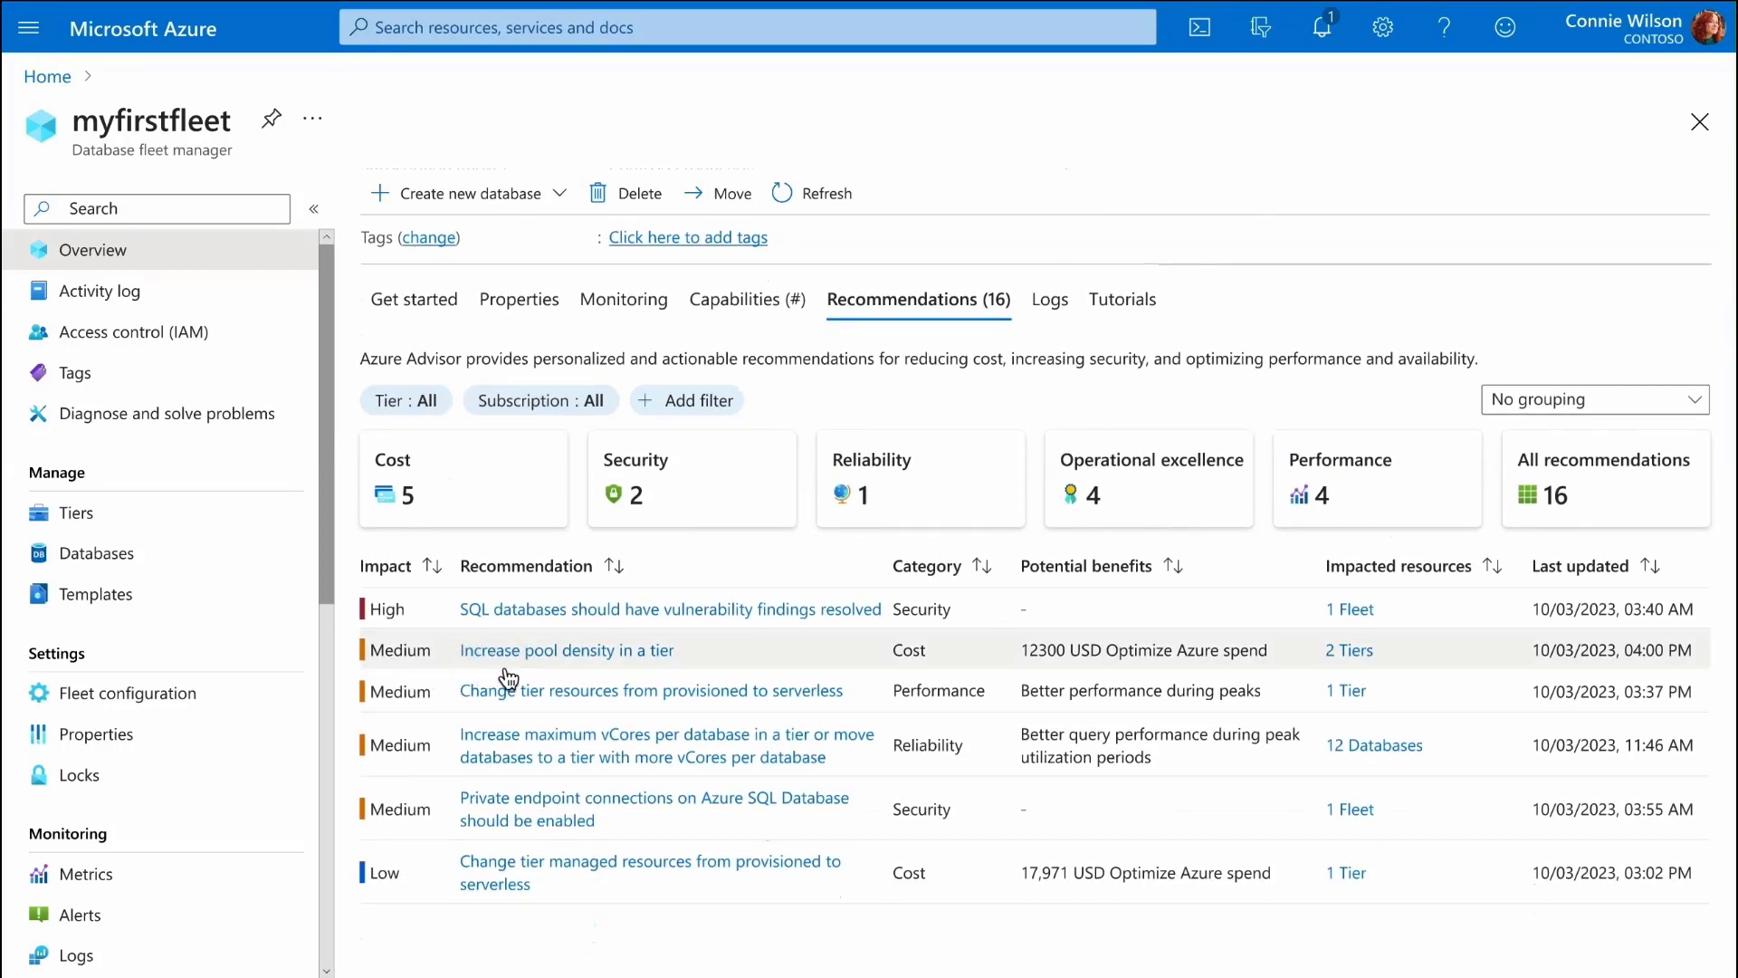
mouse_move(590, 714)
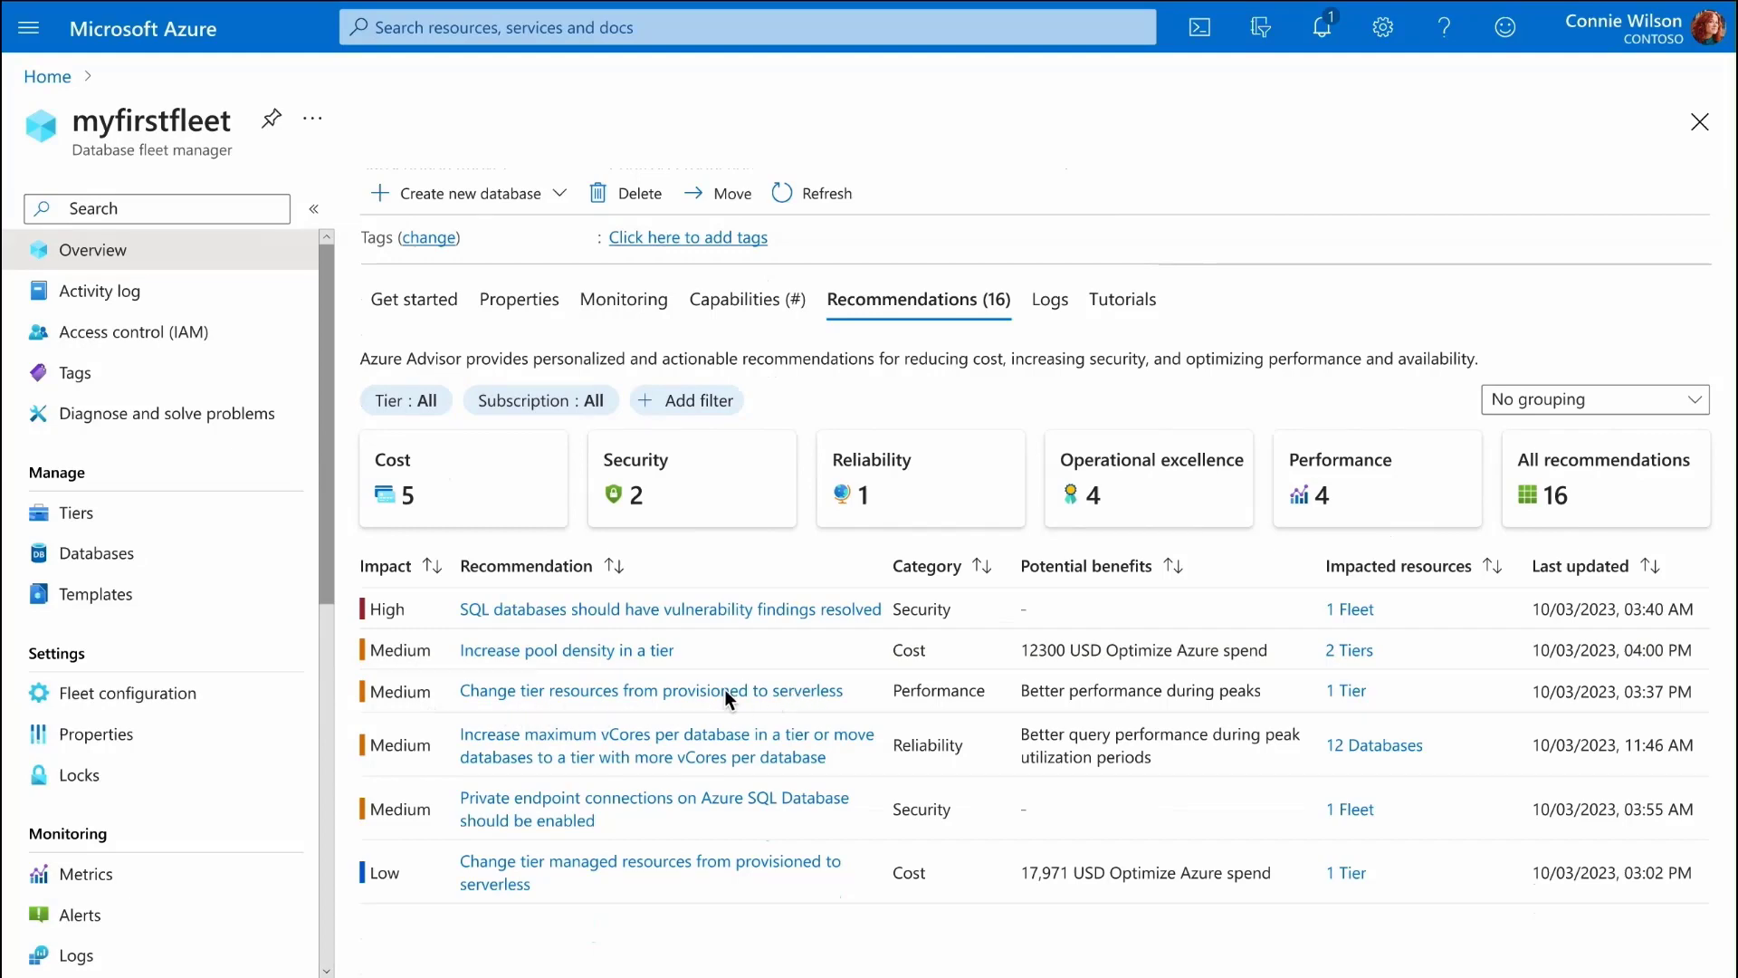
click(565, 650)
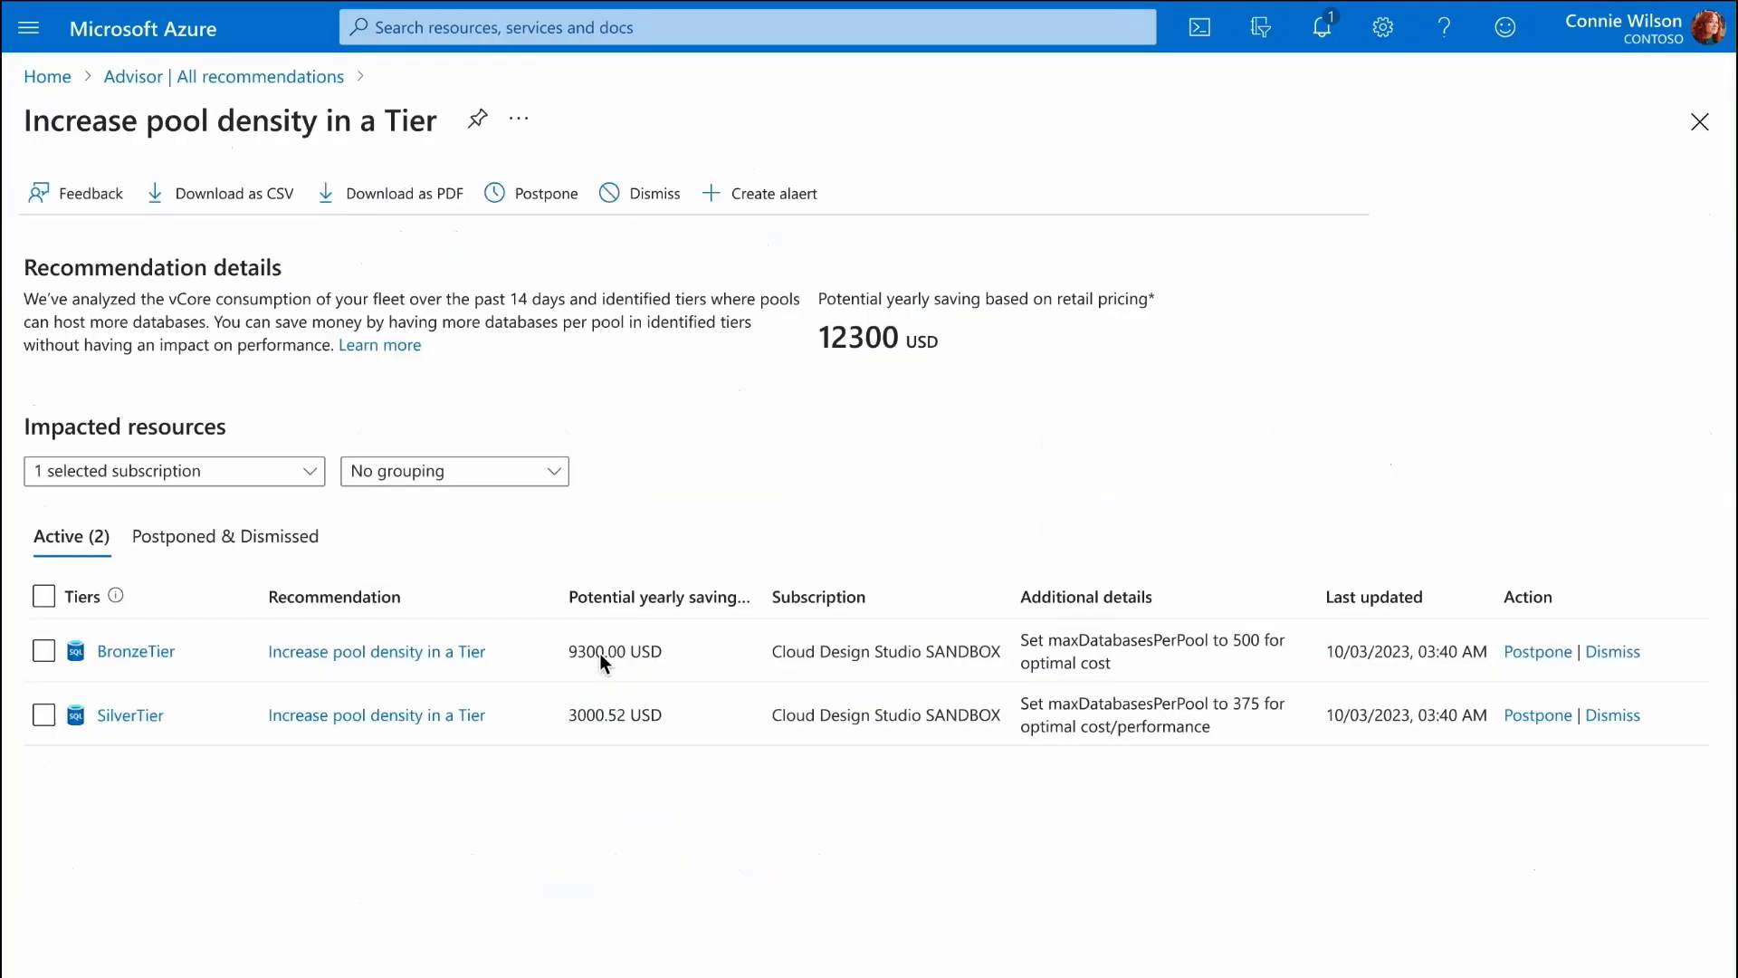
mouse_move(749, 800)
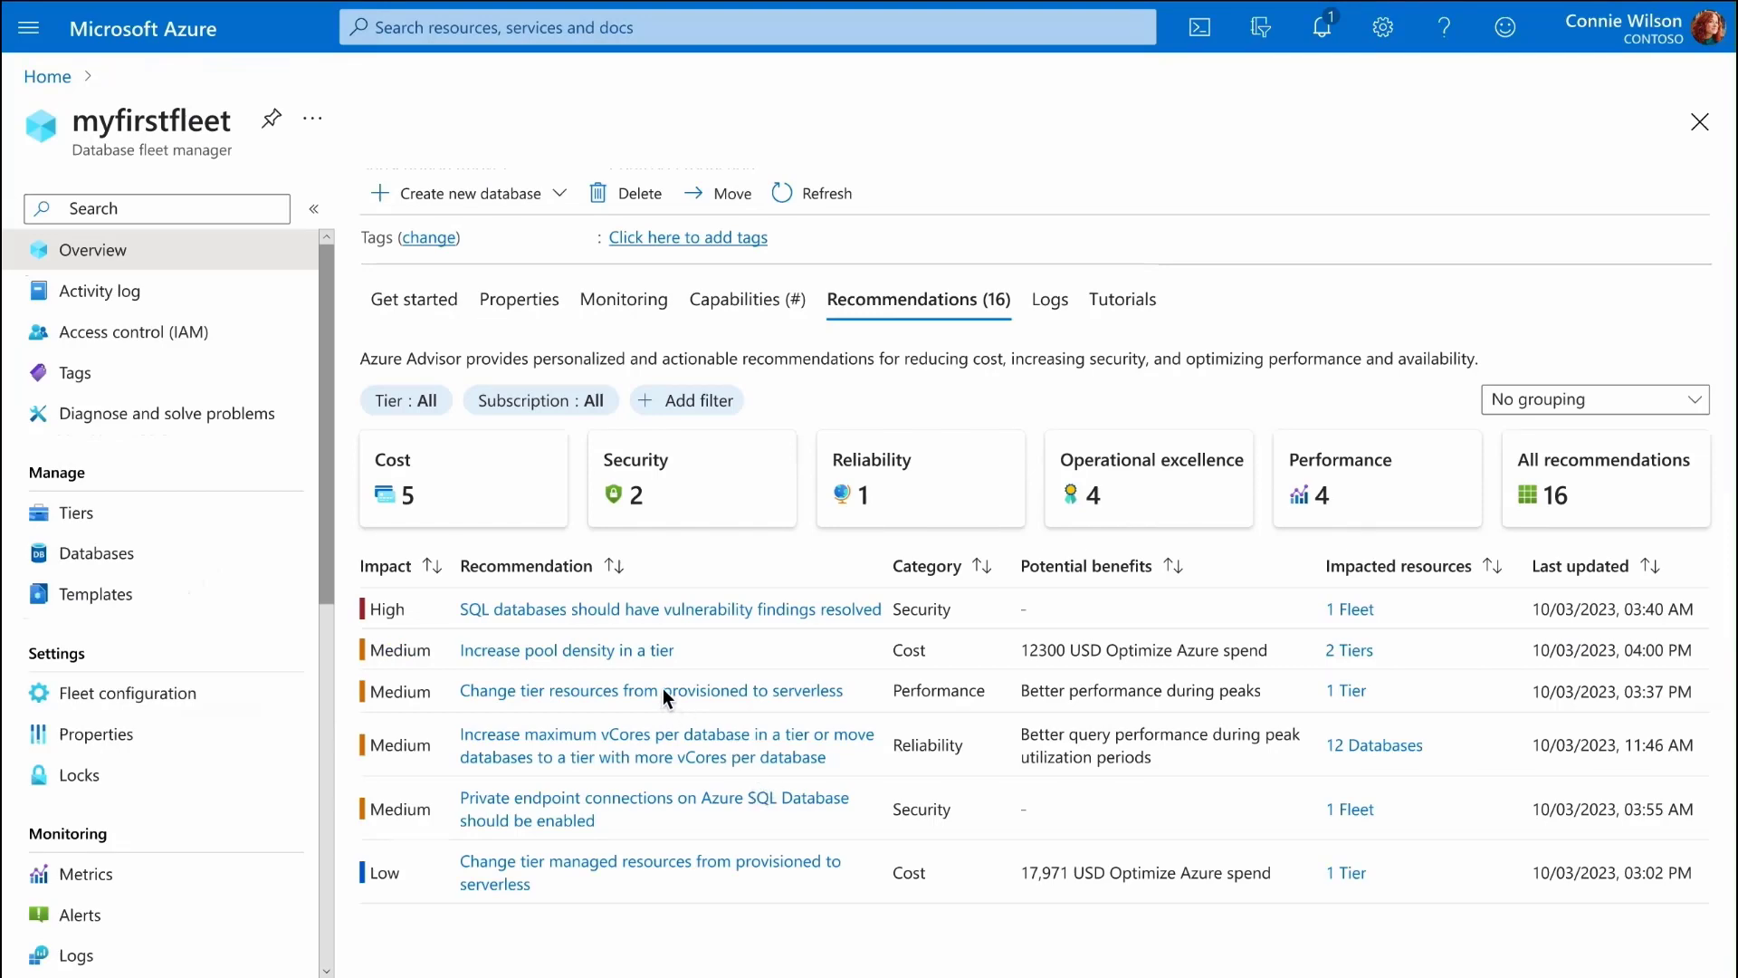
click(1047, 299)
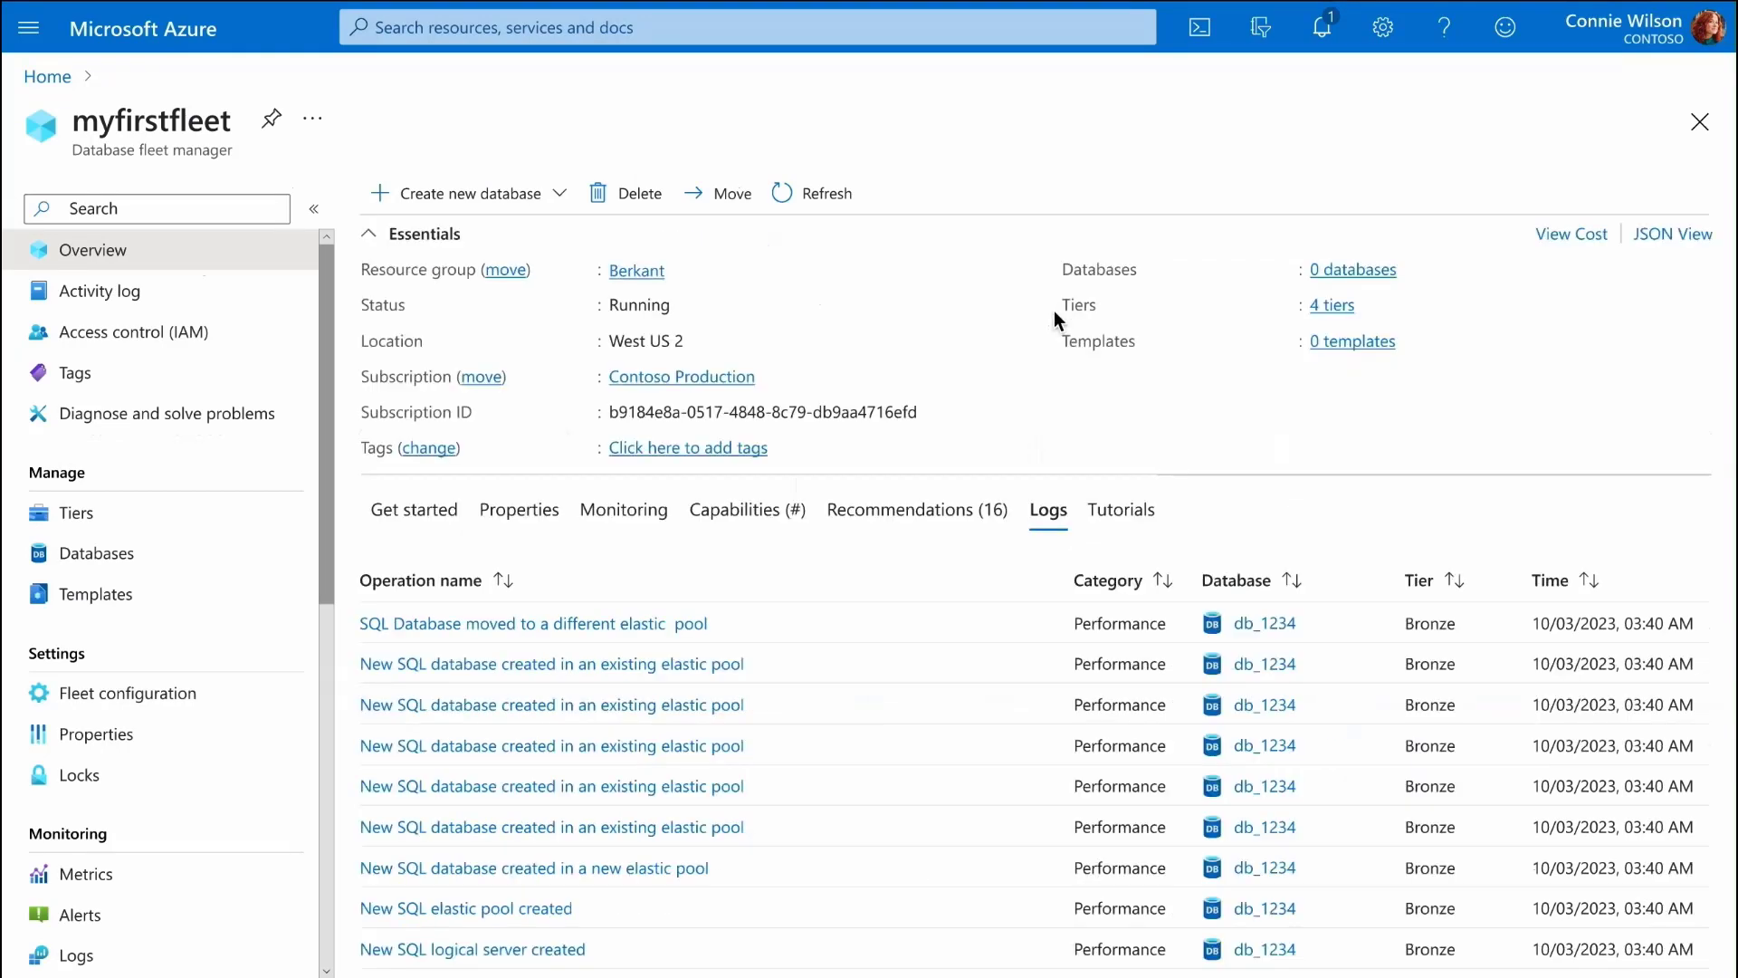
scroll(down, 3)
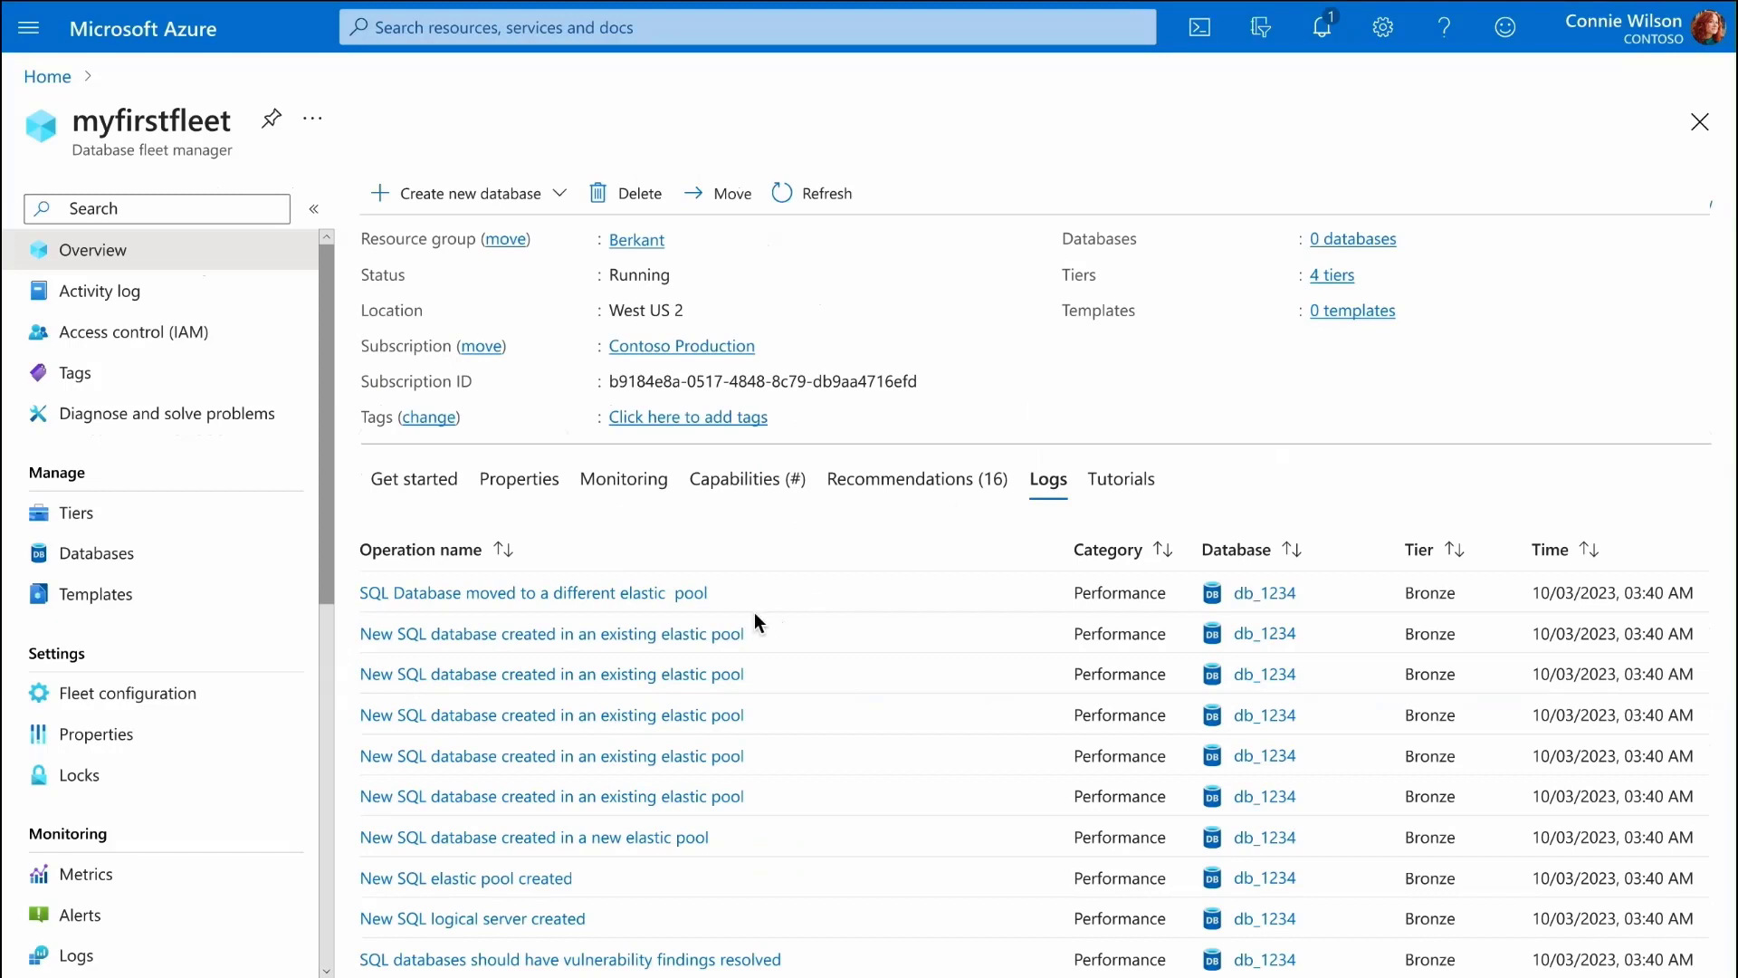
mouse_move(383, 947)
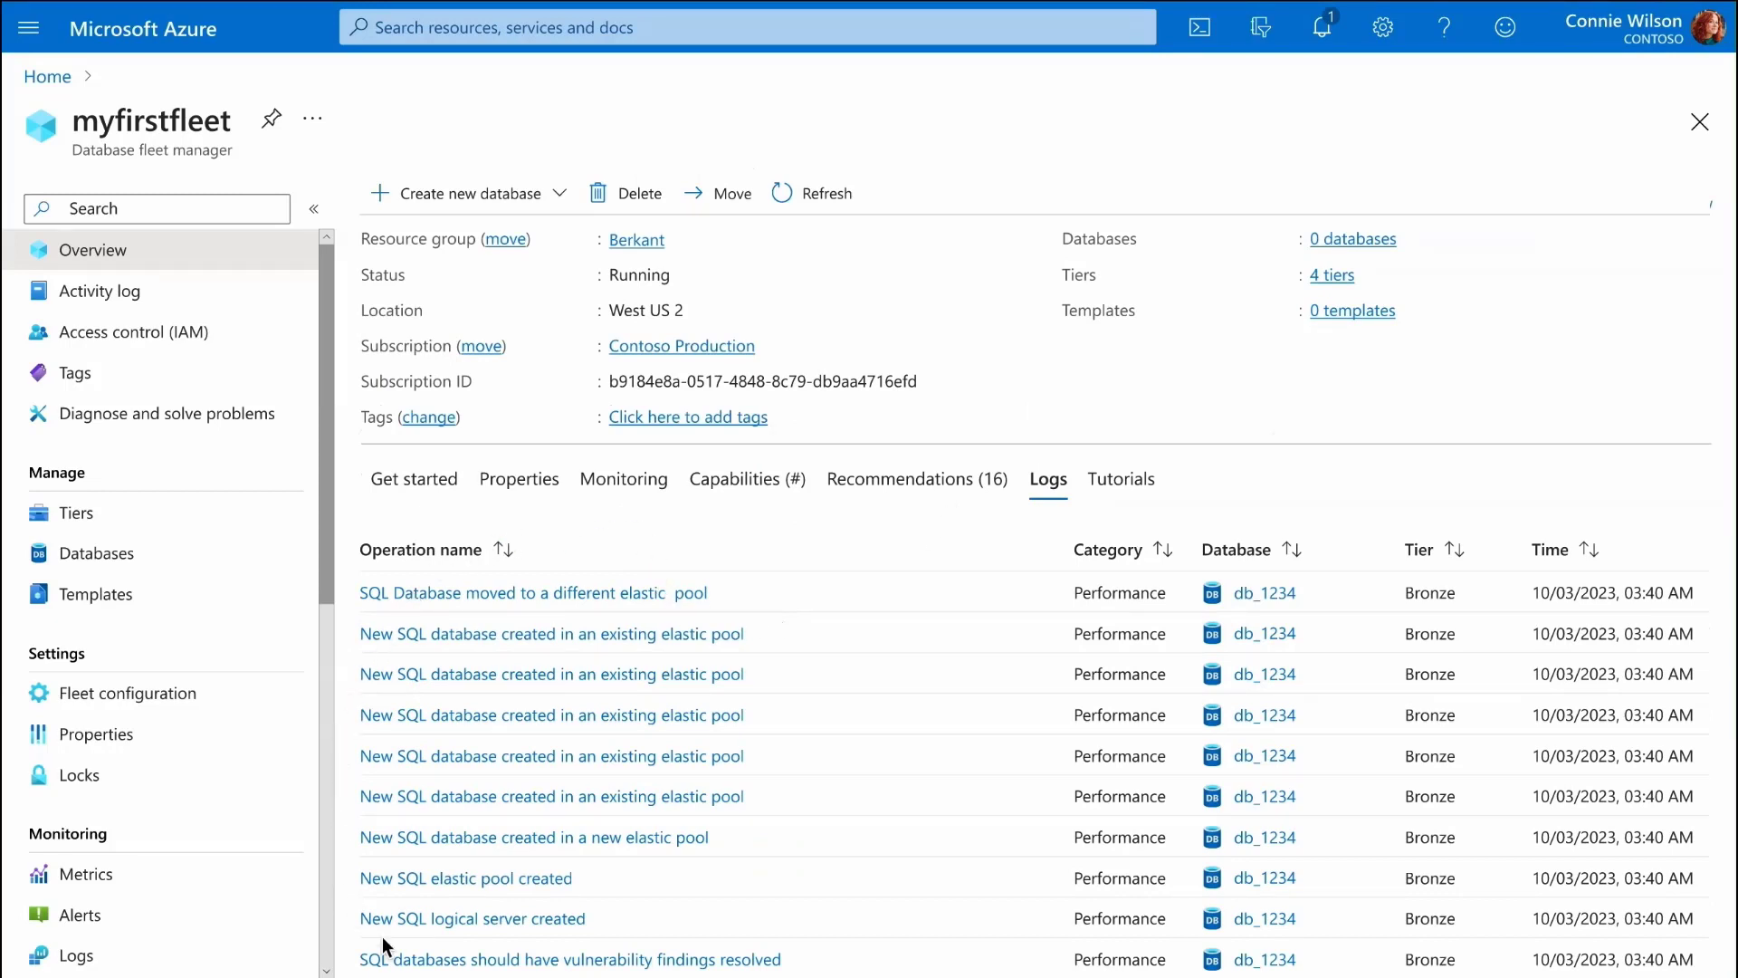
mouse_move(791, 560)
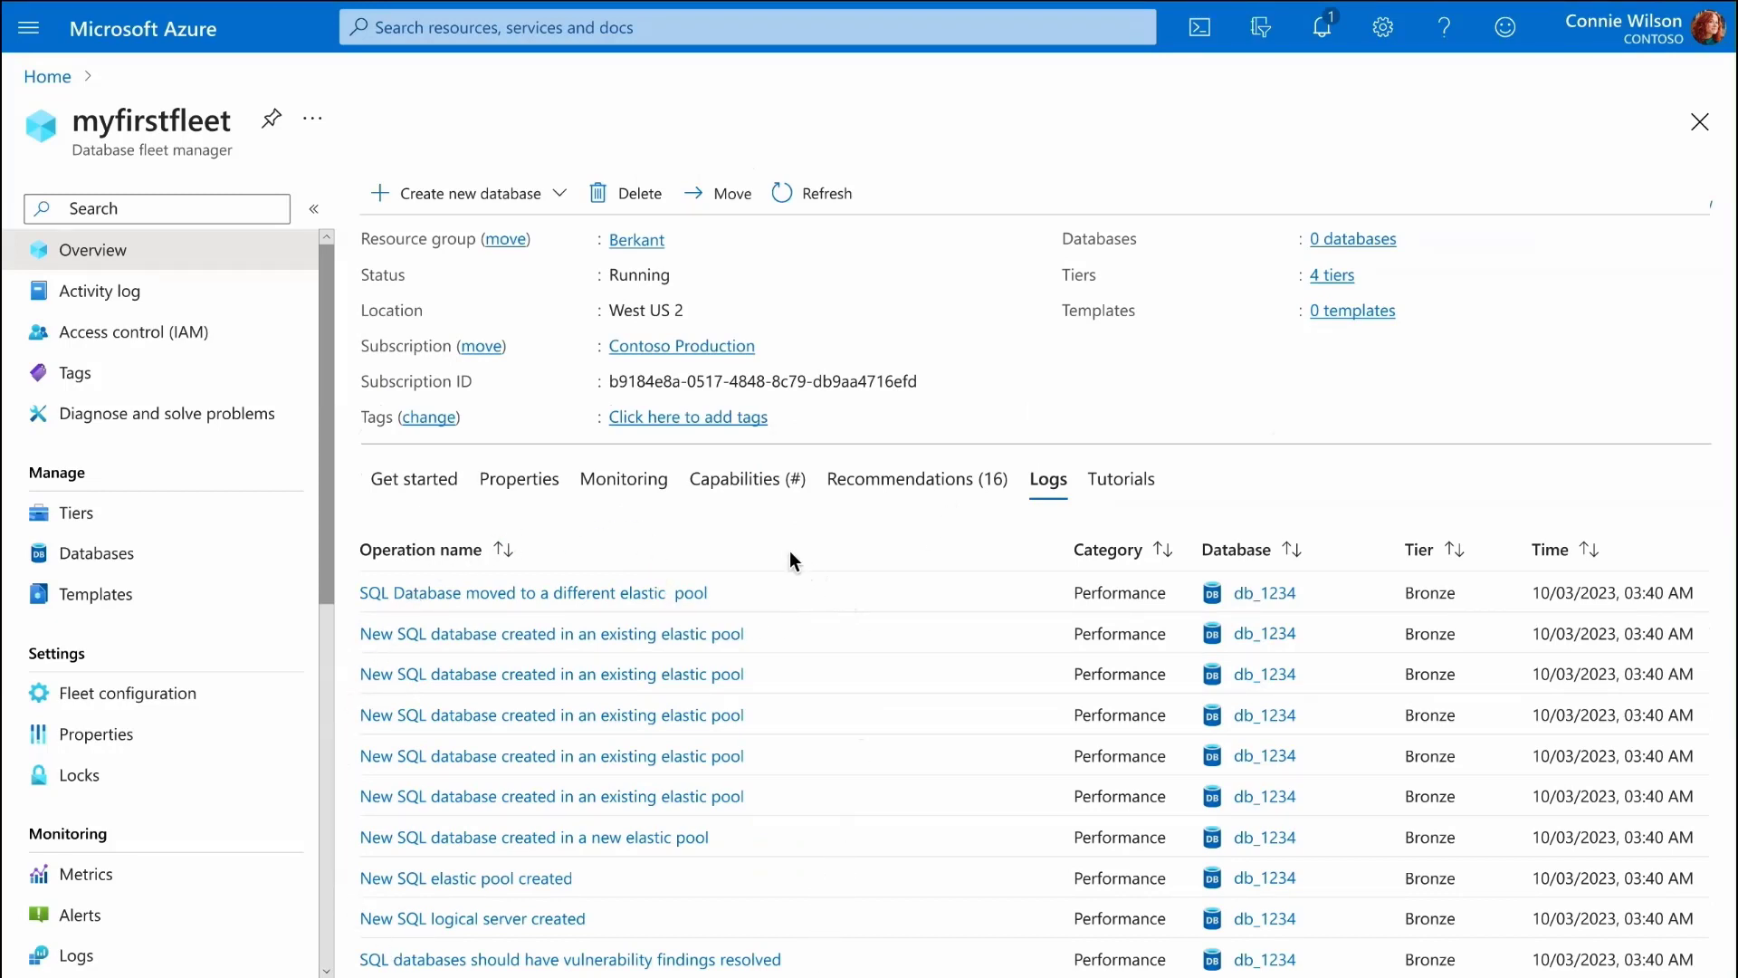